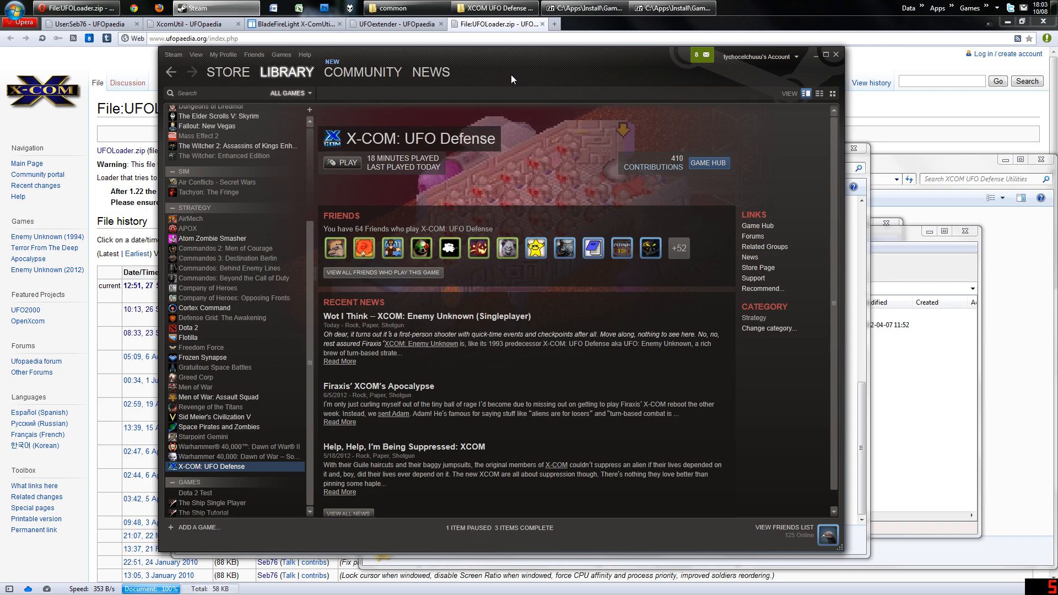
pyautogui.moveTo(26, 101)
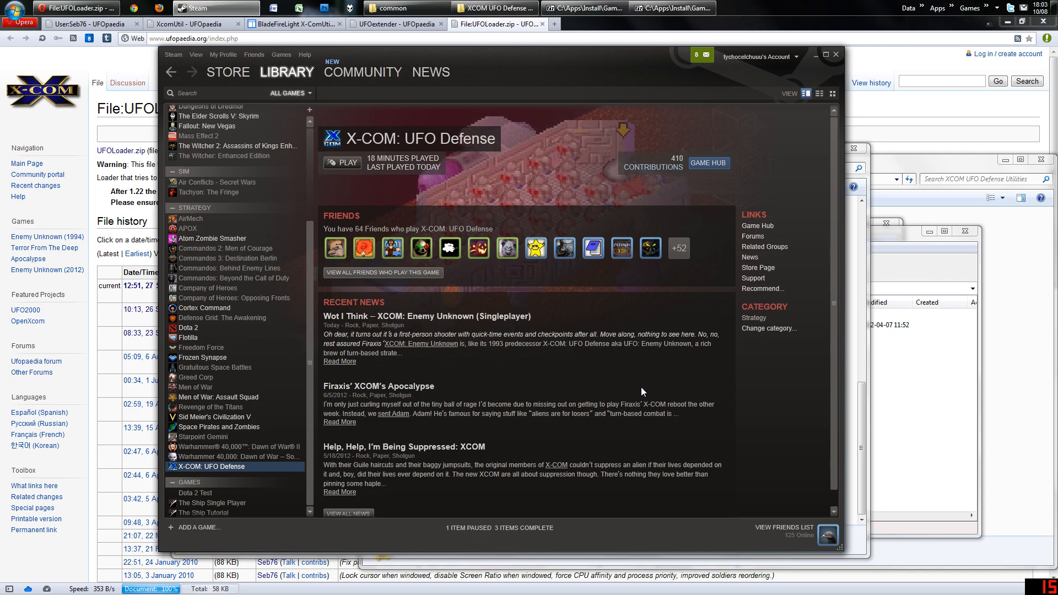
pyautogui.moveTo(343, 263)
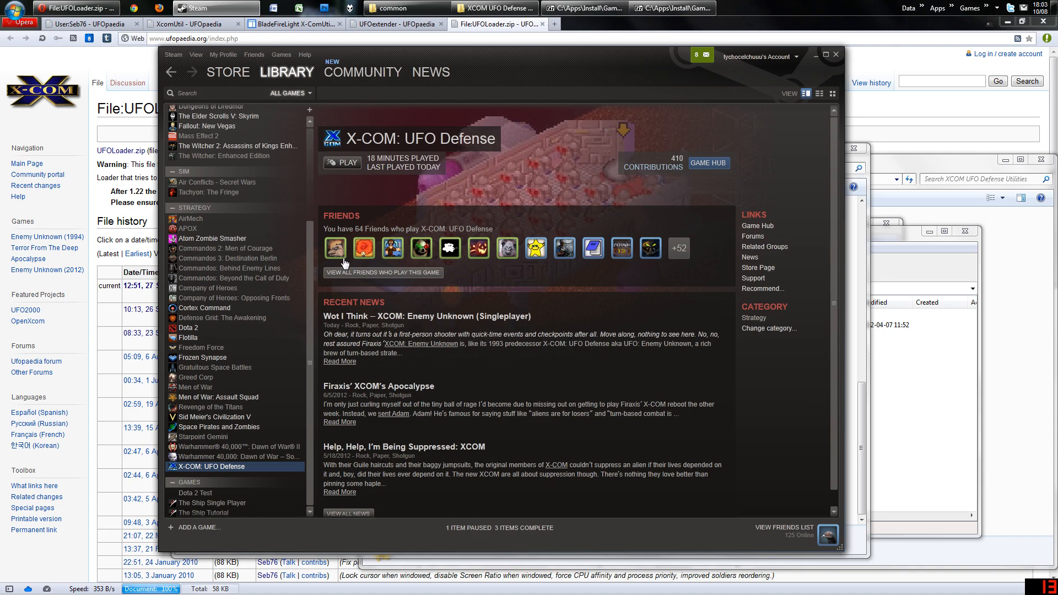
pyautogui.moveTo(351, 139)
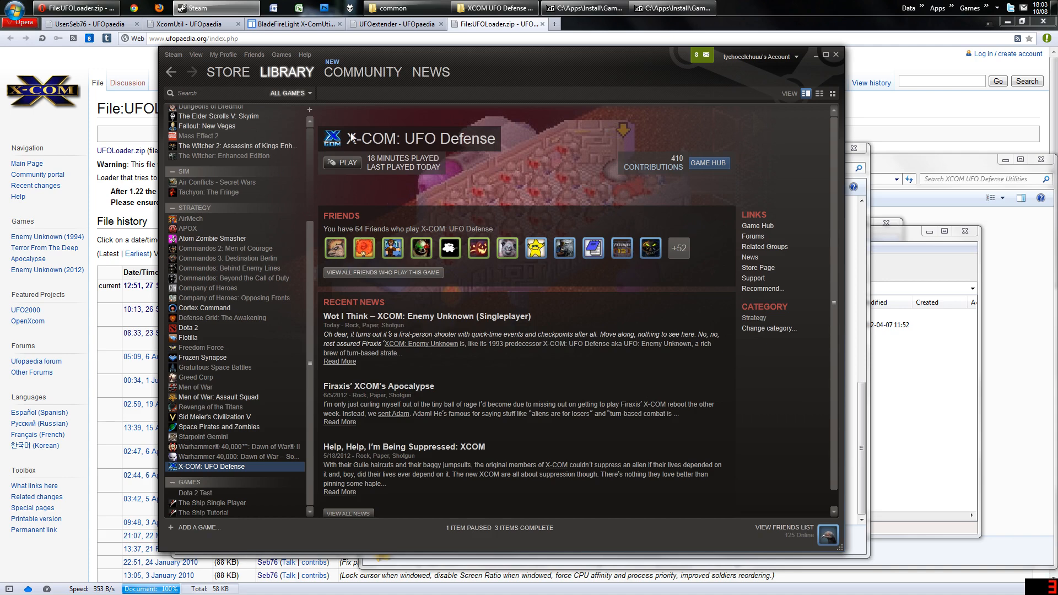
pyautogui.moveTo(494, 142)
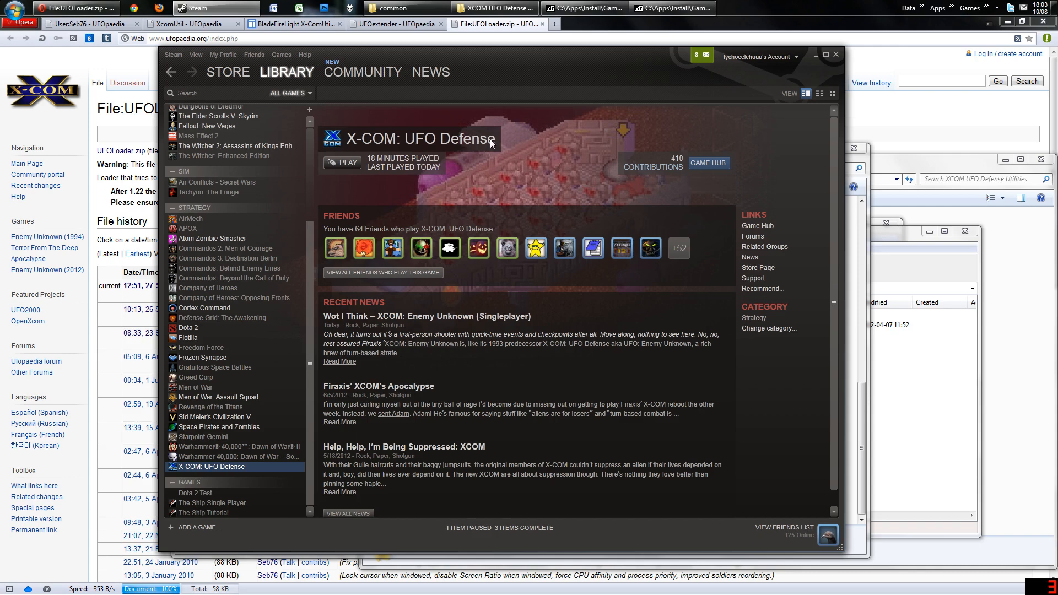
pyautogui.moveTo(493, 142)
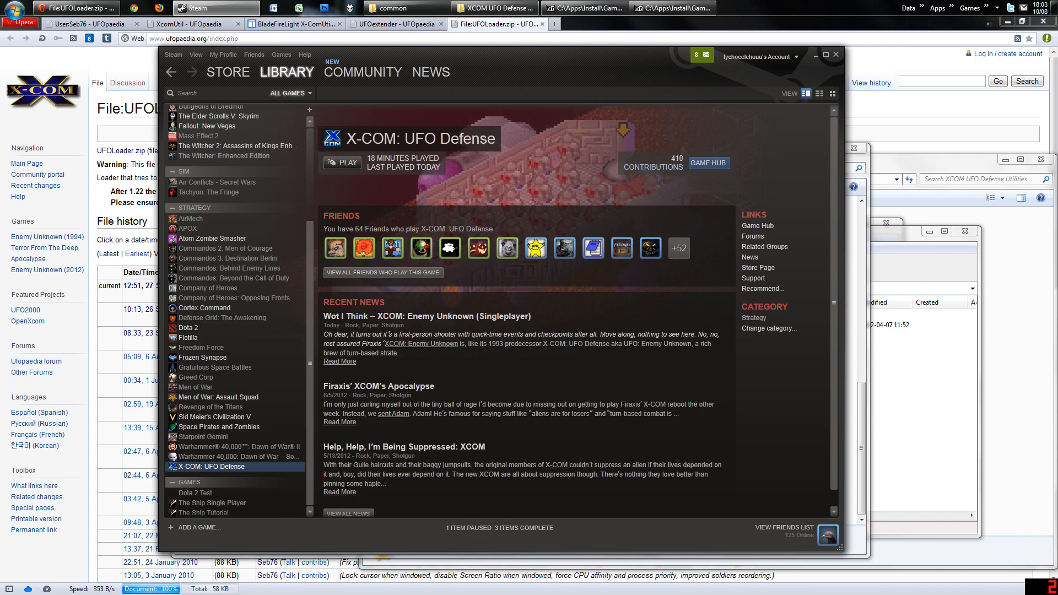
pyautogui.moveTo(293, 307)
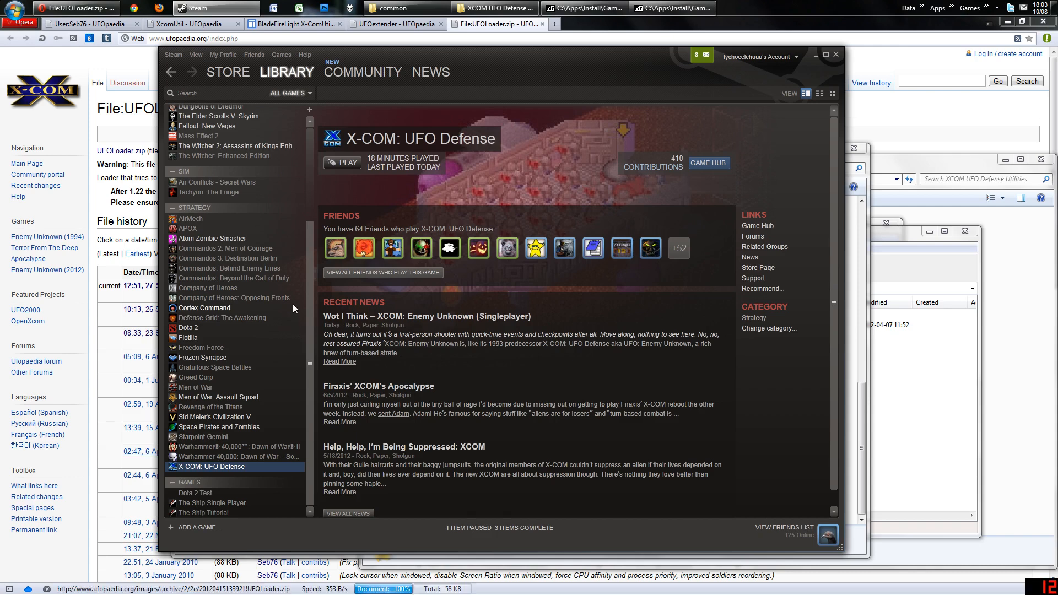
pyautogui.moveTo(425, 61)
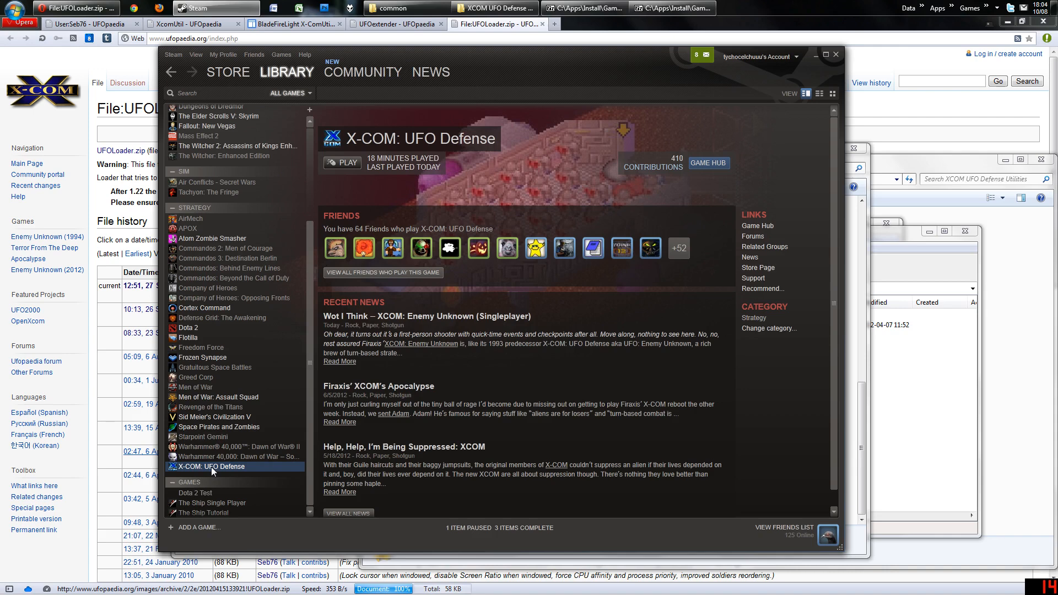
# Launch X-COM: UFO Defense, dismiss its launch options, and close the Steam window.
pyautogui.click(341, 163)
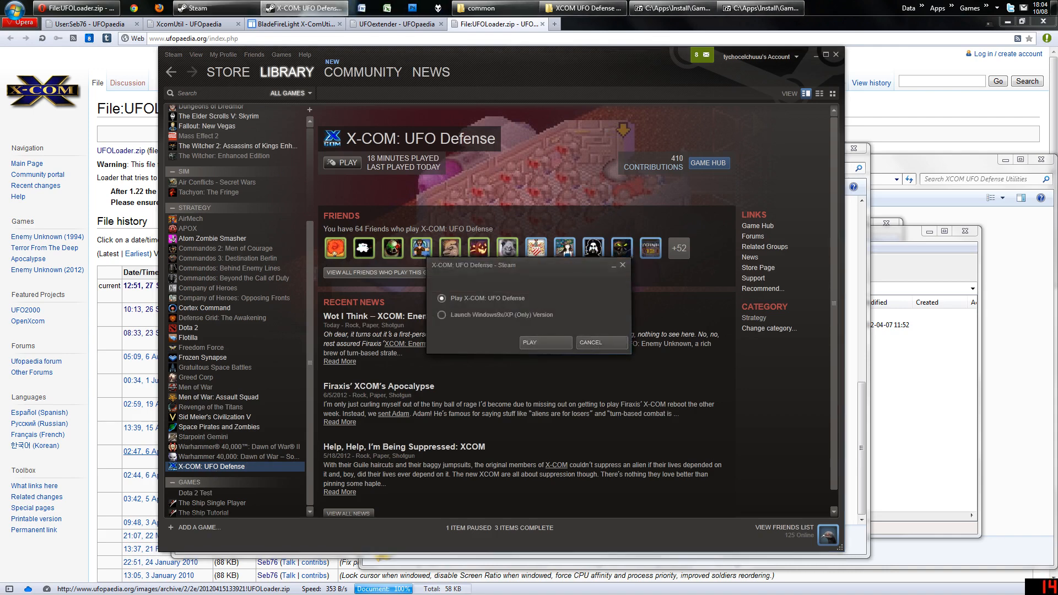
pyautogui.click(599, 342)
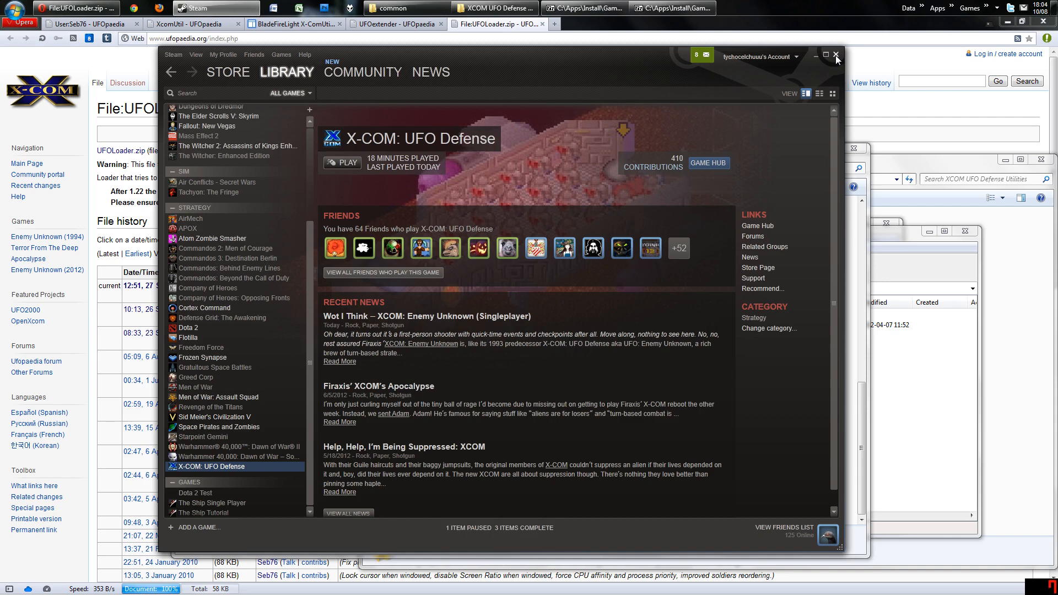
pyautogui.click(836, 56)
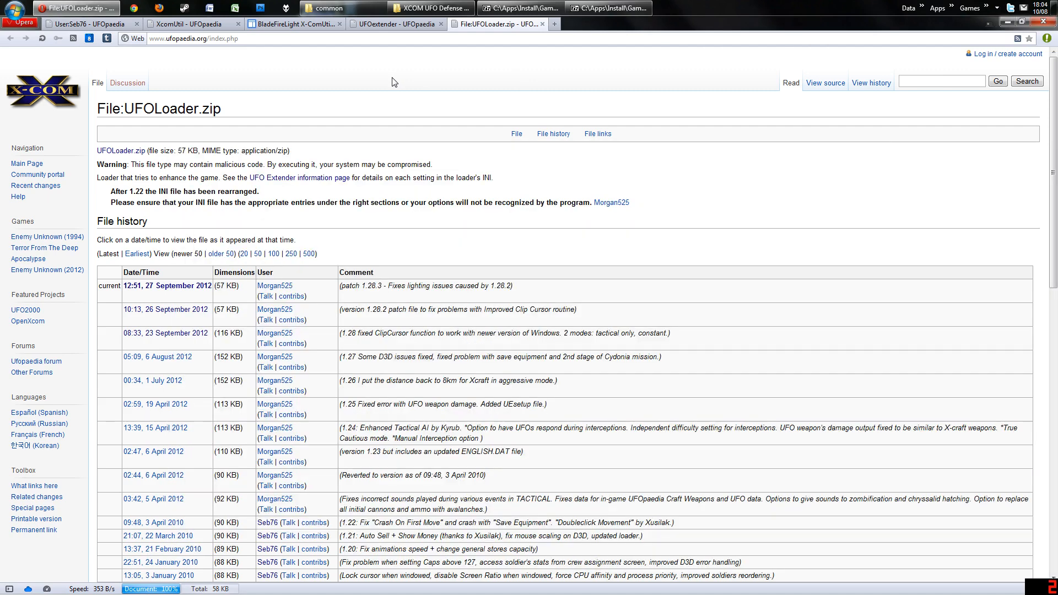
# Compare the UFOextender article with the UFOLoader.zip file page.
pyautogui.click(394, 24)
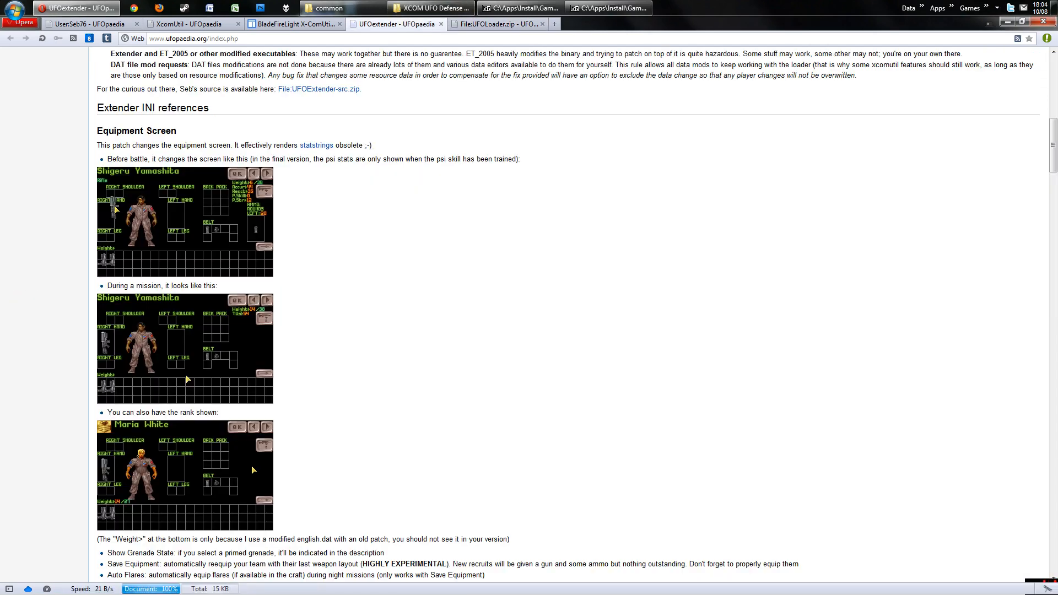
pyautogui.click(497, 24)
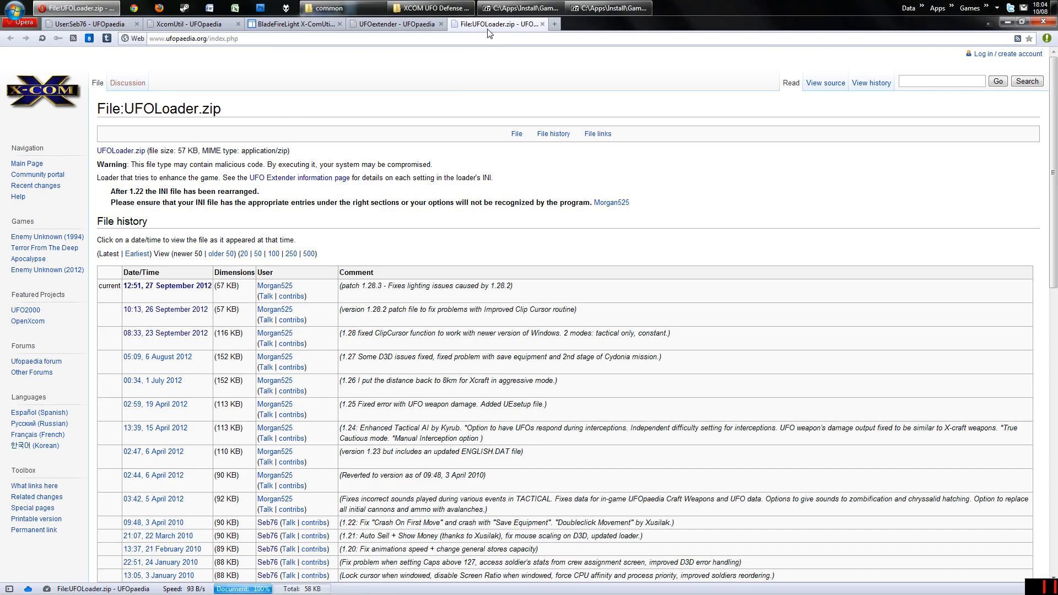
pyautogui.click(393, 24)
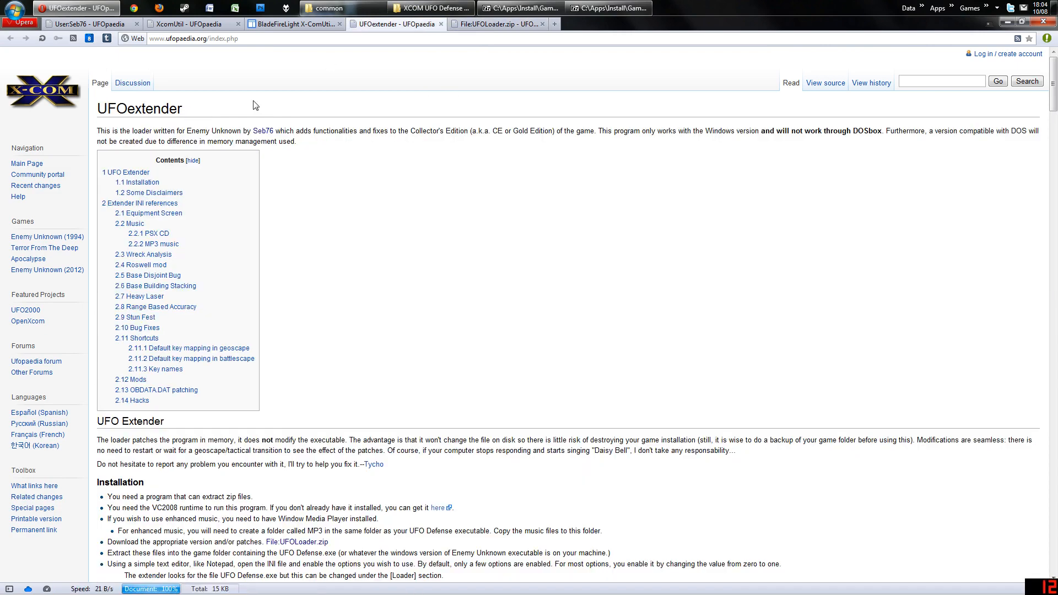
pyautogui.click(492, 23)
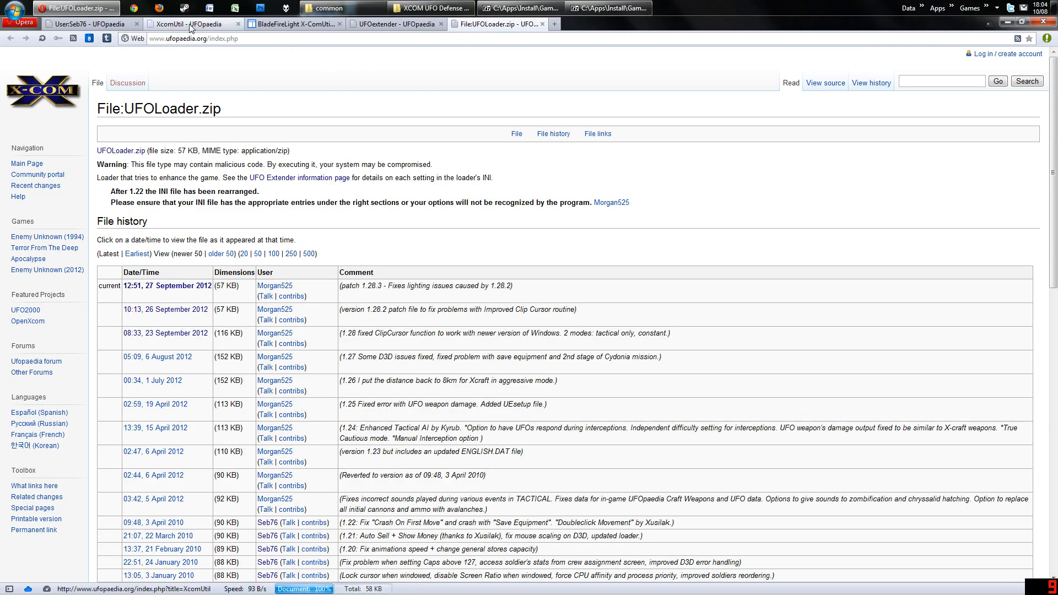
# Bring up Blade FireLight's X-Com Site announcing XcomUtil 9.7.
pyautogui.click(294, 23)
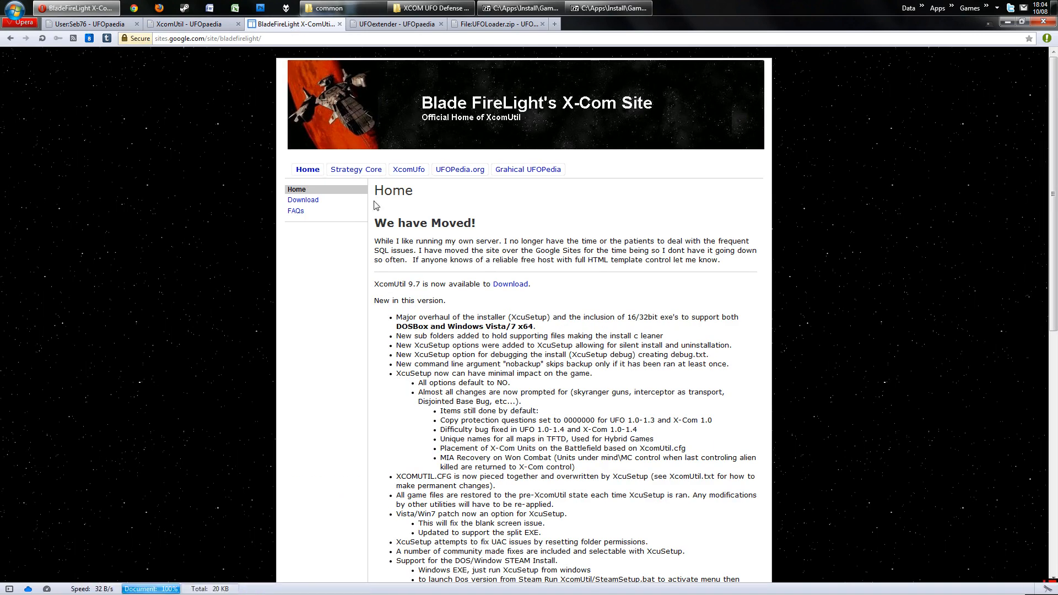
pyautogui.doubleClick(388, 283)
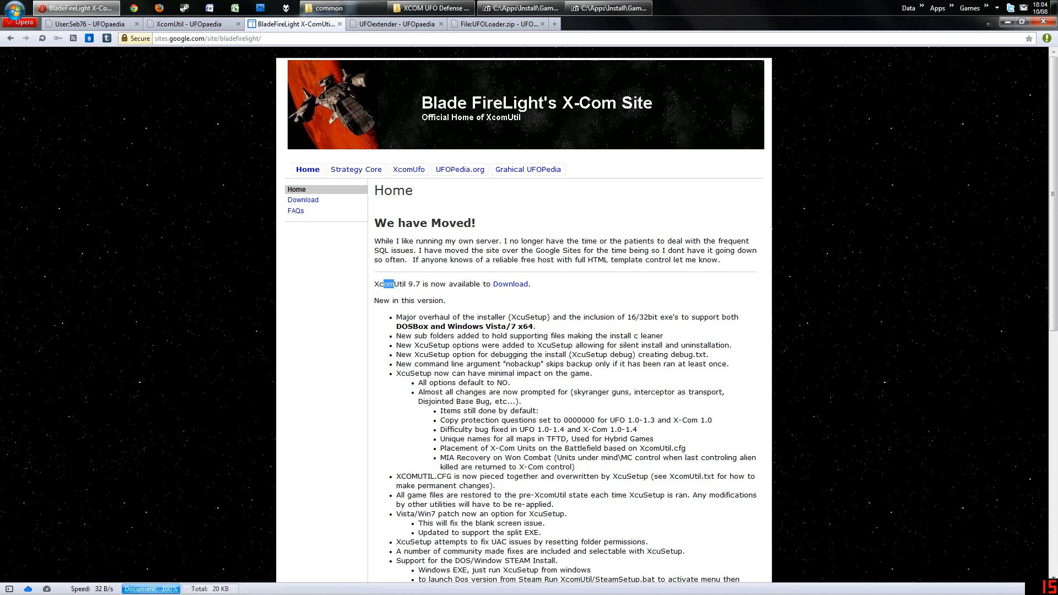
pyautogui.doubleClick(388, 284)
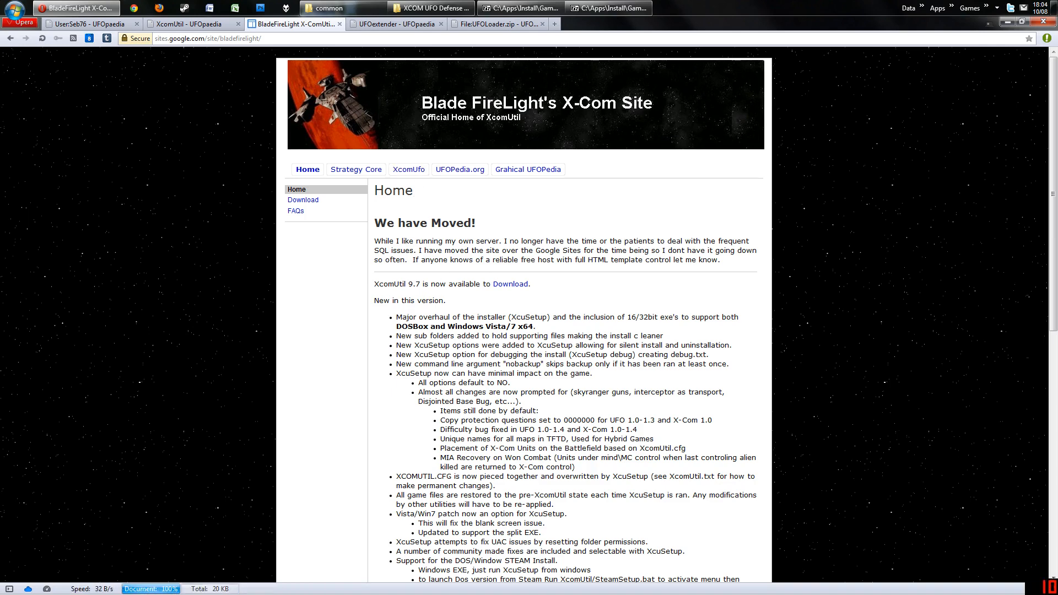
pyautogui.moveTo(528, 170)
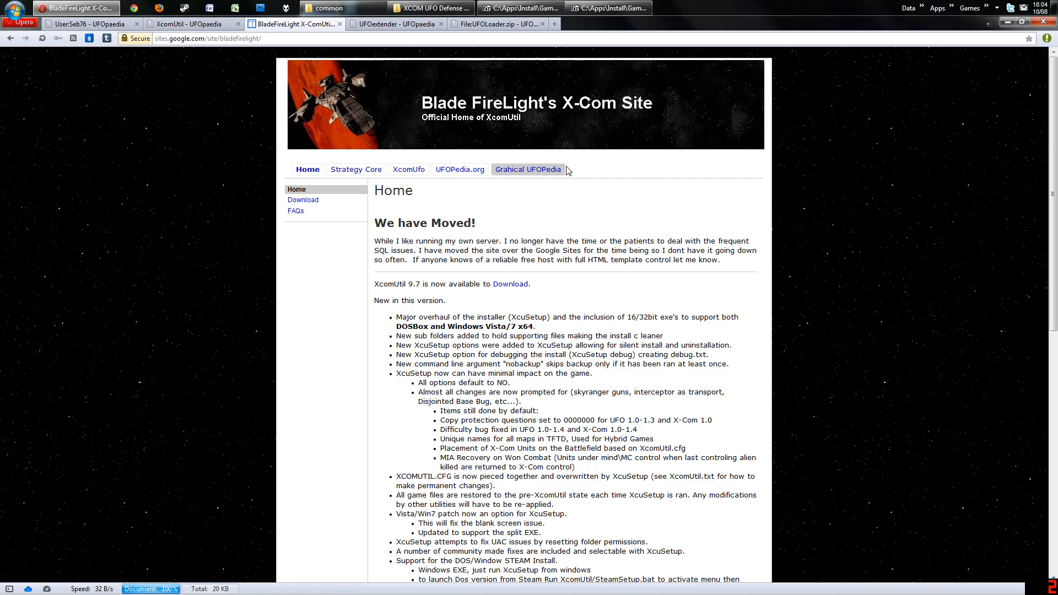
pyautogui.click(650, 23)
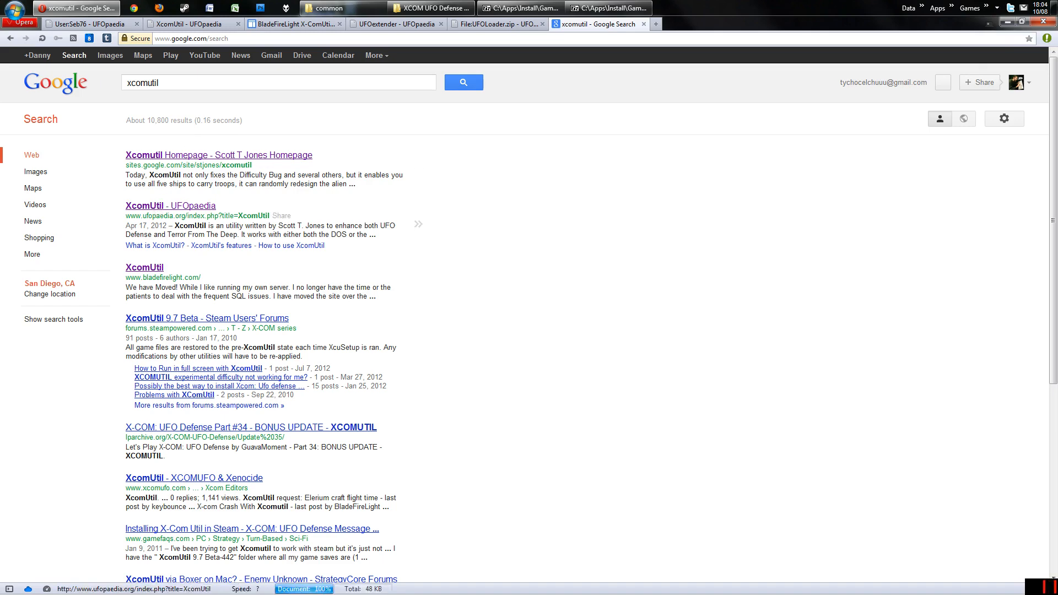
pyautogui.moveTo(143, 267)
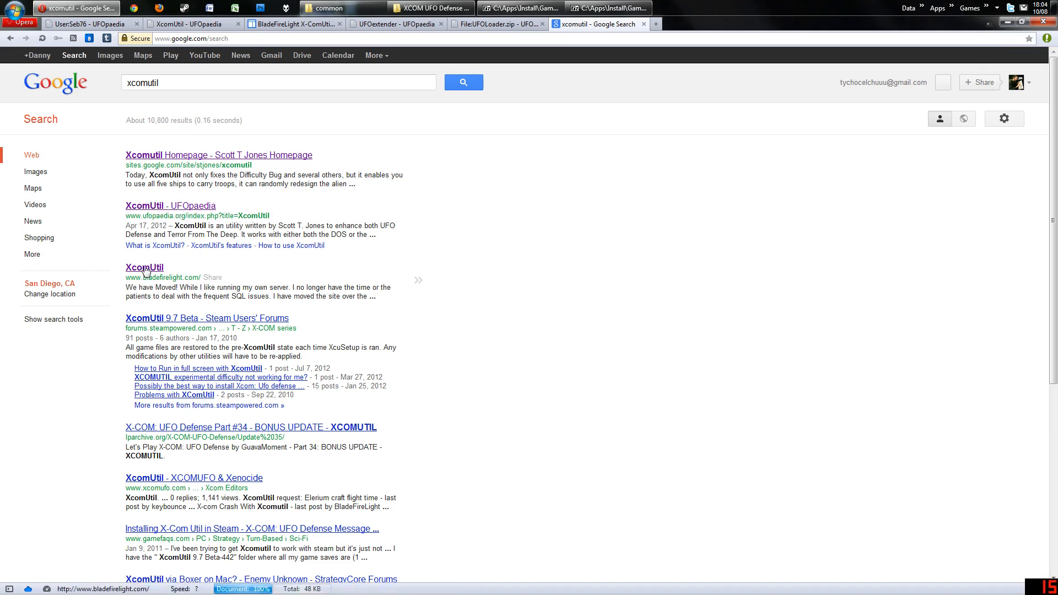
pyautogui.click(144, 266)
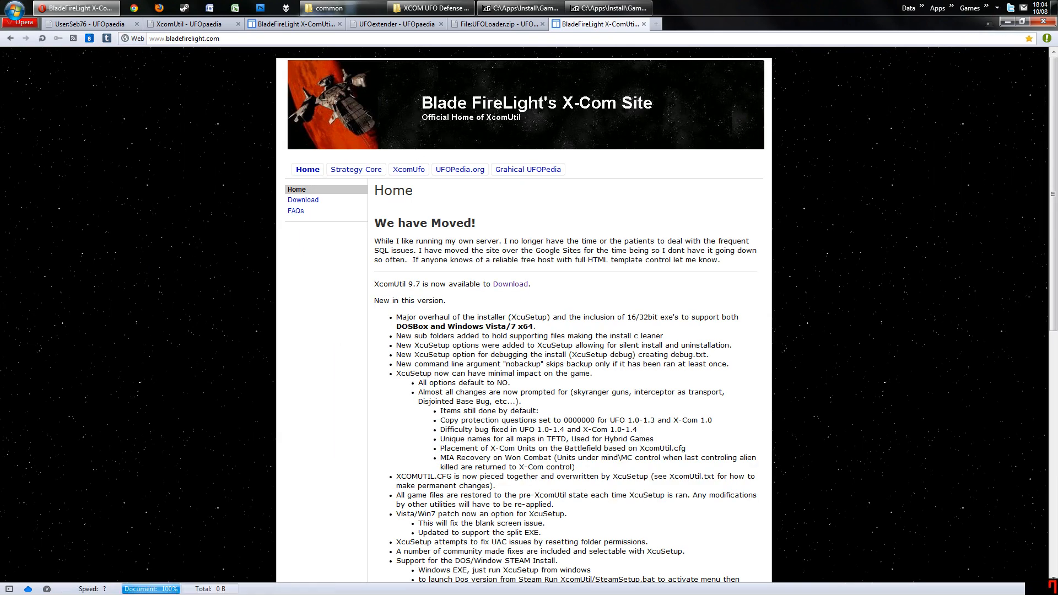
pyautogui.click(651, 23)
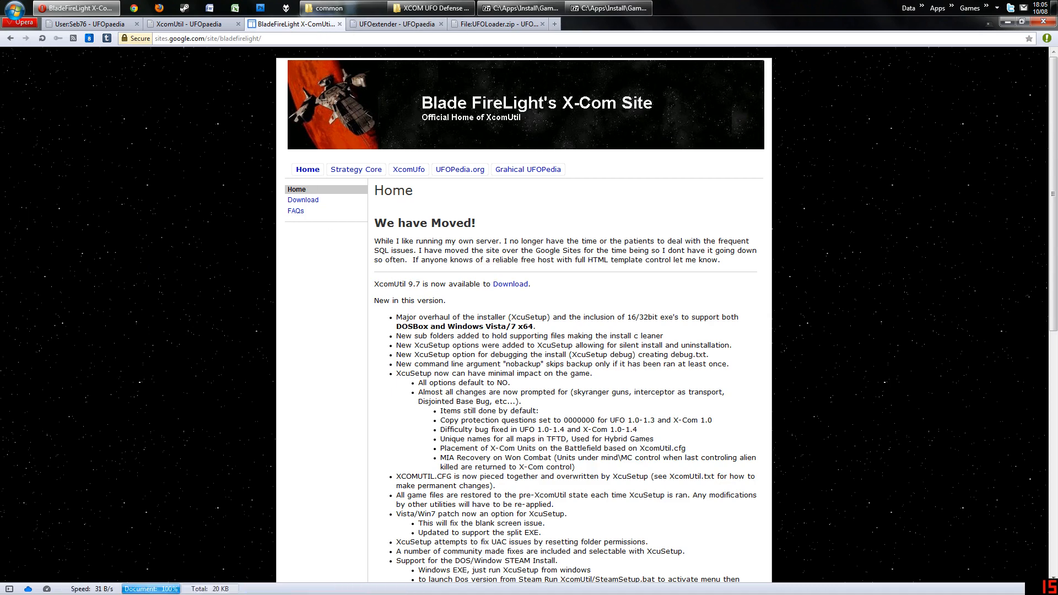
pyautogui.moveTo(351, 53)
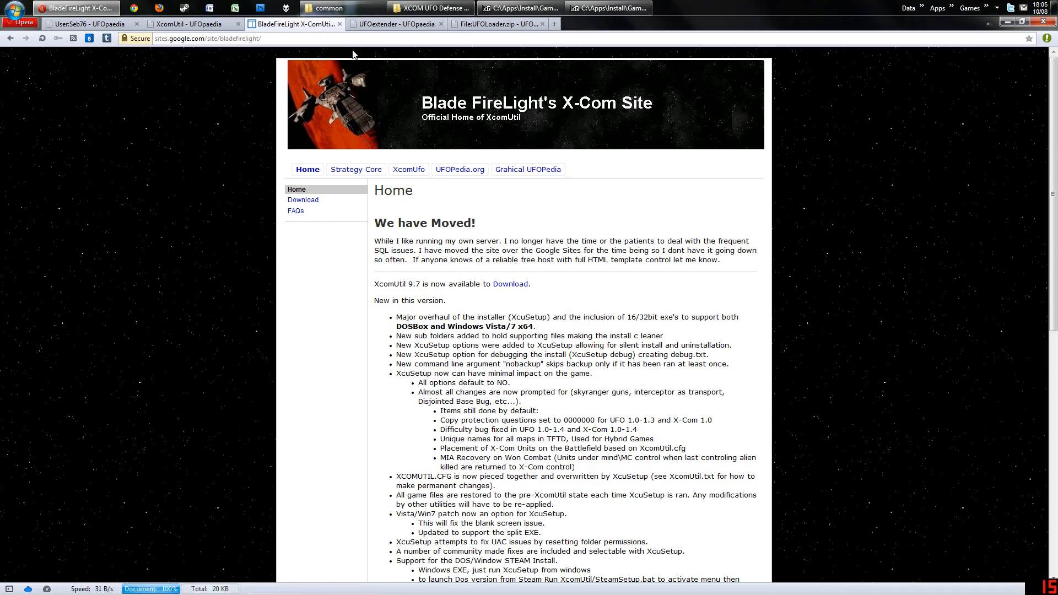
pyautogui.moveTo(254, 56)
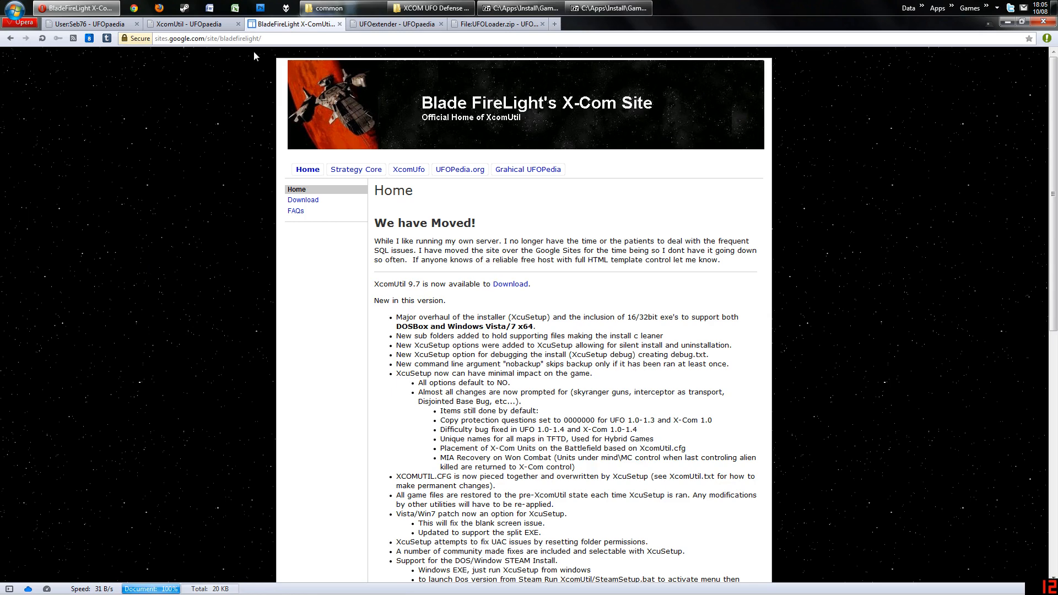
pyautogui.moveTo(254, 55)
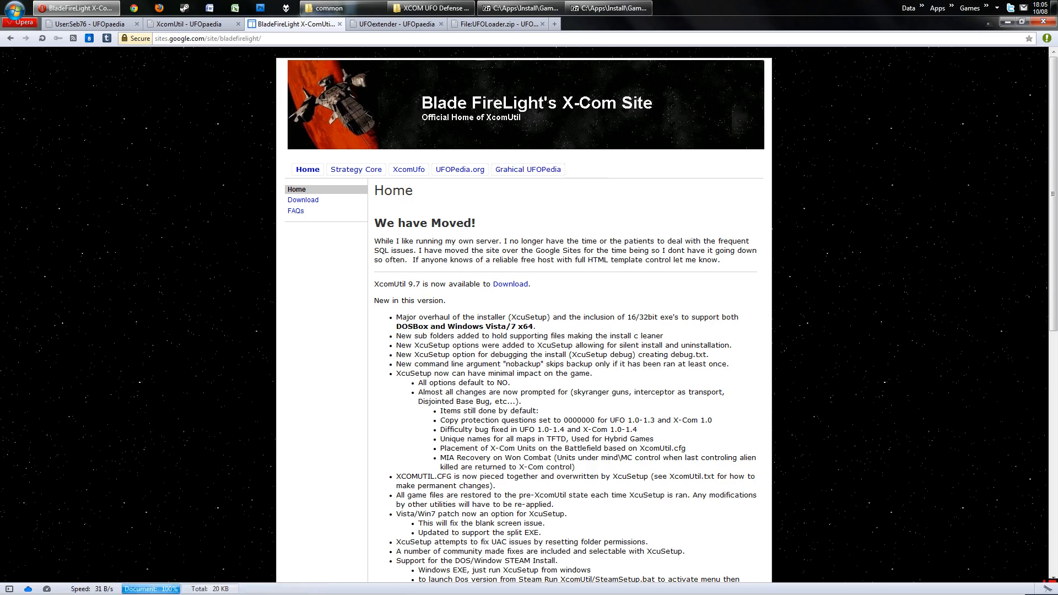
pyautogui.moveTo(510, 285)
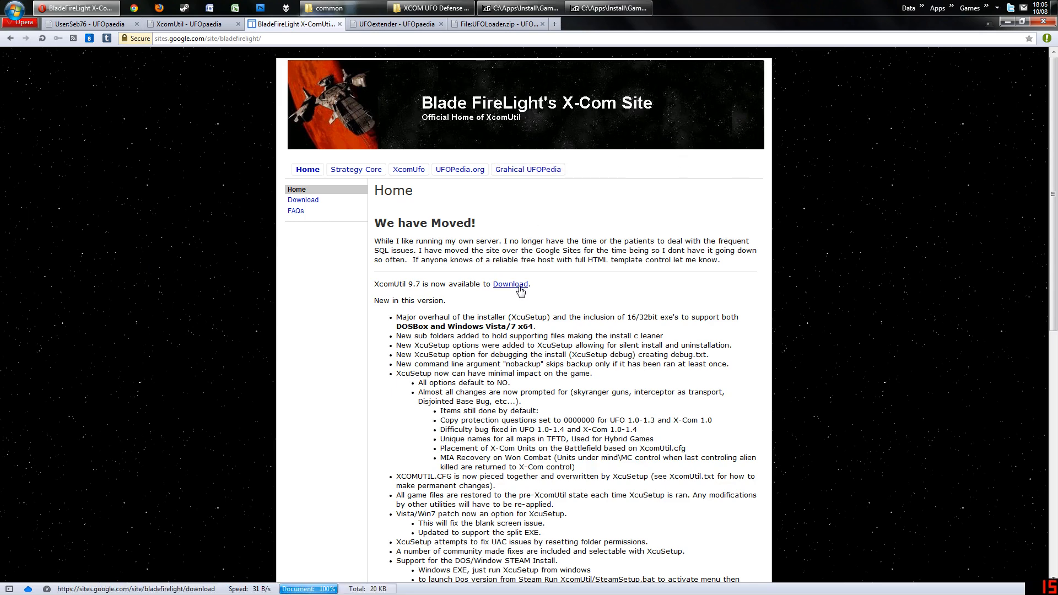
# Start downloading XcomUtil 9.7.zip from the Download page, then abandon saving the already downloaded copy.
pyautogui.click(509, 285)
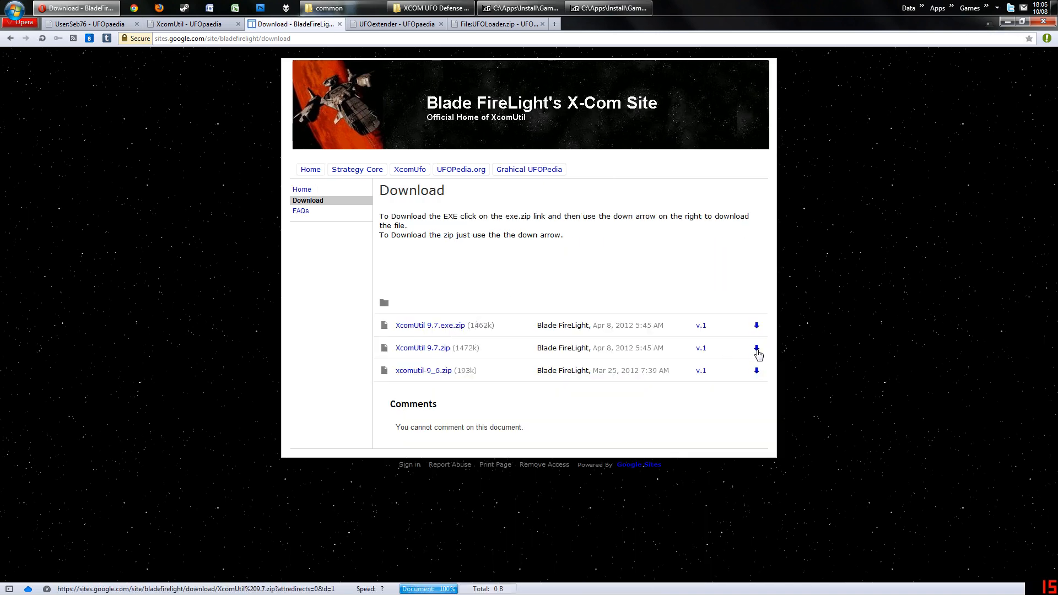
pyautogui.click(756, 347)
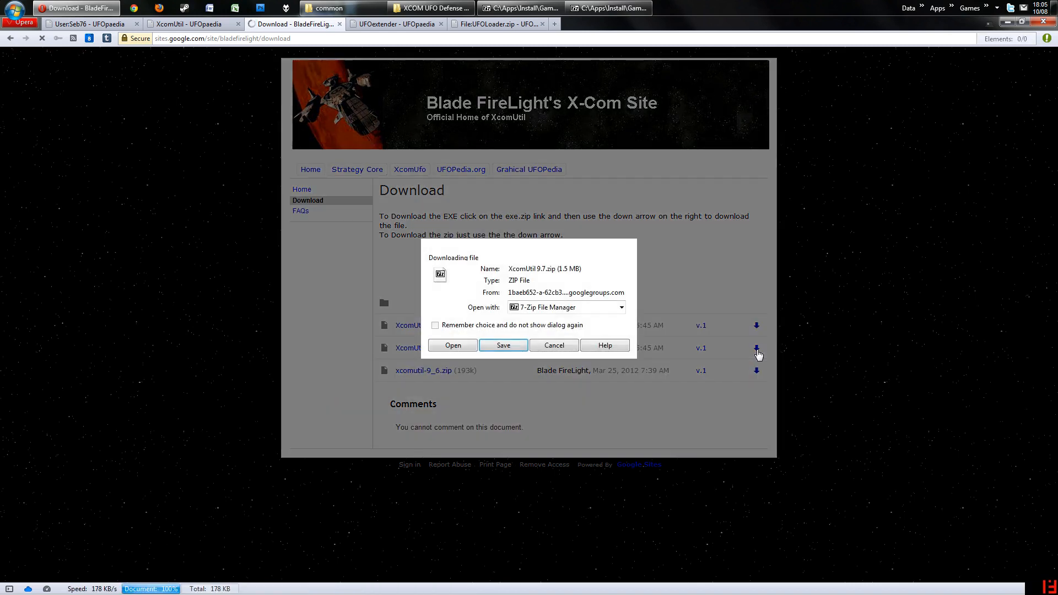
pyautogui.click(503, 345)
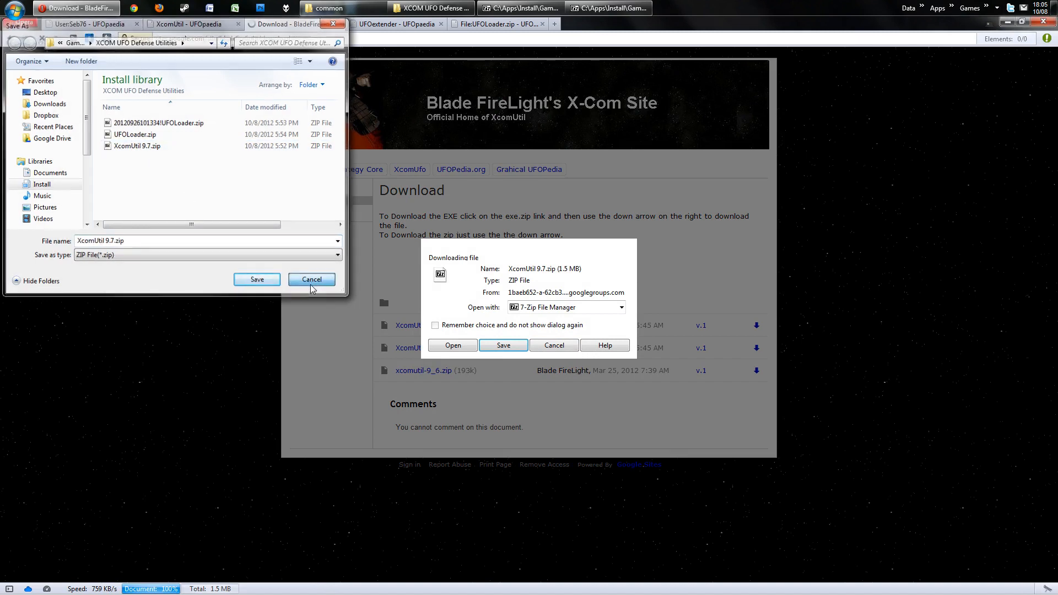
pyautogui.click(310, 279)
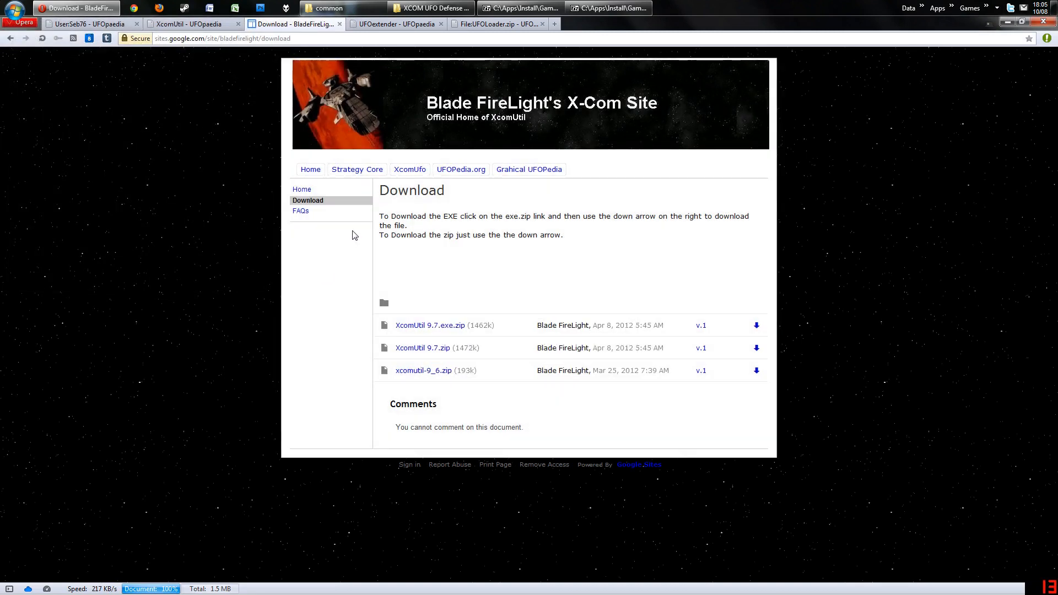
pyautogui.moveTo(515, 362)
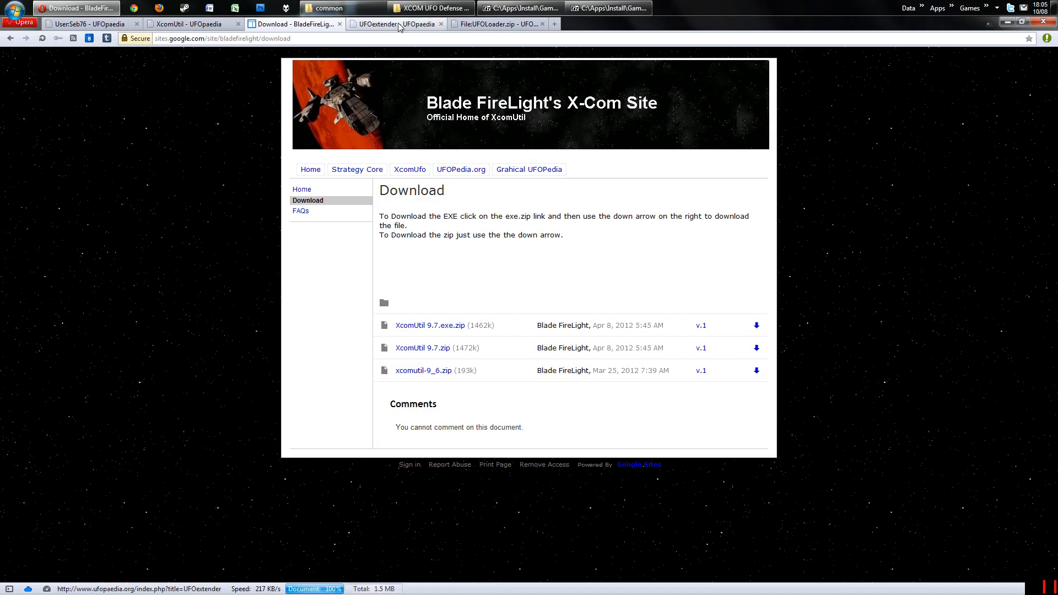
# Read the UFOextender article's Installation steps listing the UFOLoader.zip download.
pyautogui.click(394, 23)
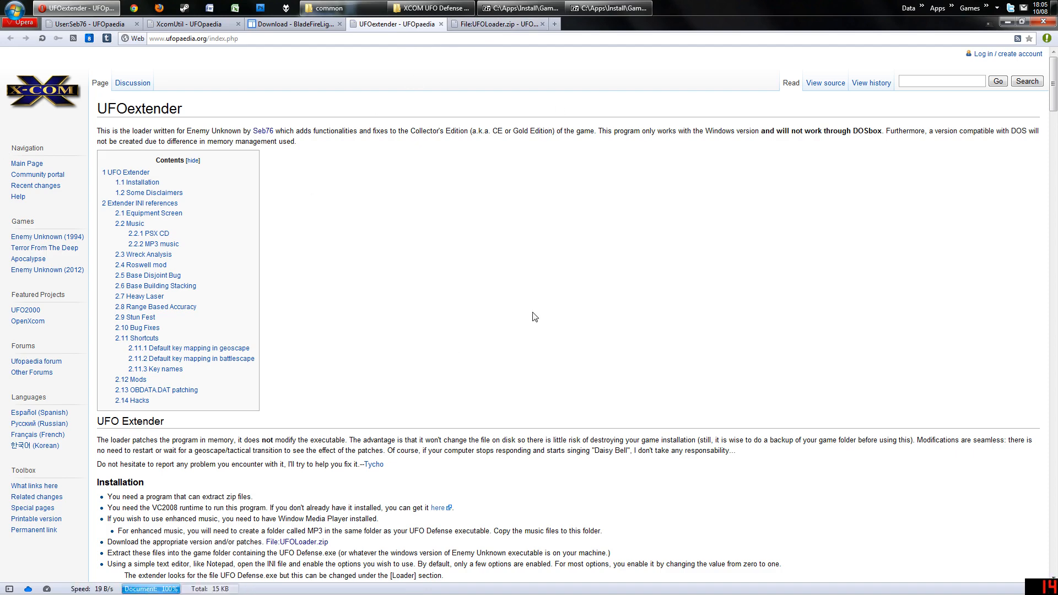
pyautogui.scroll(-3)
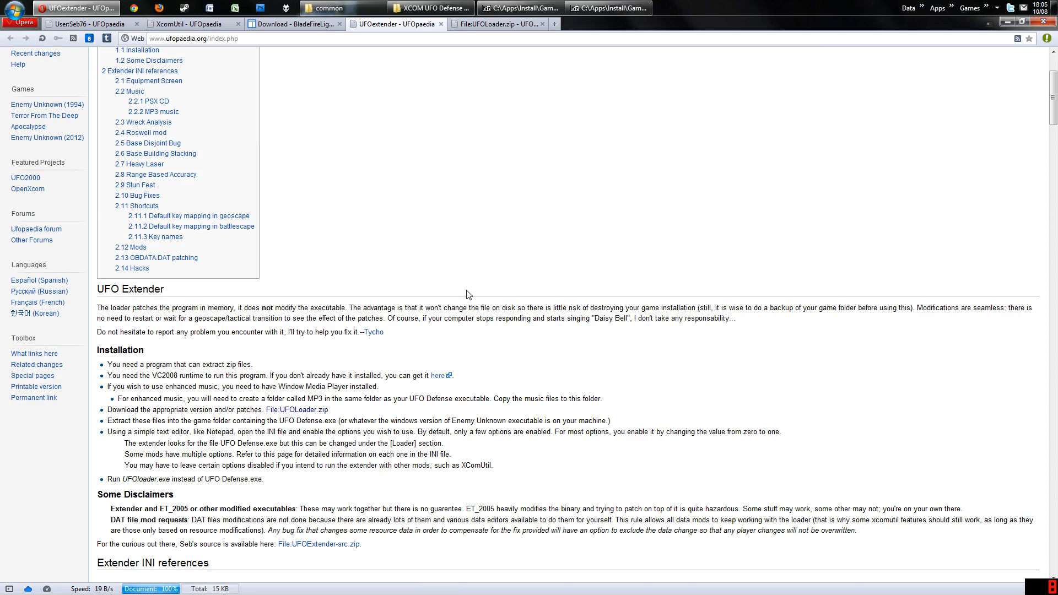
pyautogui.scroll(3)
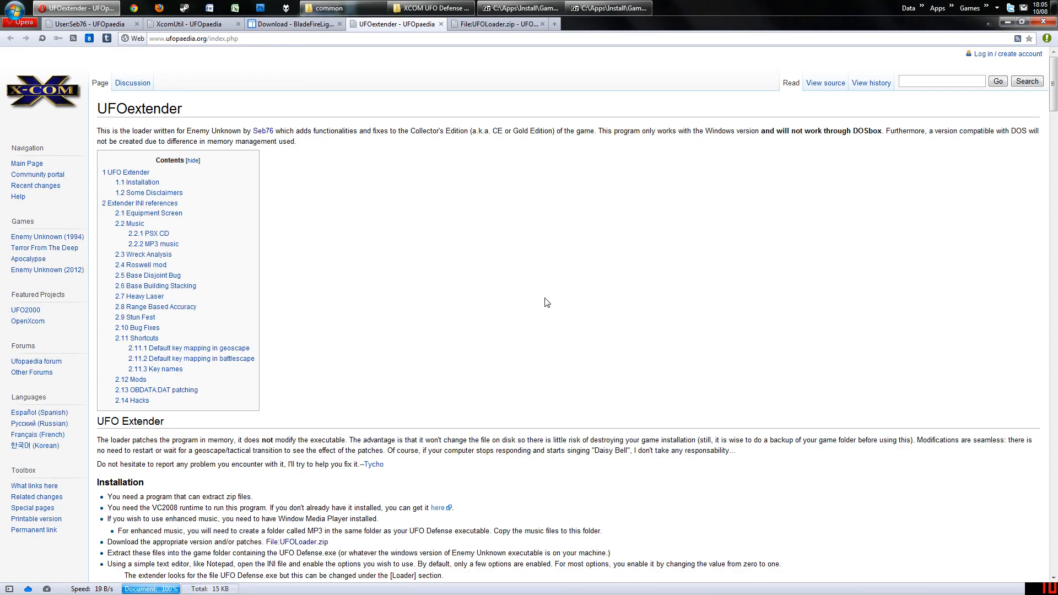
pyautogui.scroll(-3)
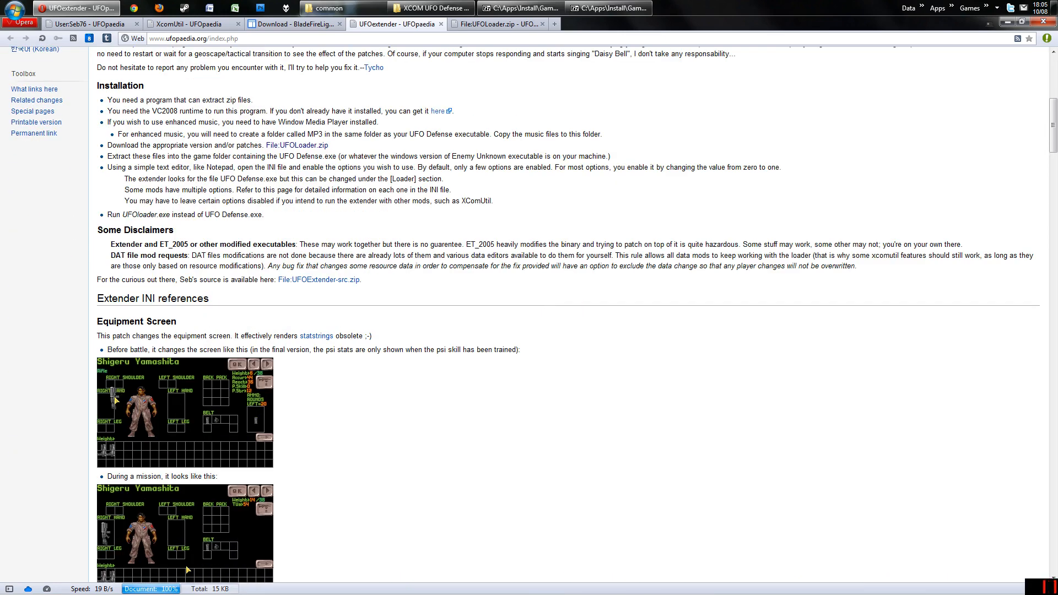
pyautogui.scroll(3)
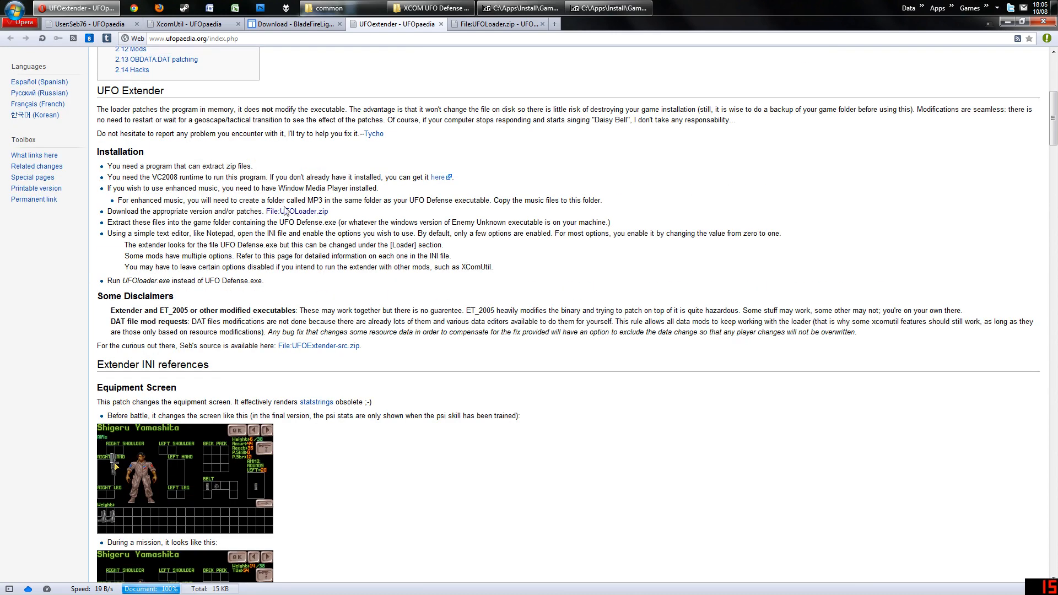
pyautogui.moveTo(296, 212)
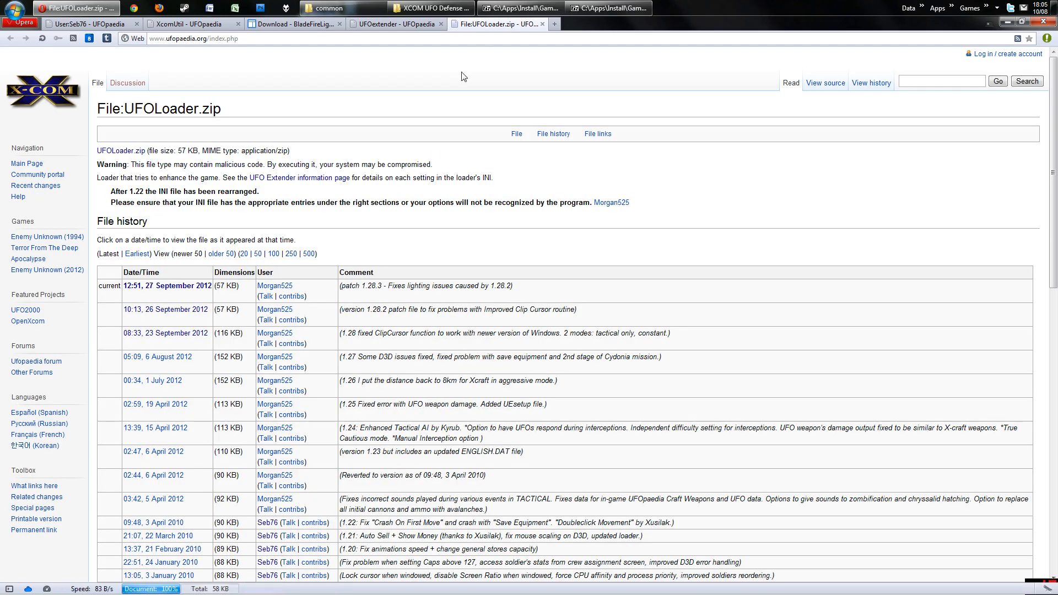
pyautogui.moveTo(414, 200)
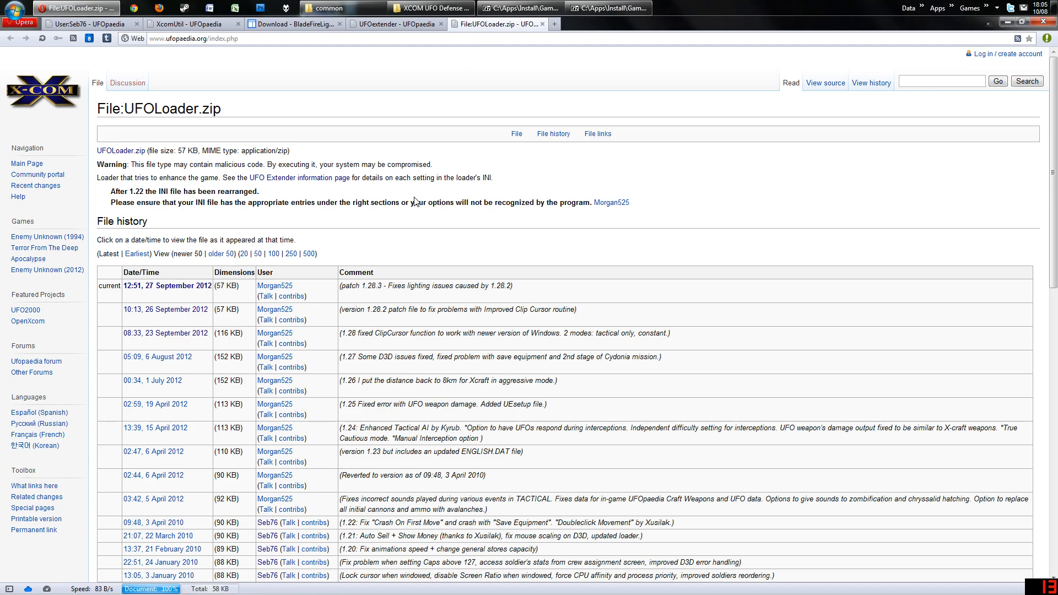
pyautogui.moveTo(121, 151)
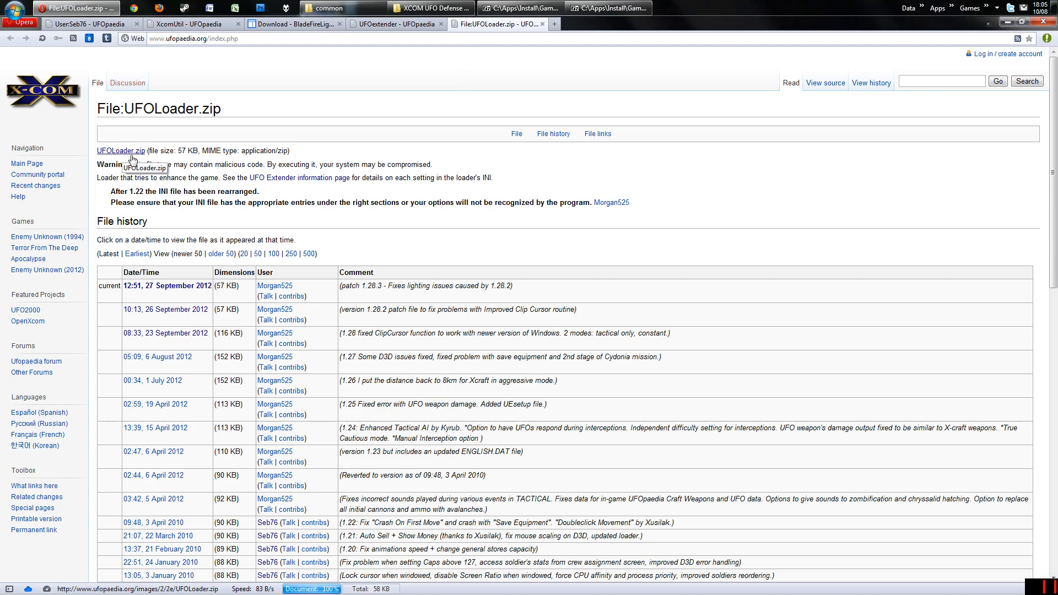
pyautogui.moveTo(341, 304)
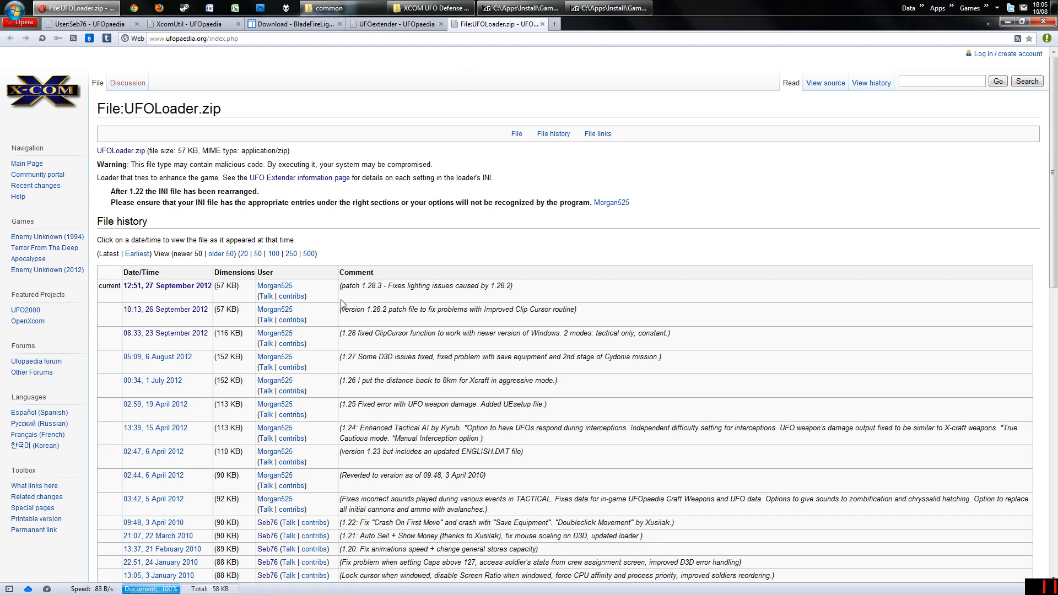
# Review the file history and cancel saving the already downloaded 23 September 2012 loader.
pyautogui.tripleClick(425, 286)
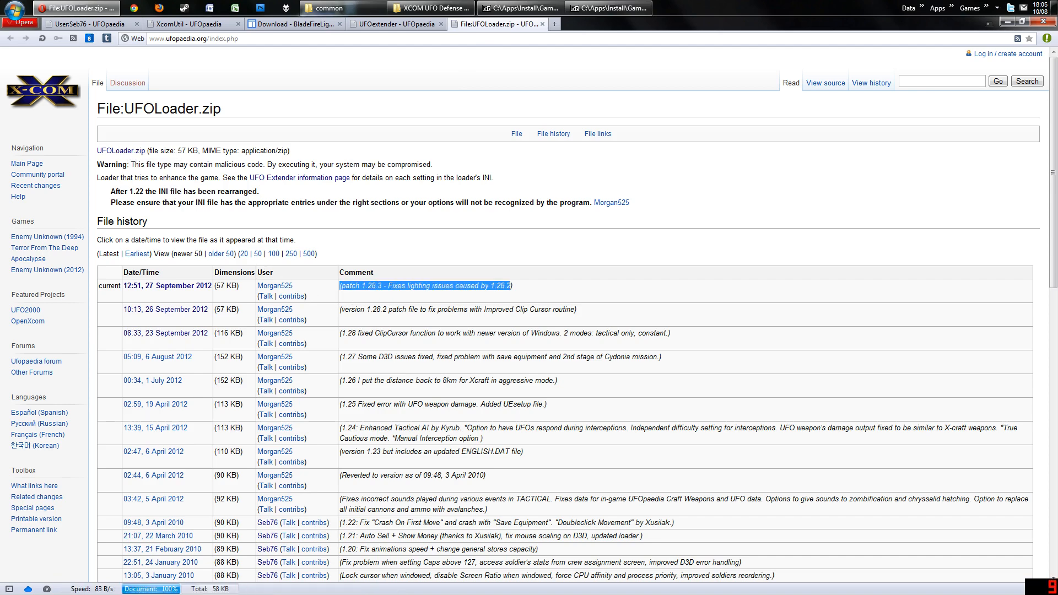
pyautogui.moveTo(173, 343)
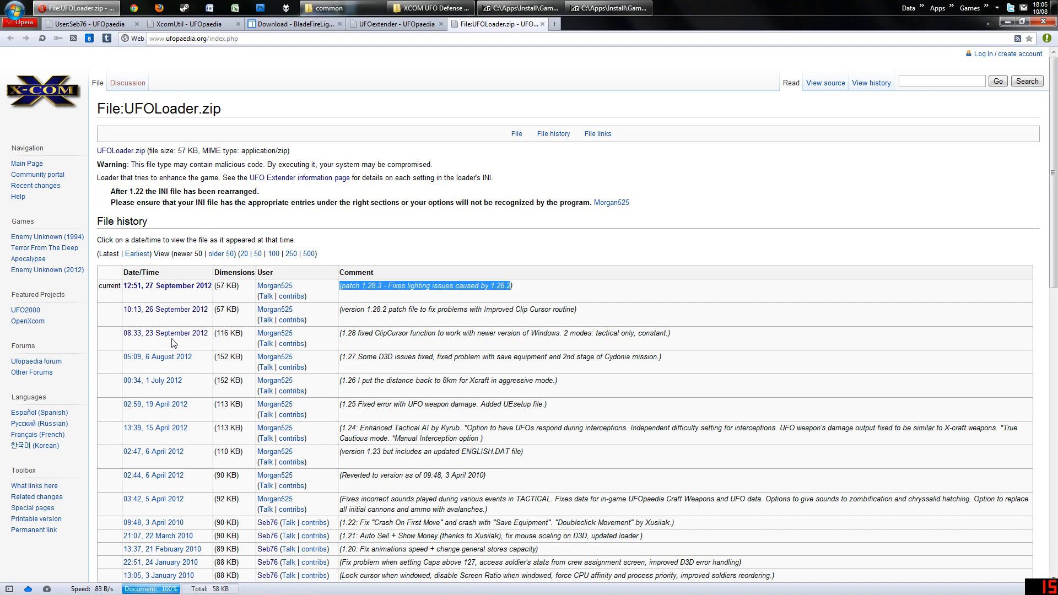
pyautogui.moveTo(165, 333)
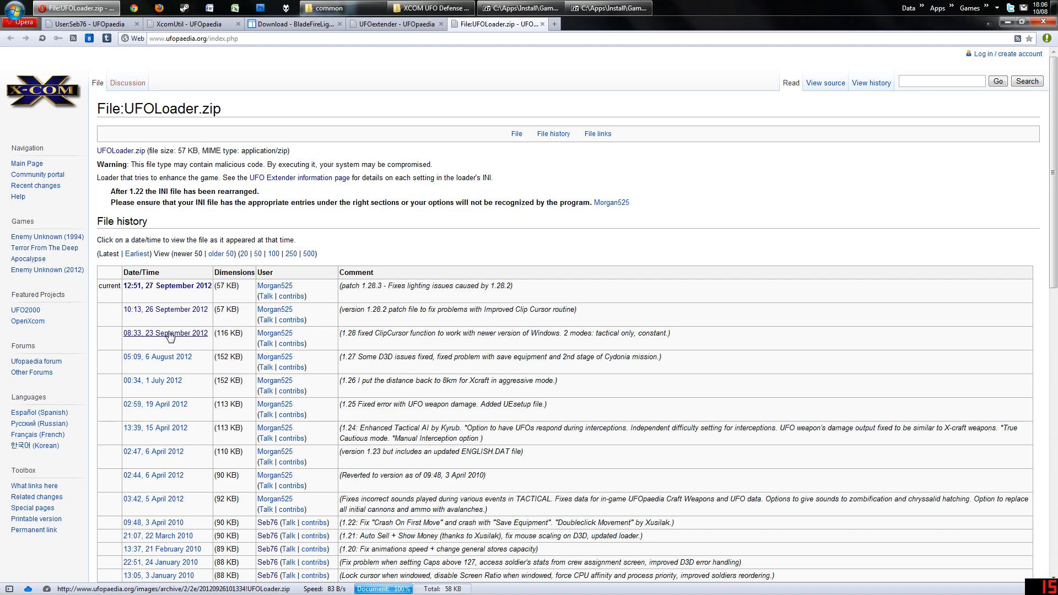
pyautogui.moveTo(157, 337)
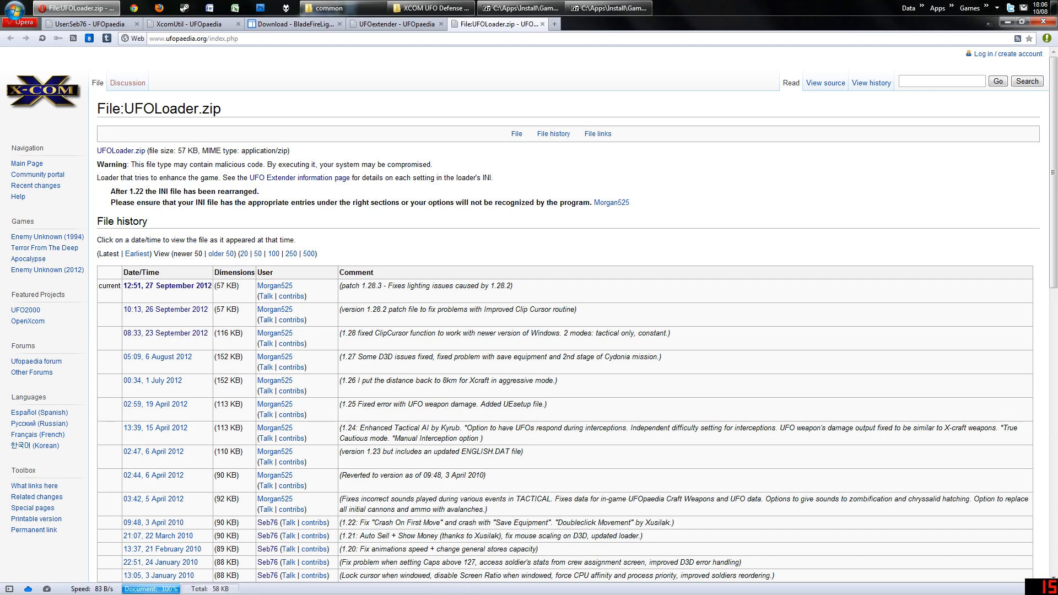
pyautogui.moveTo(139, 162)
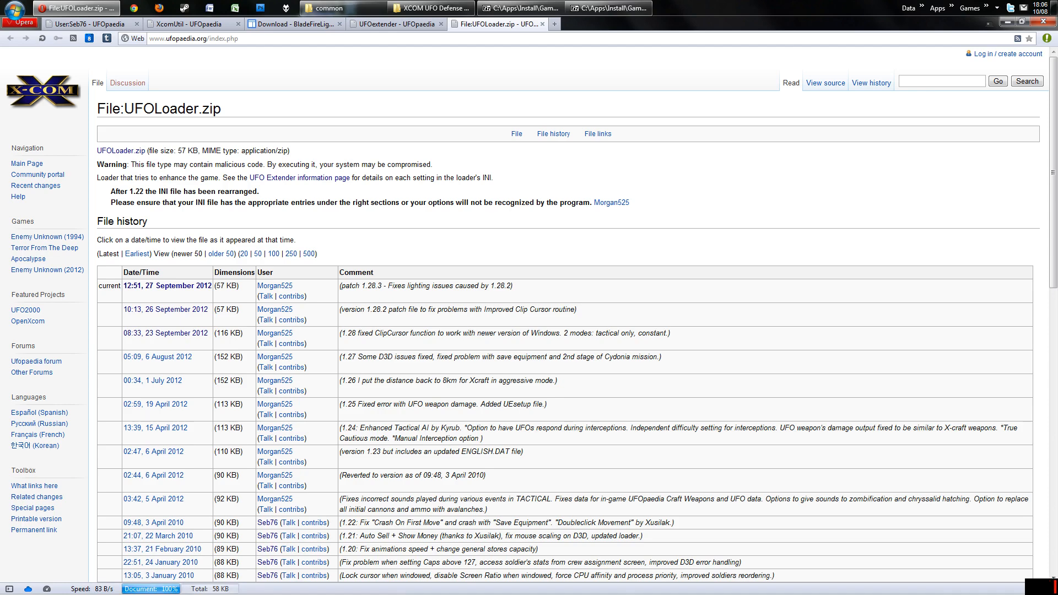
pyautogui.click(165, 333)
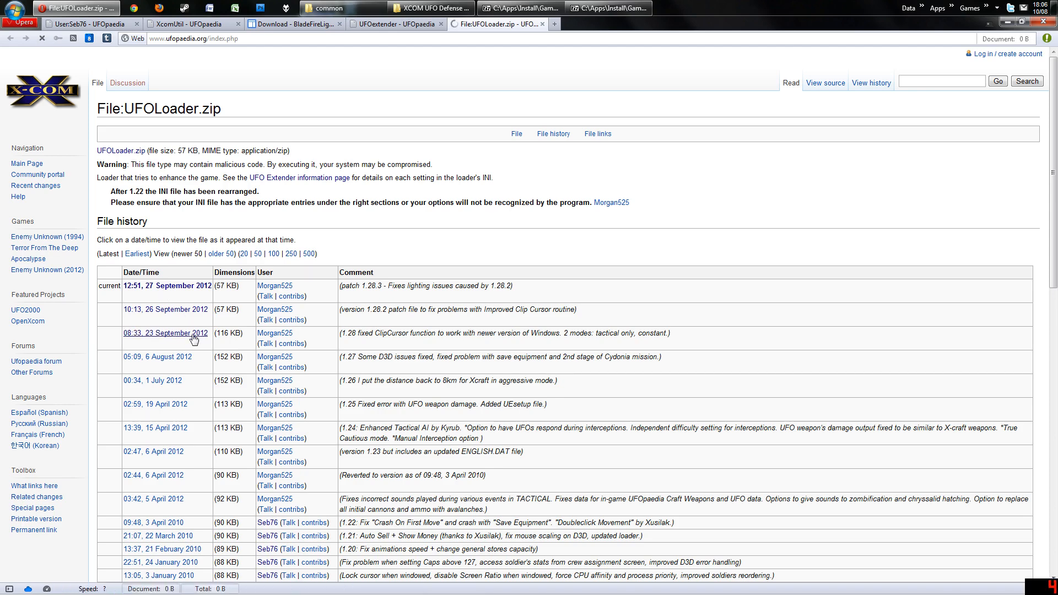
pyautogui.click(166, 333)
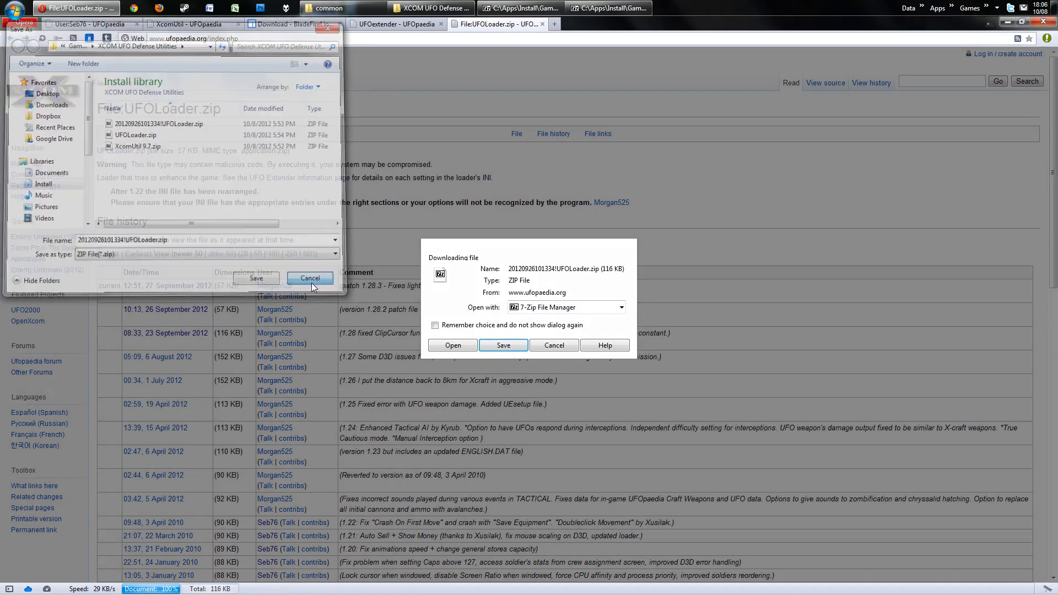
pyautogui.click(309, 278)
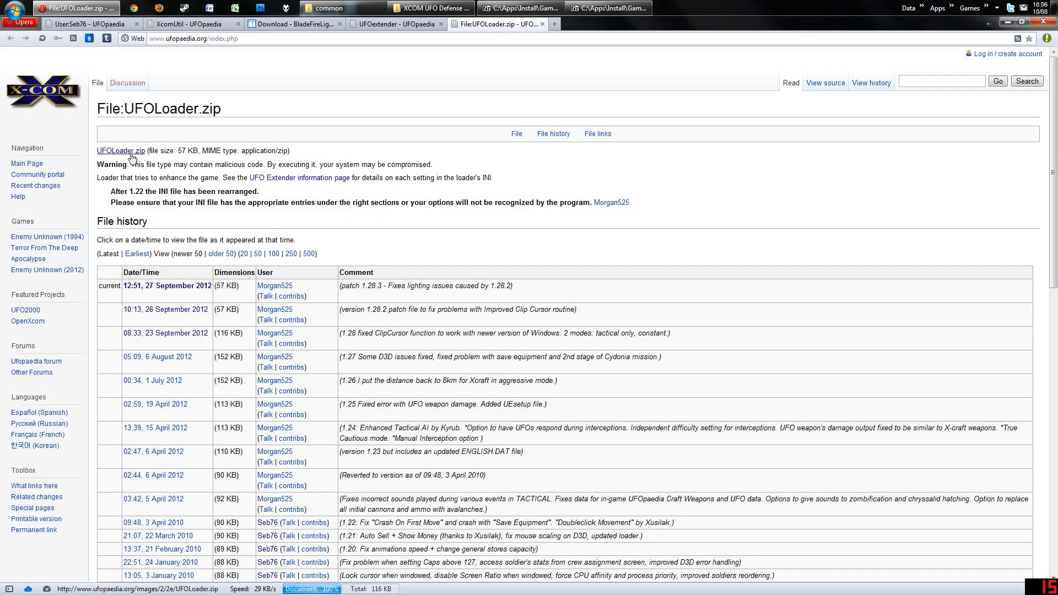
# Start the current UFOLoader.zip download and dismiss its prompt.
pyautogui.click(120, 151)
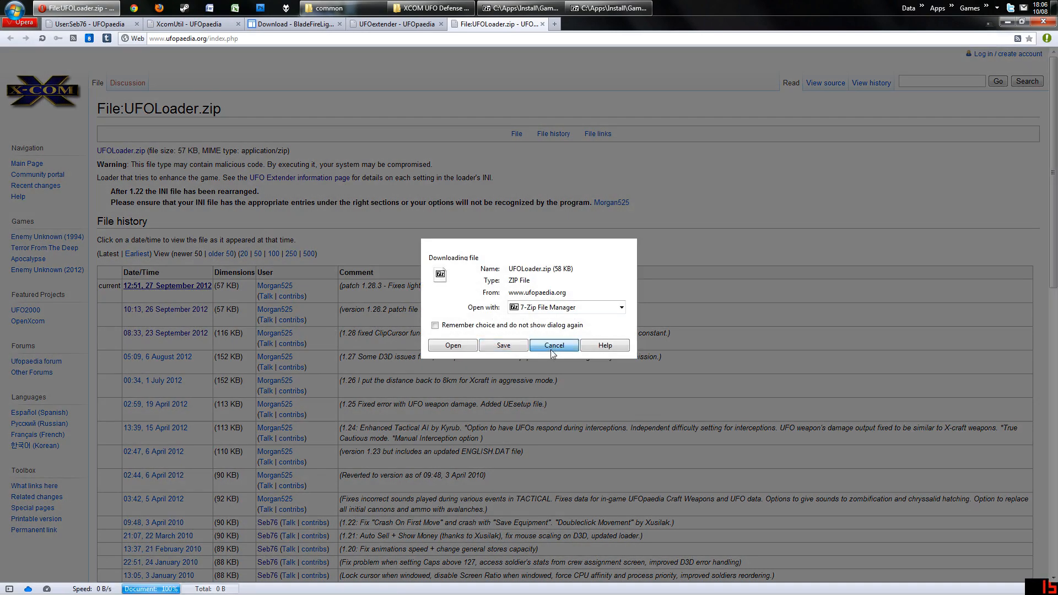
pyautogui.click(553, 345)
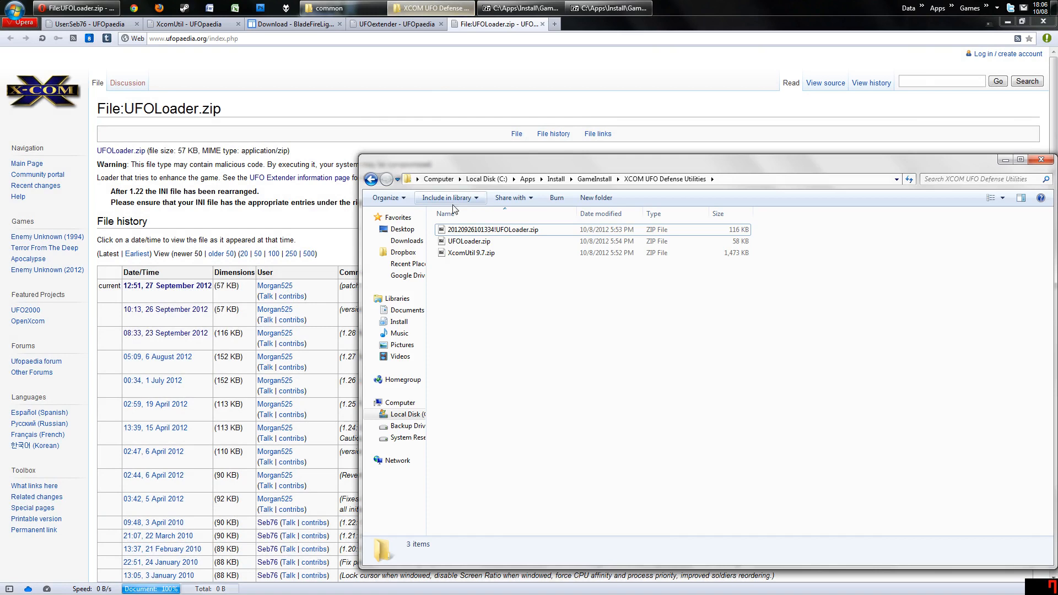
# Compare the 58 KB UFOLoader.zip with the older 116 KB archive, then bring up Steam's common folder.
pyautogui.click(469, 242)
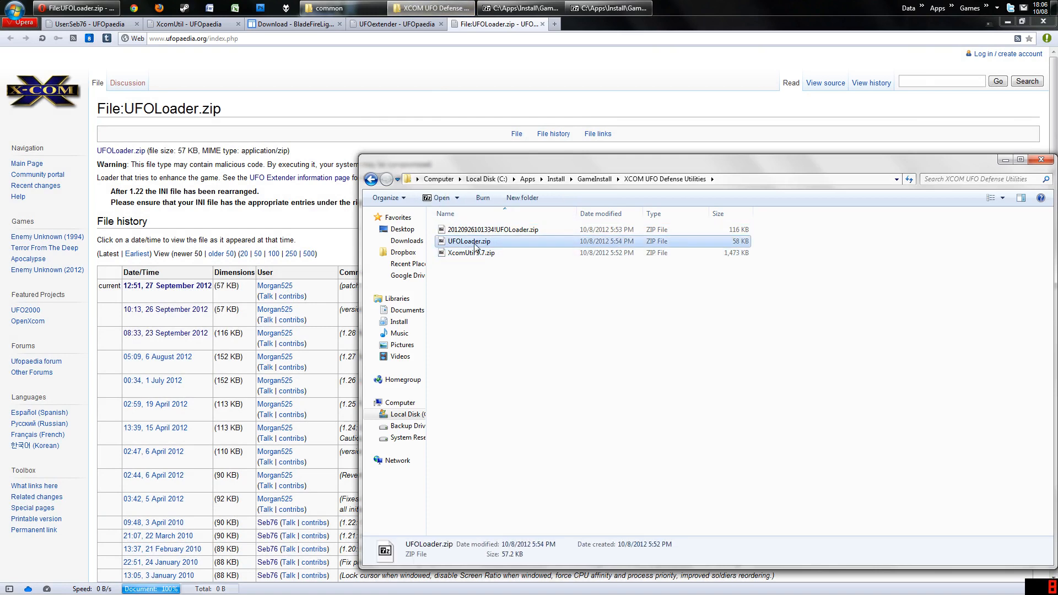
pyautogui.moveTo(746, 232)
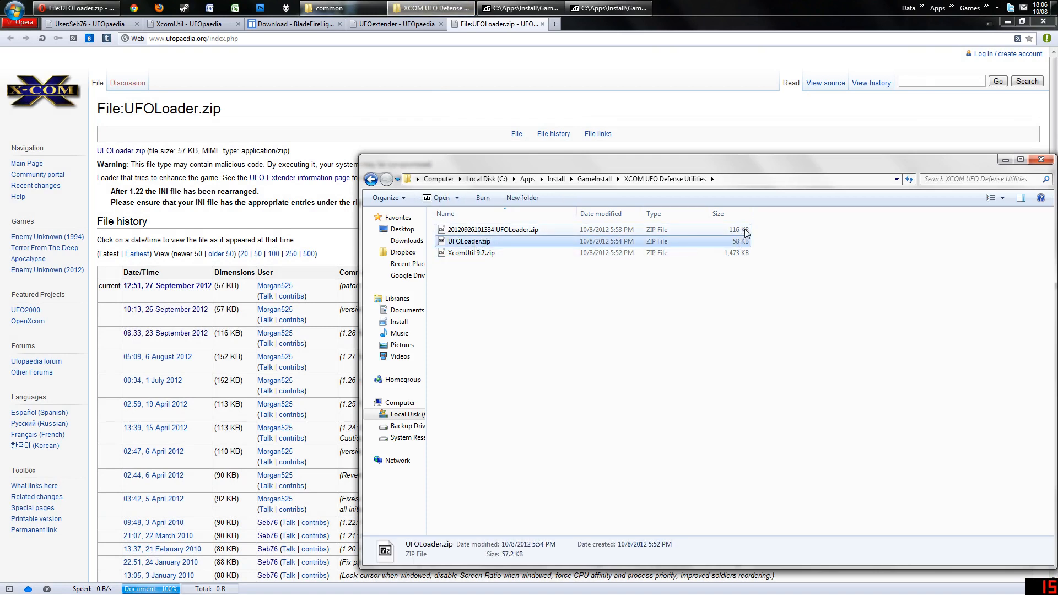
pyautogui.click(492, 229)
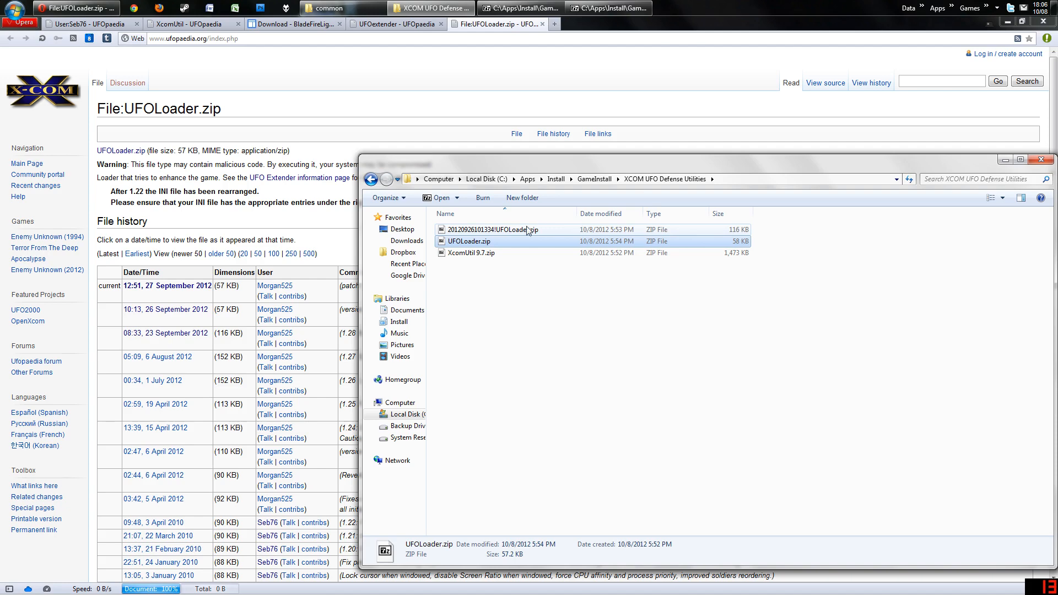
pyautogui.click(497, 229)
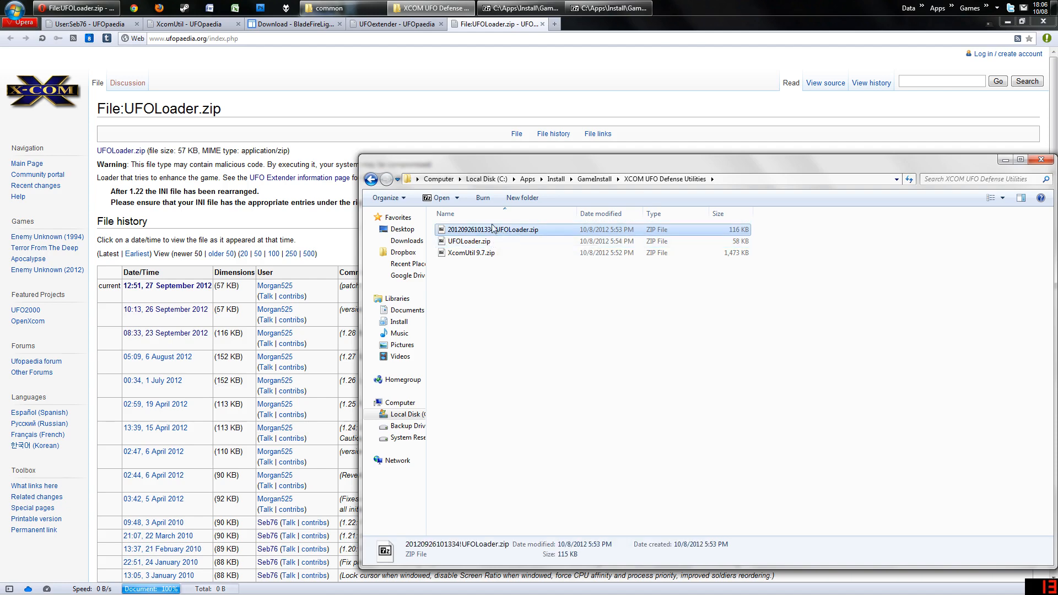
pyautogui.click(341, 8)
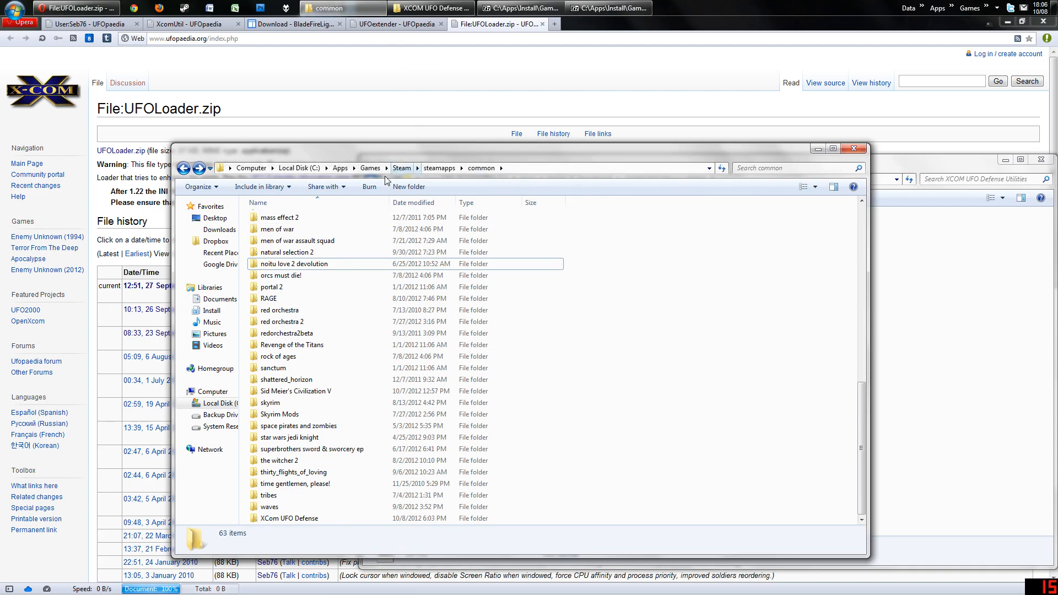
# Browse into the XCom UFO Defense game's XCOM subfolder holding UFO Defense.exe.
pyautogui.doubleClick(289, 518)
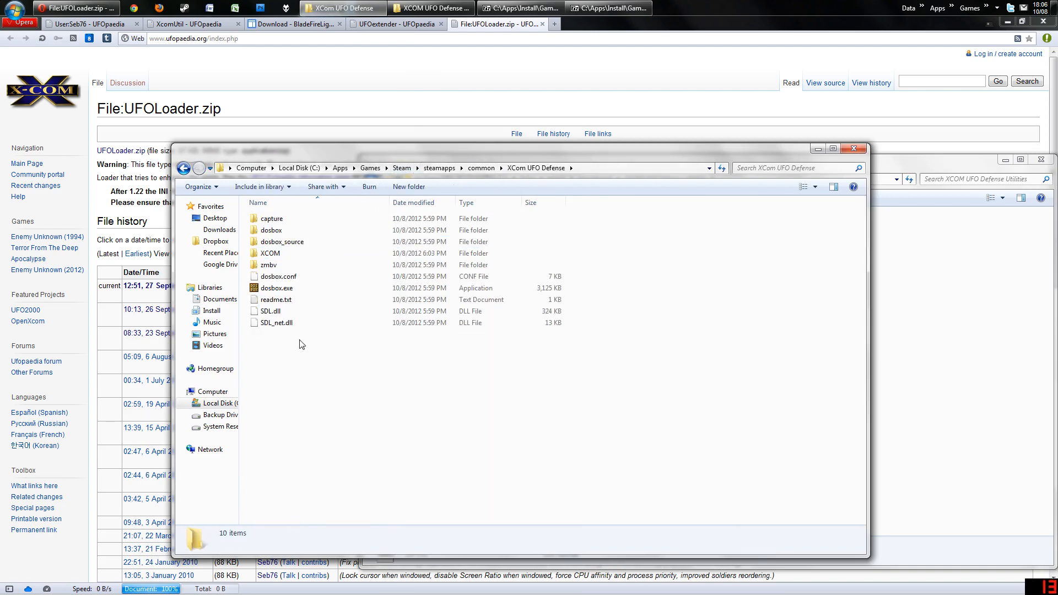
pyautogui.doubleClick(269, 253)
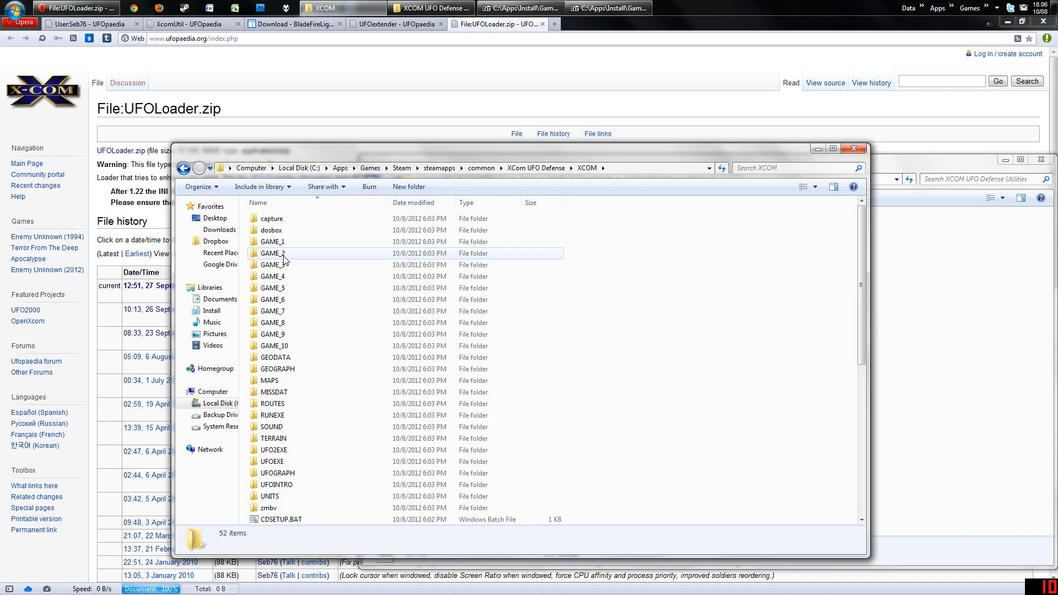
pyautogui.click(185, 168)
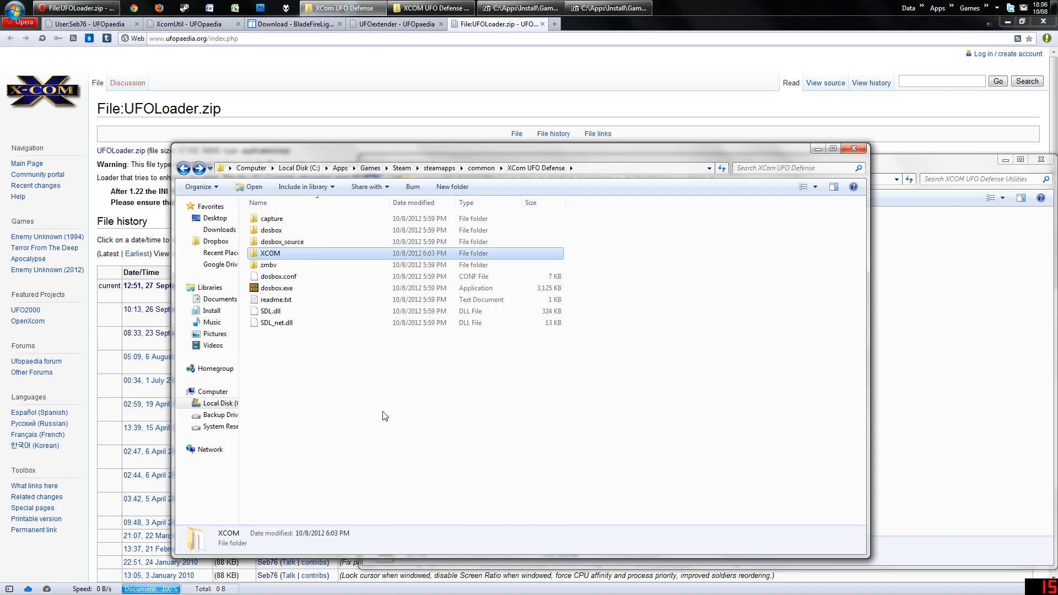
pyautogui.doubleClick(270, 254)
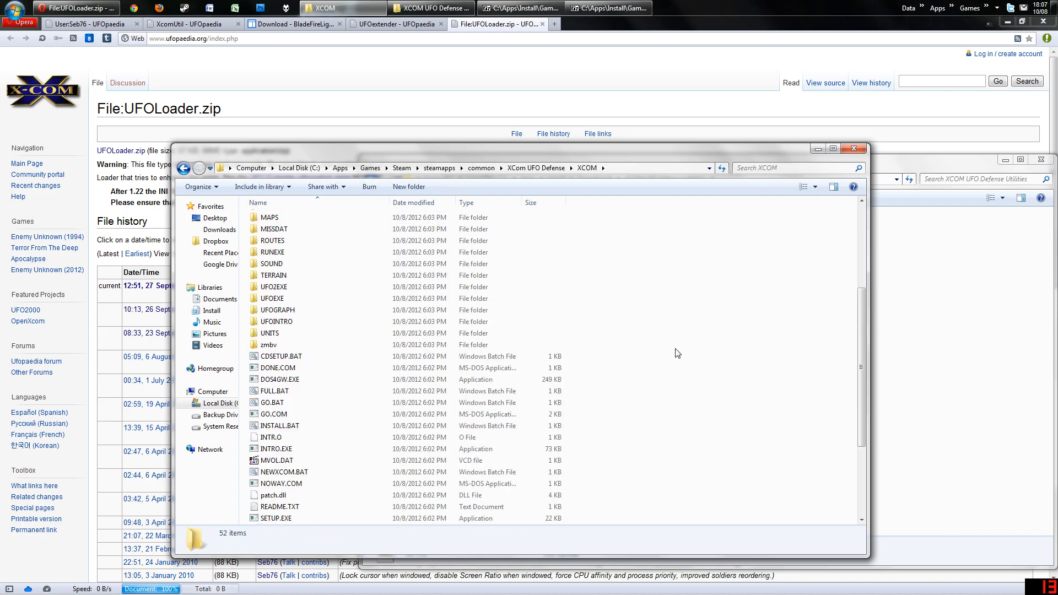
pyautogui.scroll(-3)
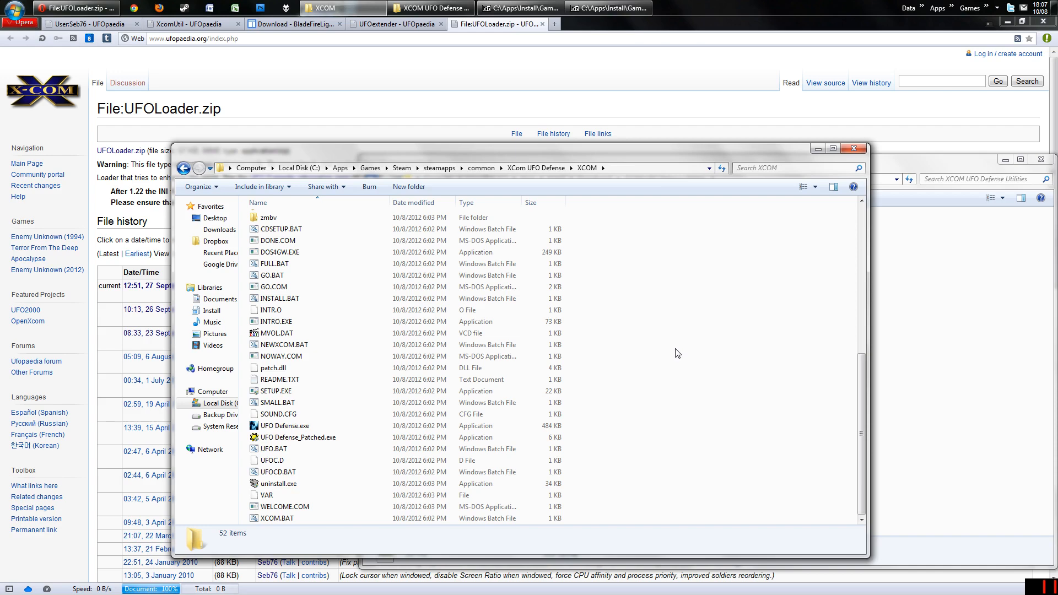
pyautogui.moveTo(629, 404)
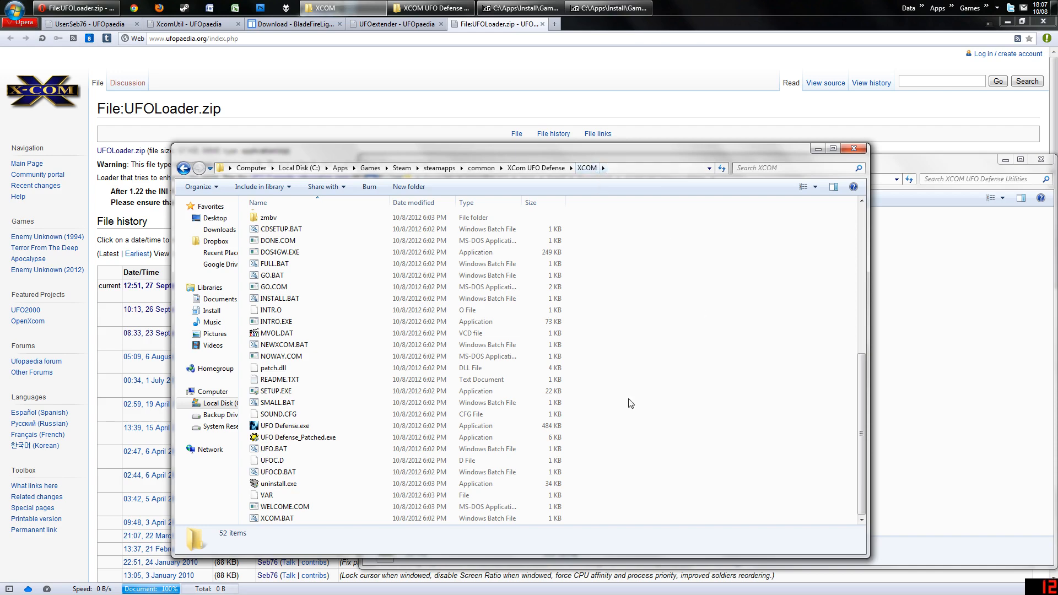
pyautogui.moveTo(660, 459)
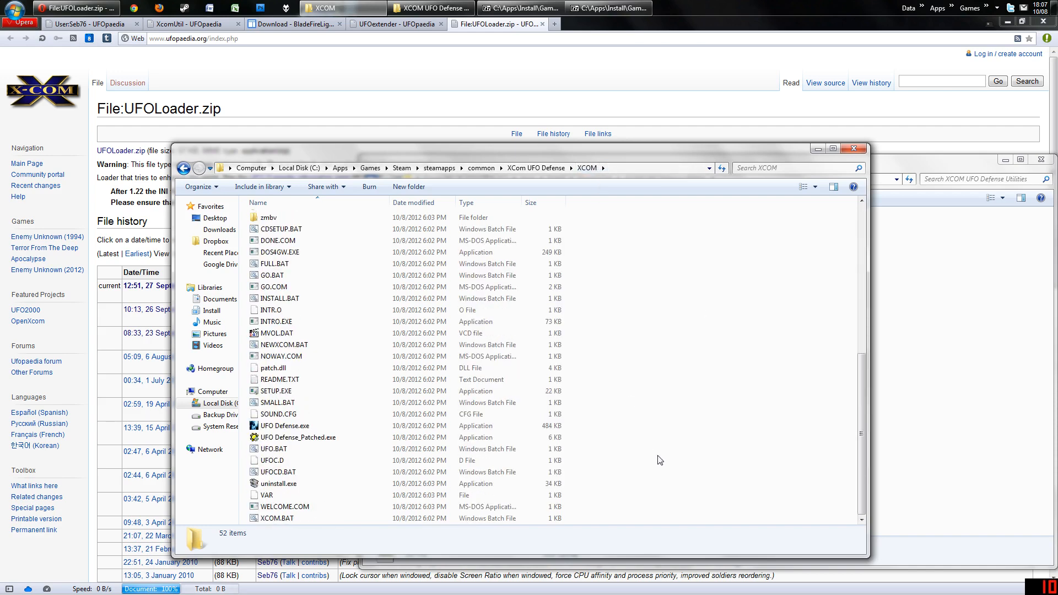
pyautogui.scroll(3)
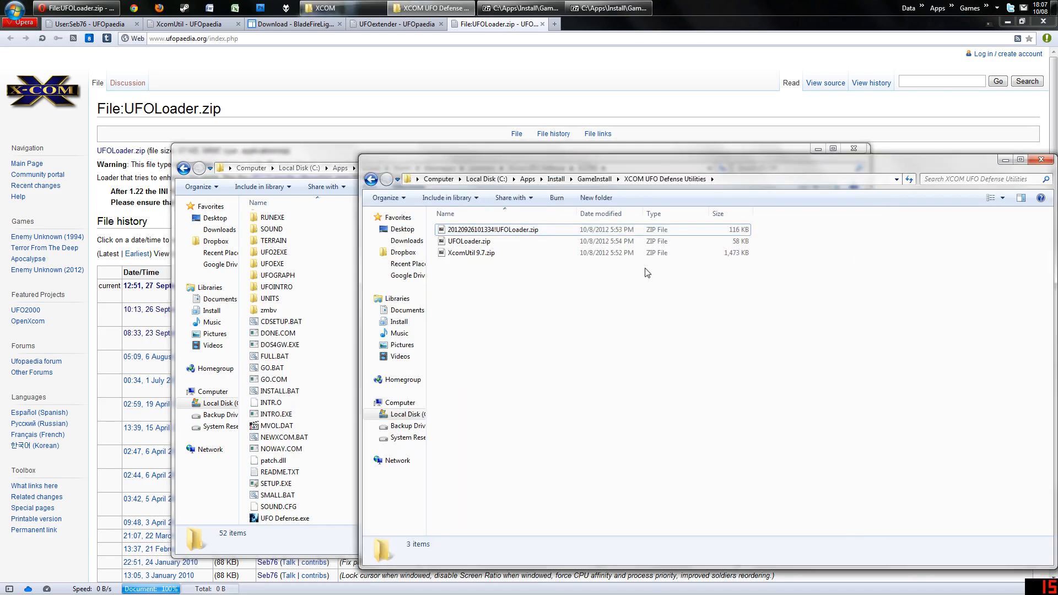
pyautogui.moveTo(509, 229)
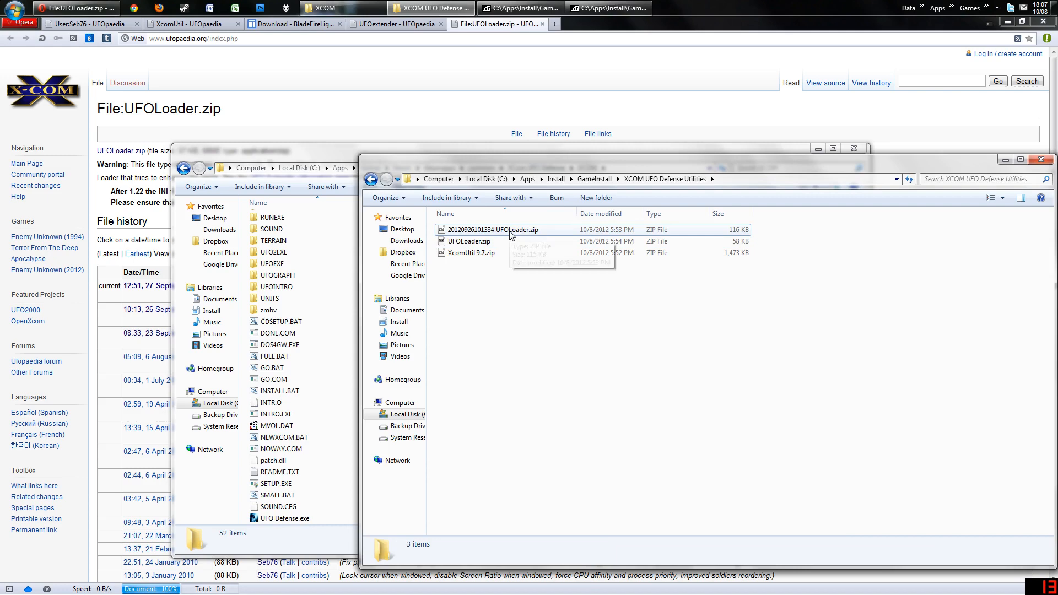
# Extract all files from the dated UFOLoader archive, then take the newer patcher.dll from UFOLoader.zip.
pyautogui.doubleClick(497, 229)
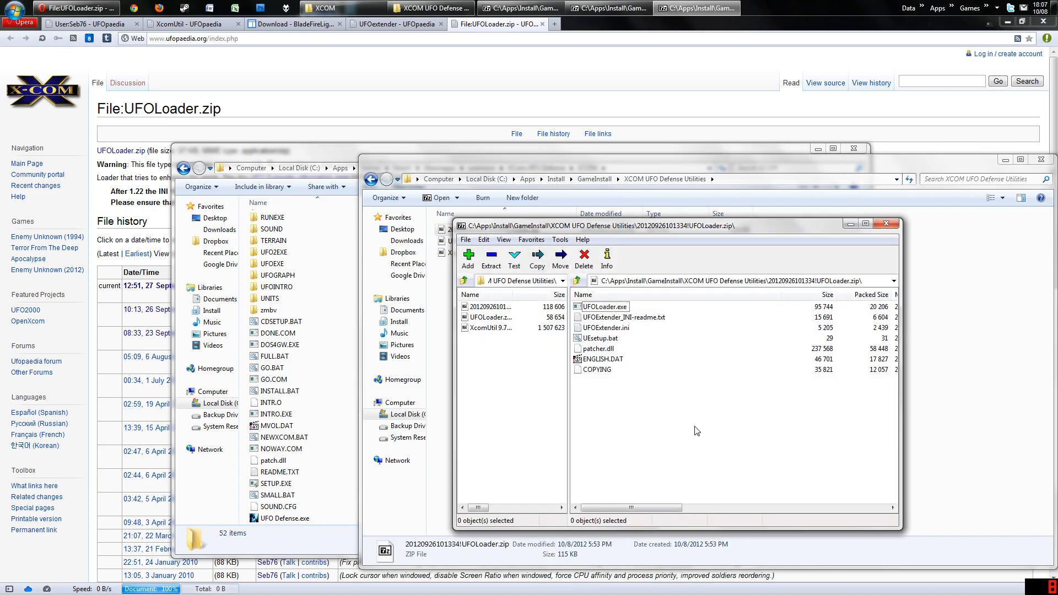
pyautogui.press('ctrl+a')
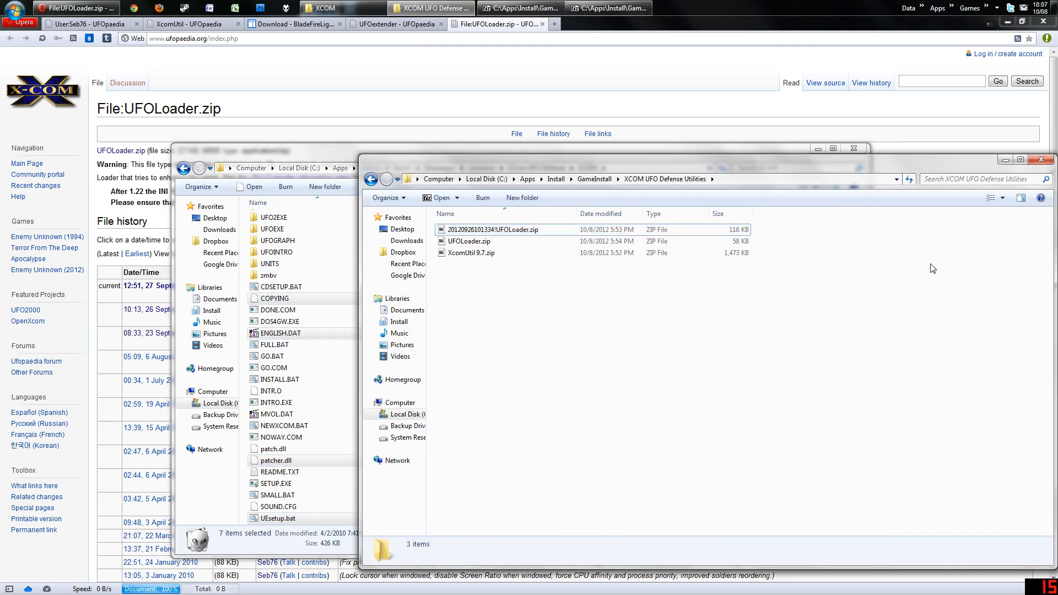
pyautogui.doubleClick(467, 241)
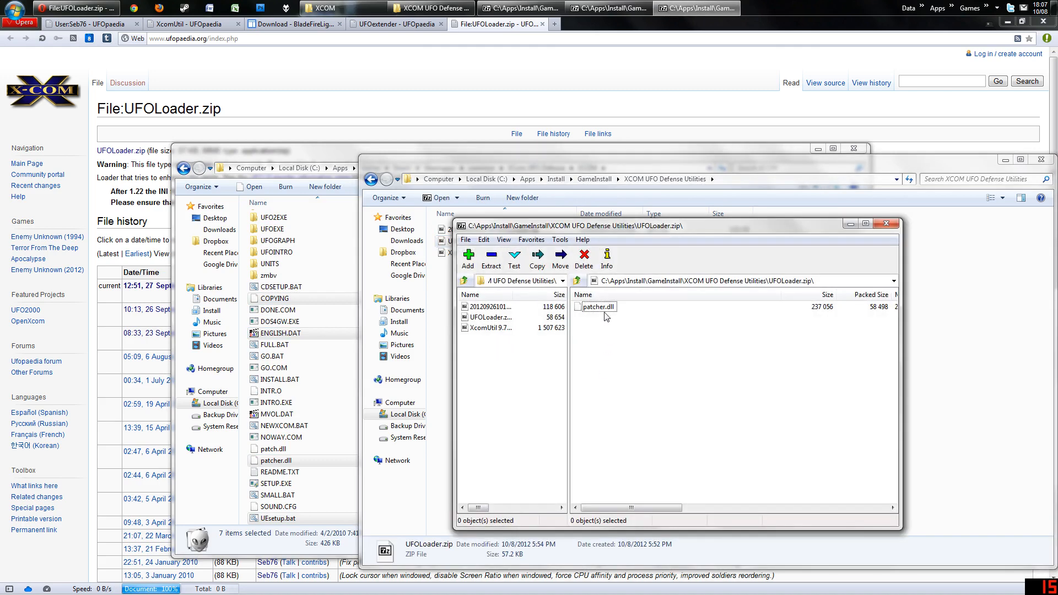
pyautogui.click(597, 307)
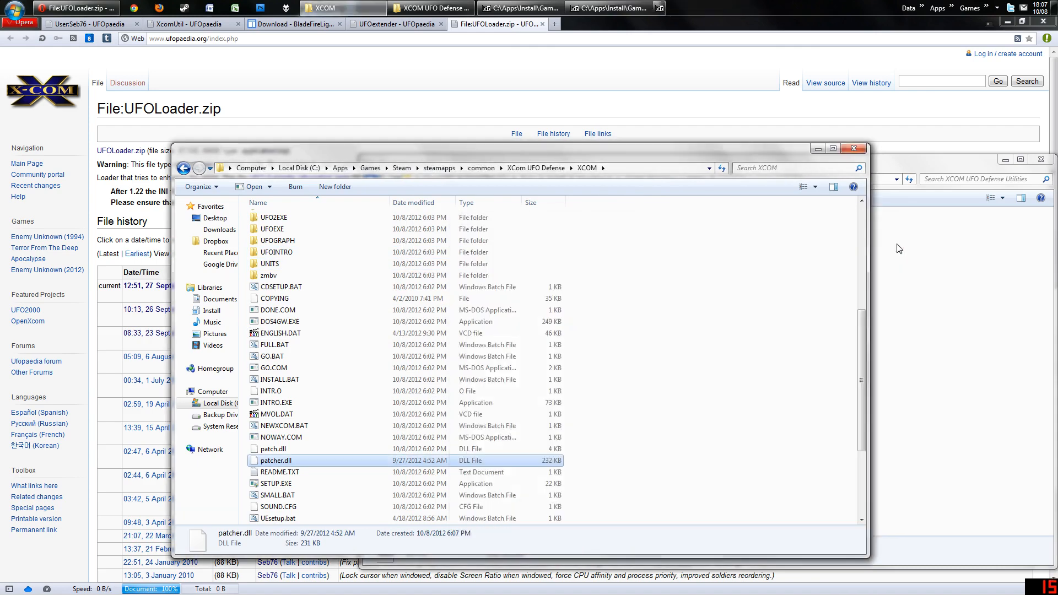
pyautogui.scroll(-3)
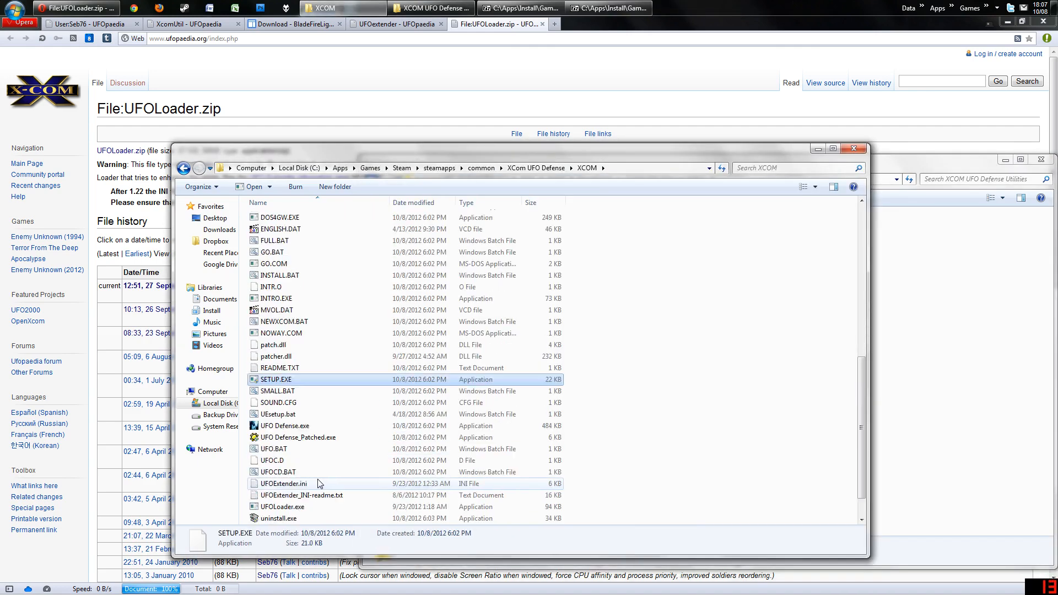
pyautogui.scroll(-3)
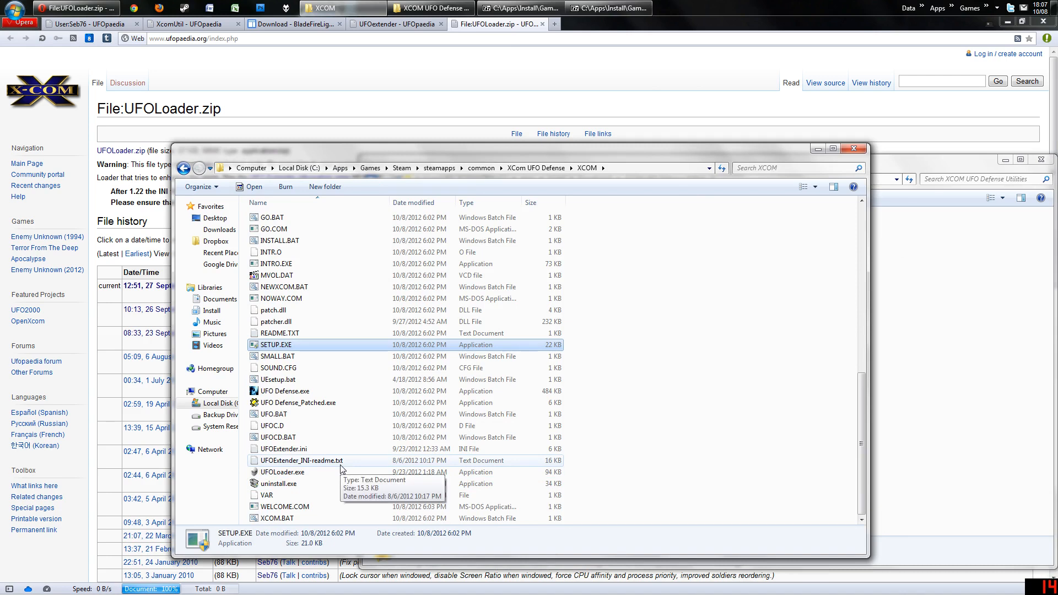
pyautogui.moveTo(274, 479)
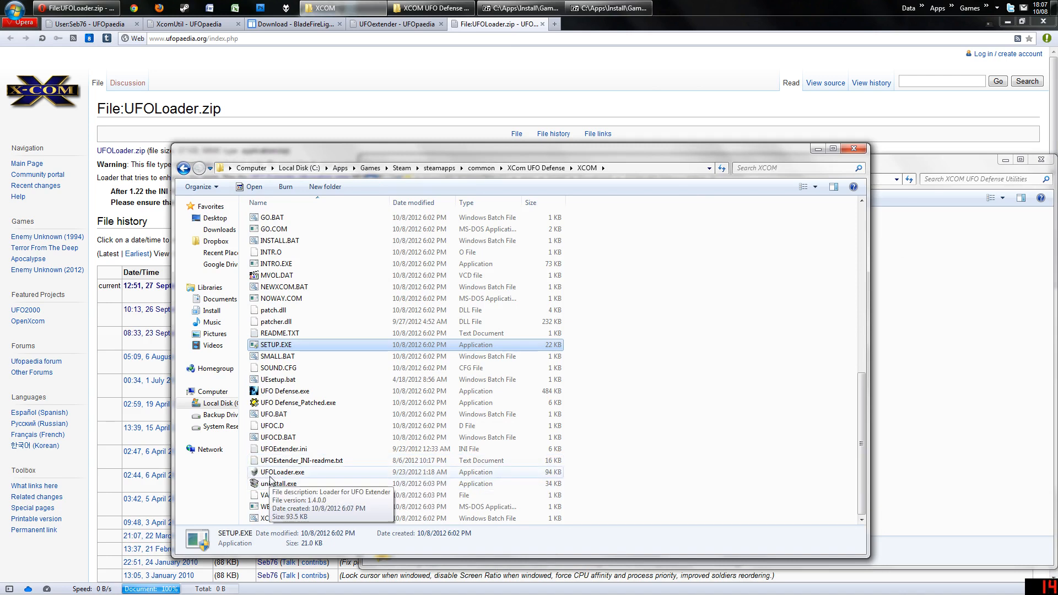
pyautogui.click(282, 472)
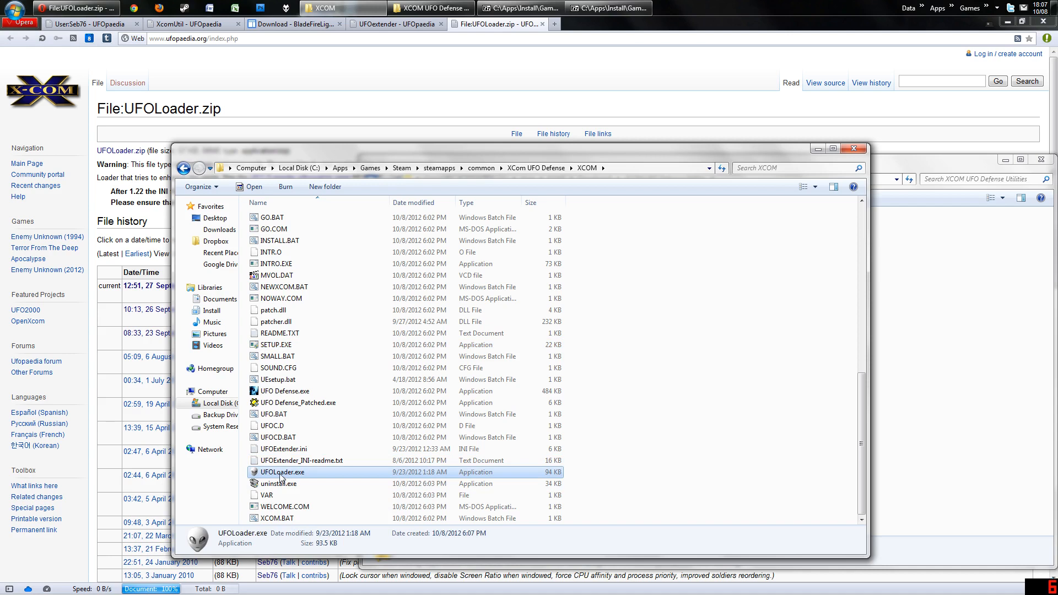
pyautogui.moveTo(337, 448)
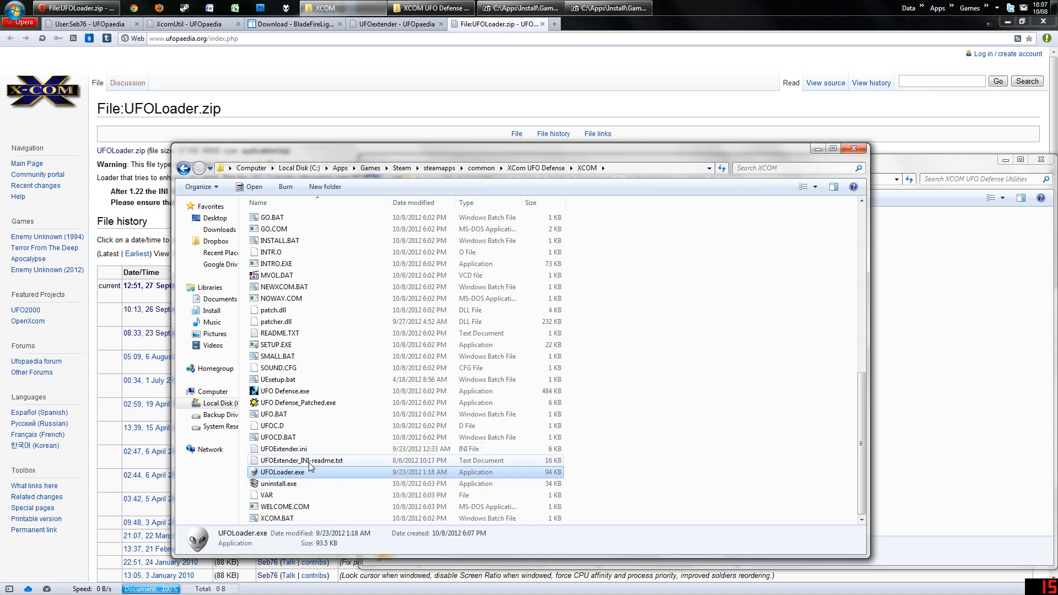
# Read UFOExtender_INI-readme.txt beside UFOExtender.ini to check its settings.
pyautogui.doubleClick(302, 461)
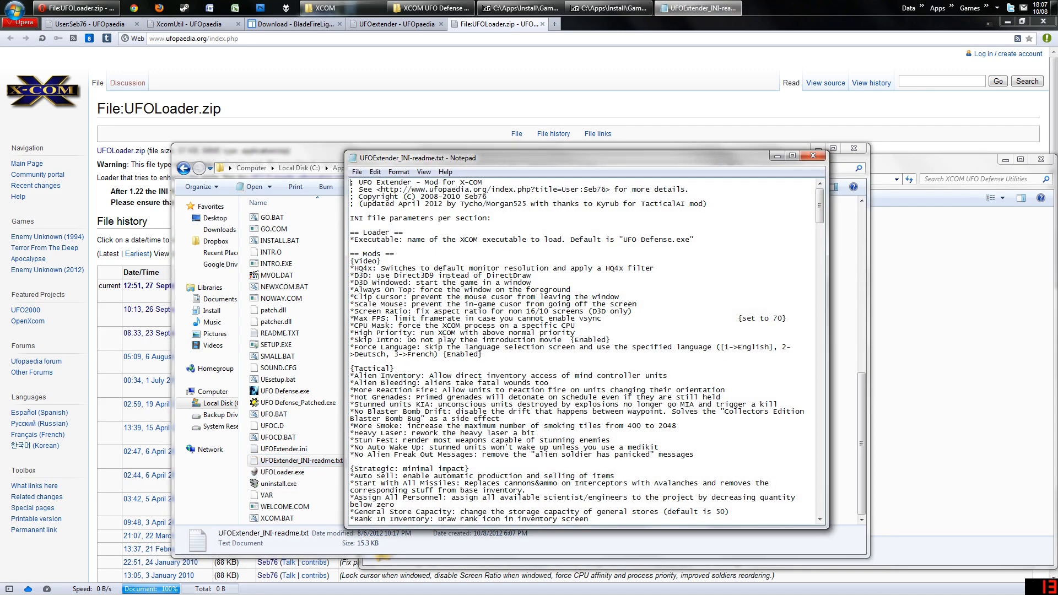
pyautogui.scroll(-3)
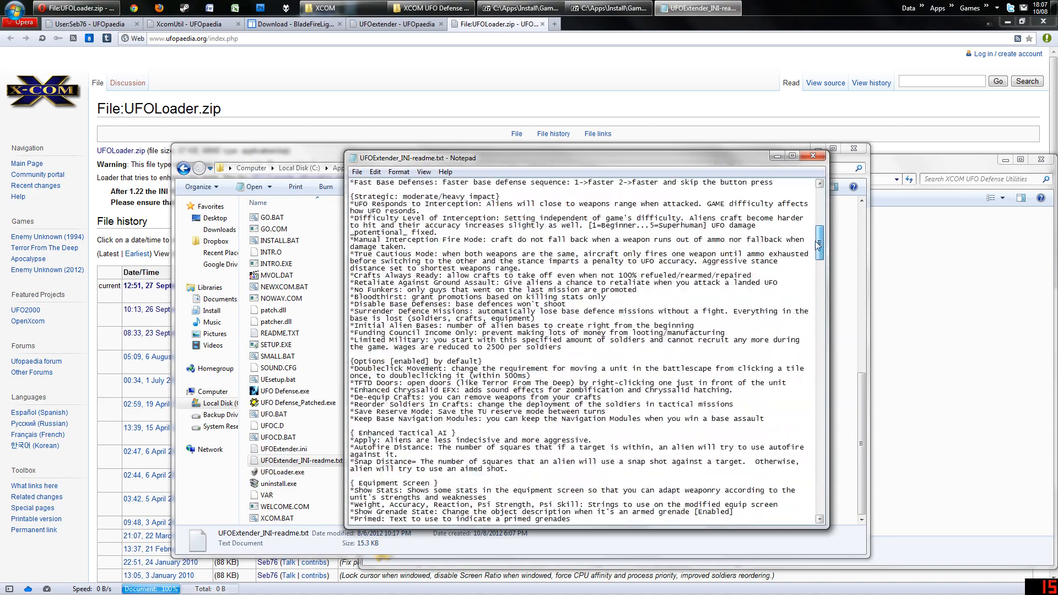
pyautogui.scroll(3)
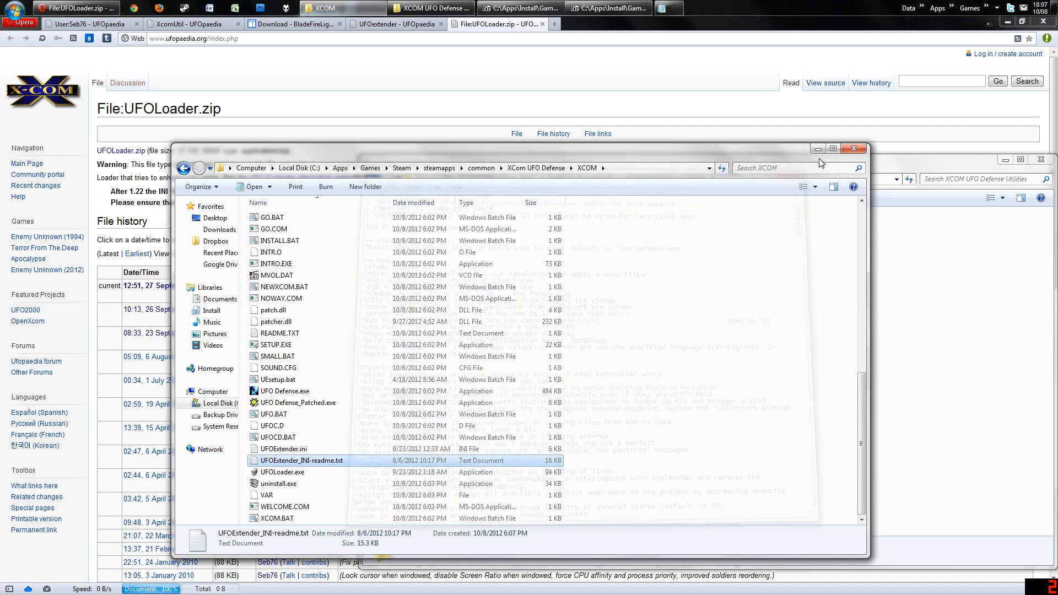
pyautogui.doubleClick(285, 449)
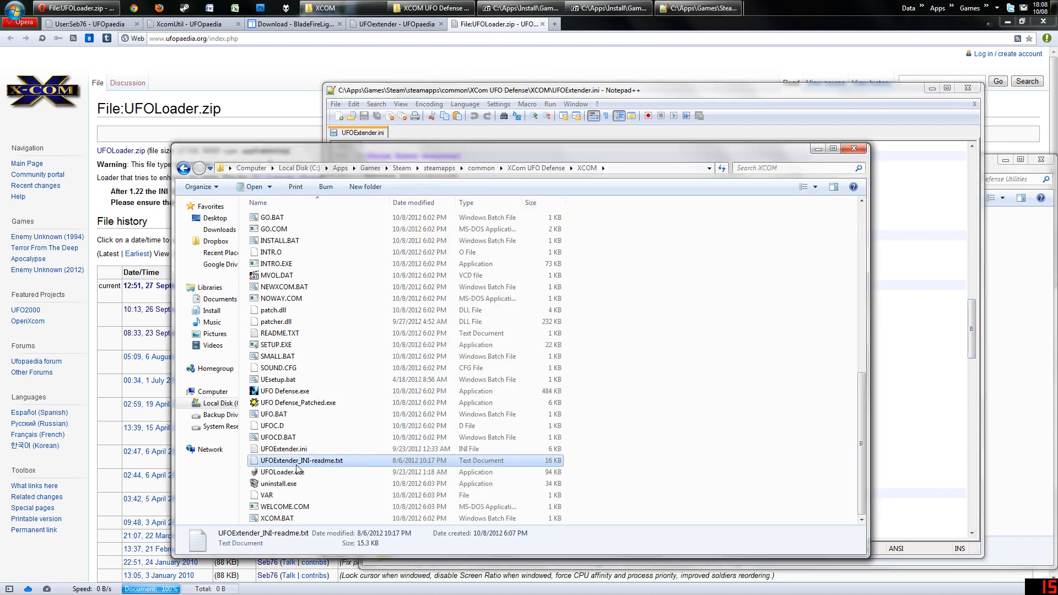
pyautogui.doubleClick(301, 461)
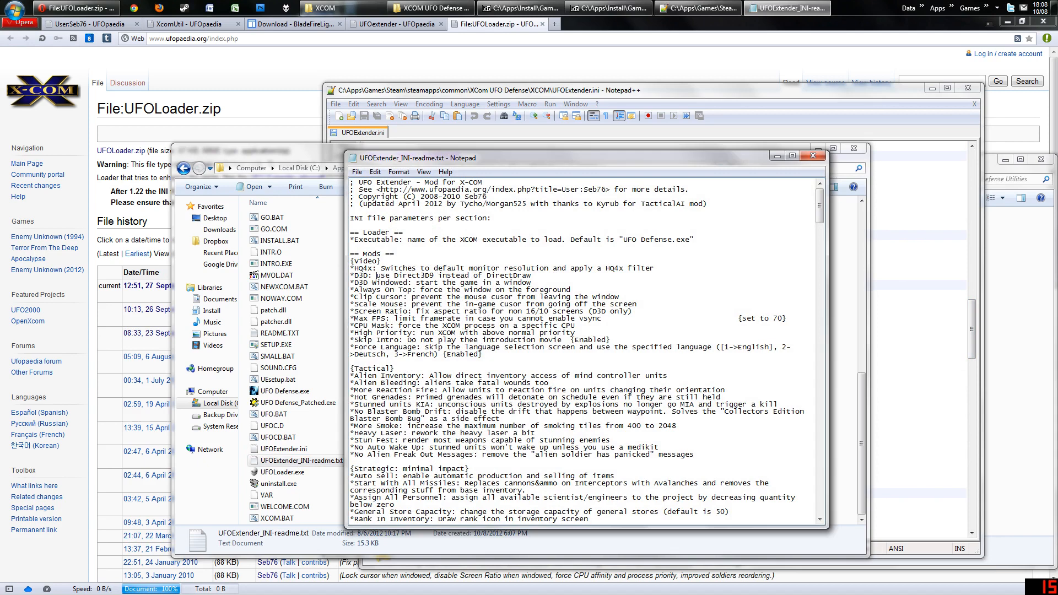
pyautogui.moveTo(814, 156)
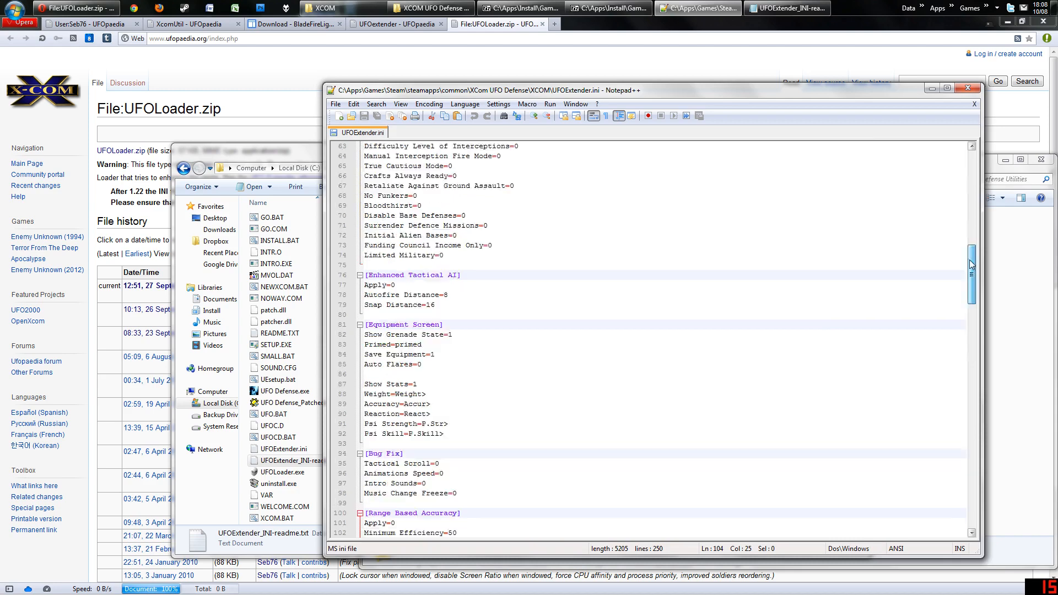
pyautogui.scroll(3)
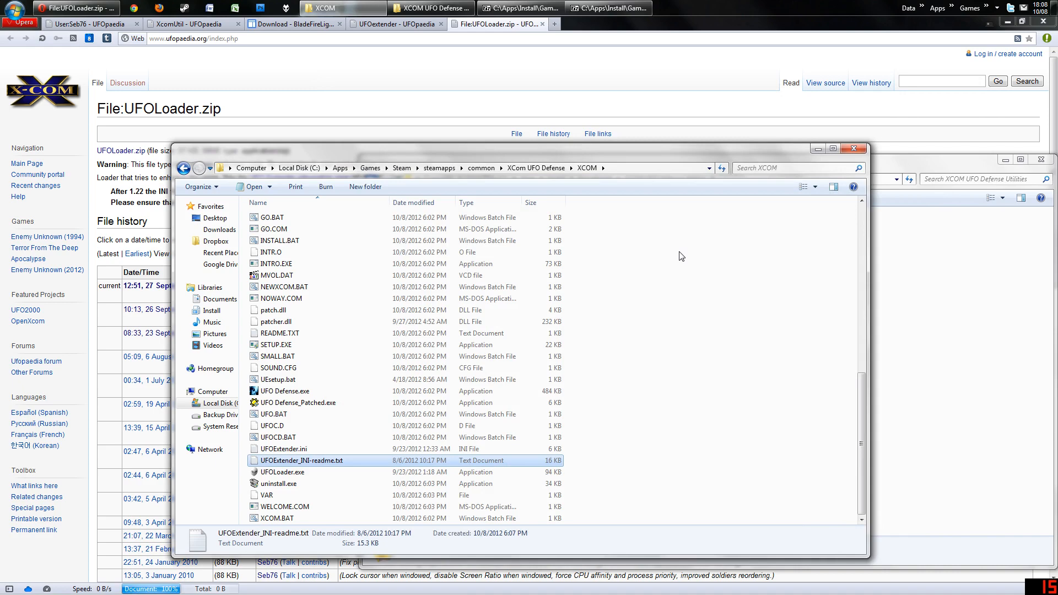
pyautogui.moveTo(946, 406)
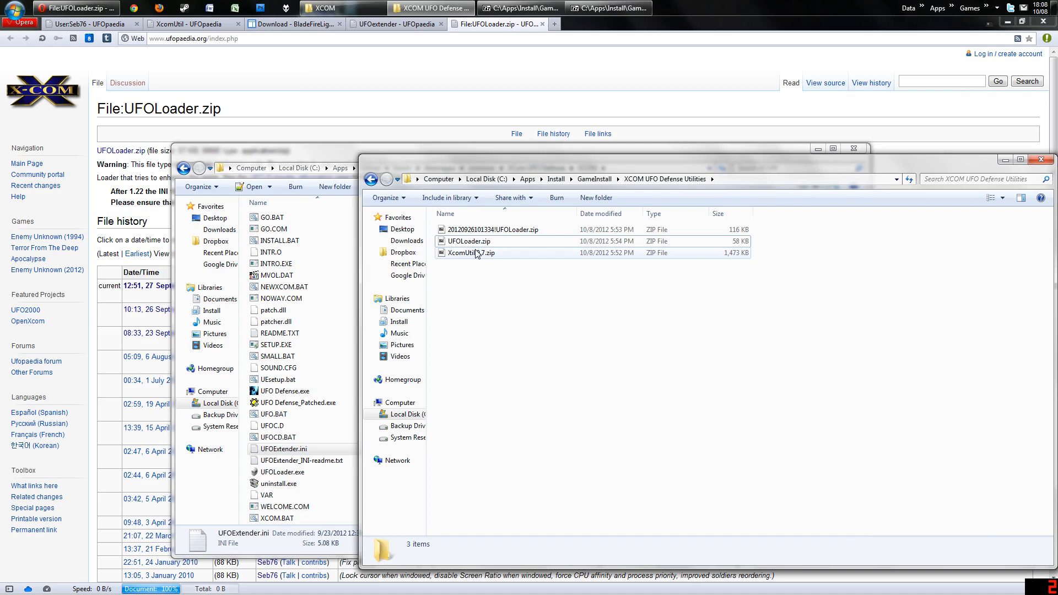
# Select the XcomUtil folder and XcuSetup.bat inside XcomUtil 9.7.zip for extraction.
pyautogui.doubleClick(469, 253)
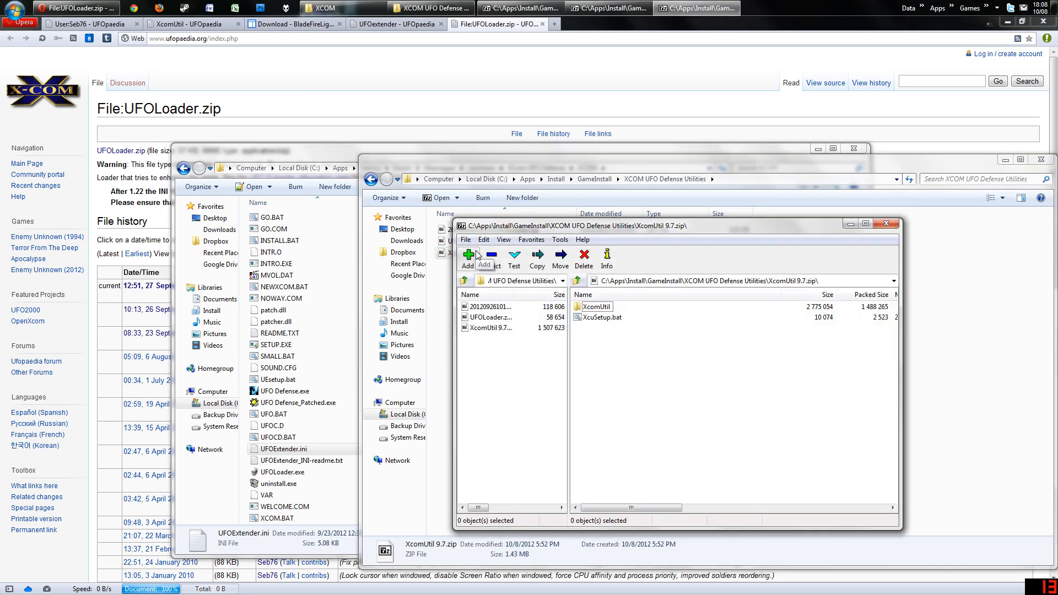
pyautogui.press('ctrl+a')
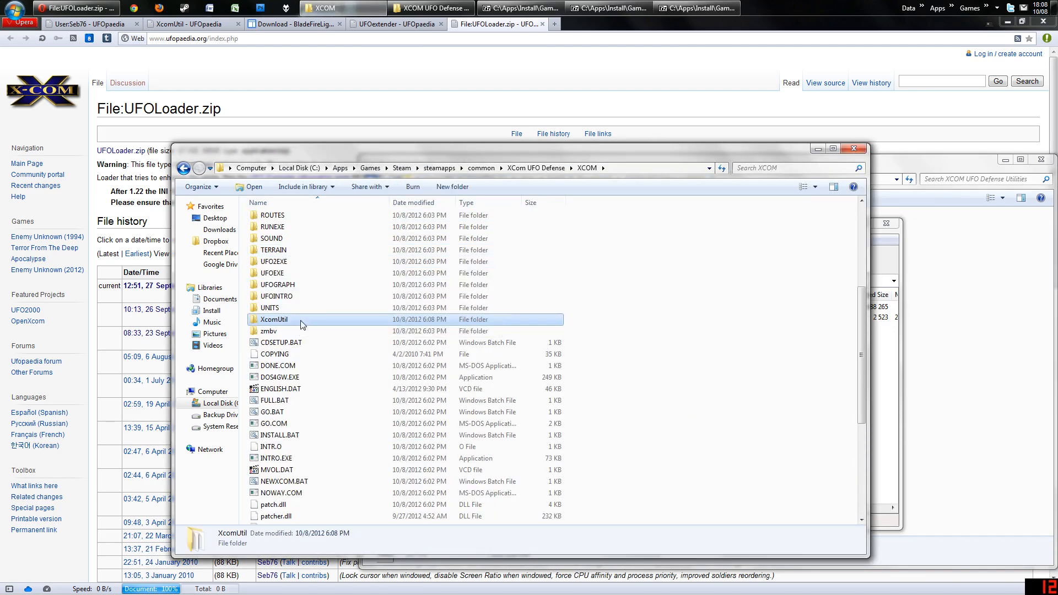
# Browse into the newly extracted XcomUtil folder inside the XCOM game folder.
pyautogui.scroll(-3)
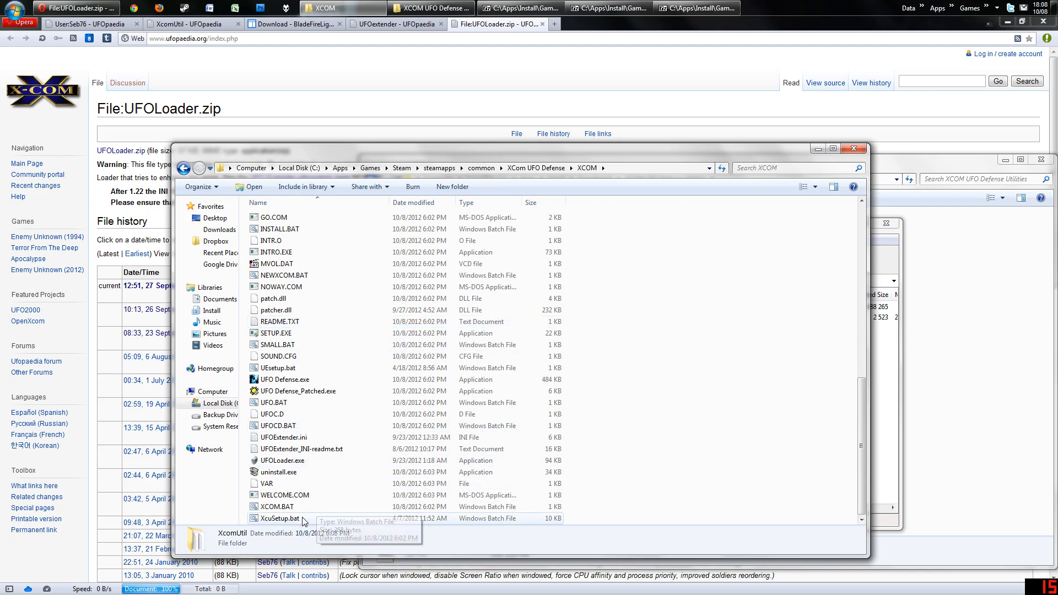
pyautogui.moveTo(297, 521)
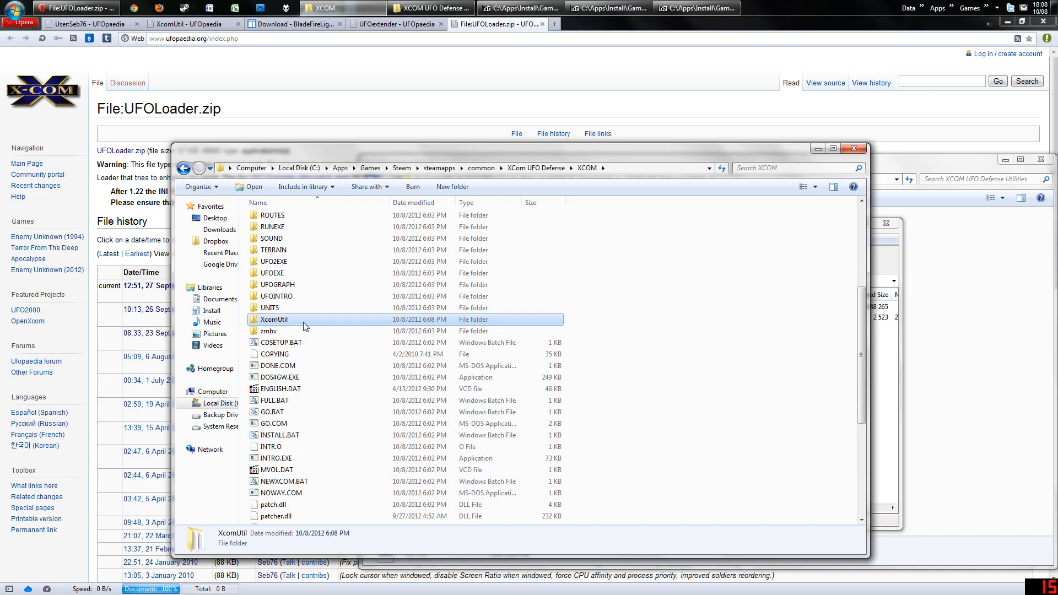
pyautogui.doubleClick(274, 320)
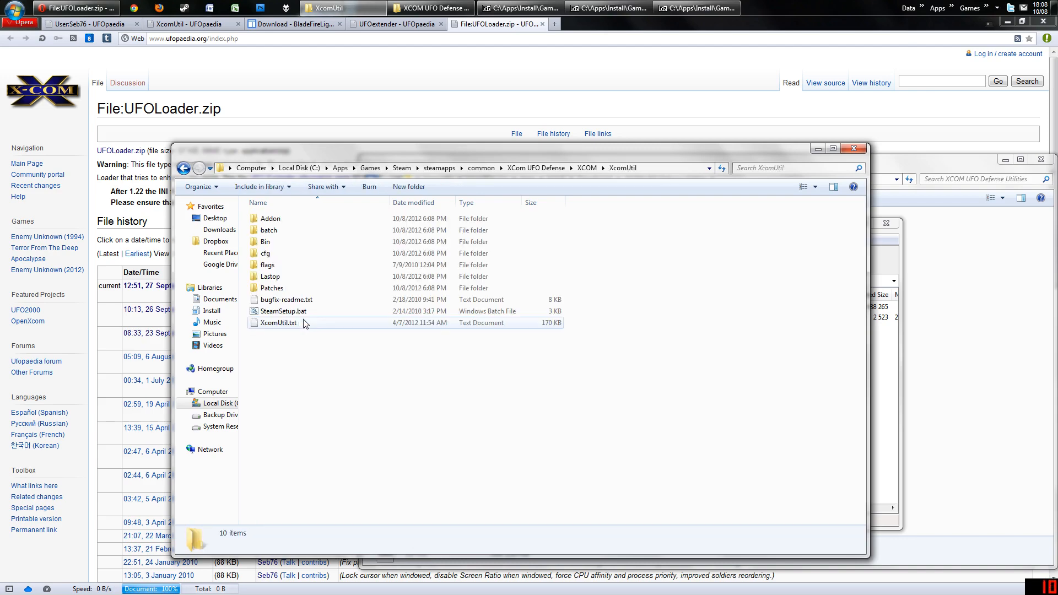
pyautogui.moveTo(643, 167)
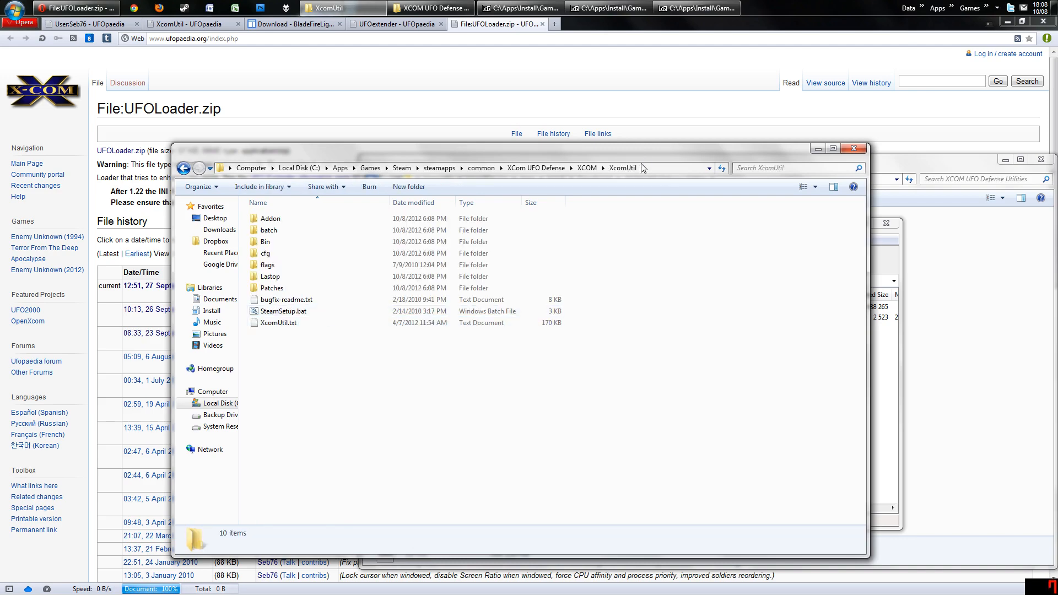
pyautogui.click(285, 311)
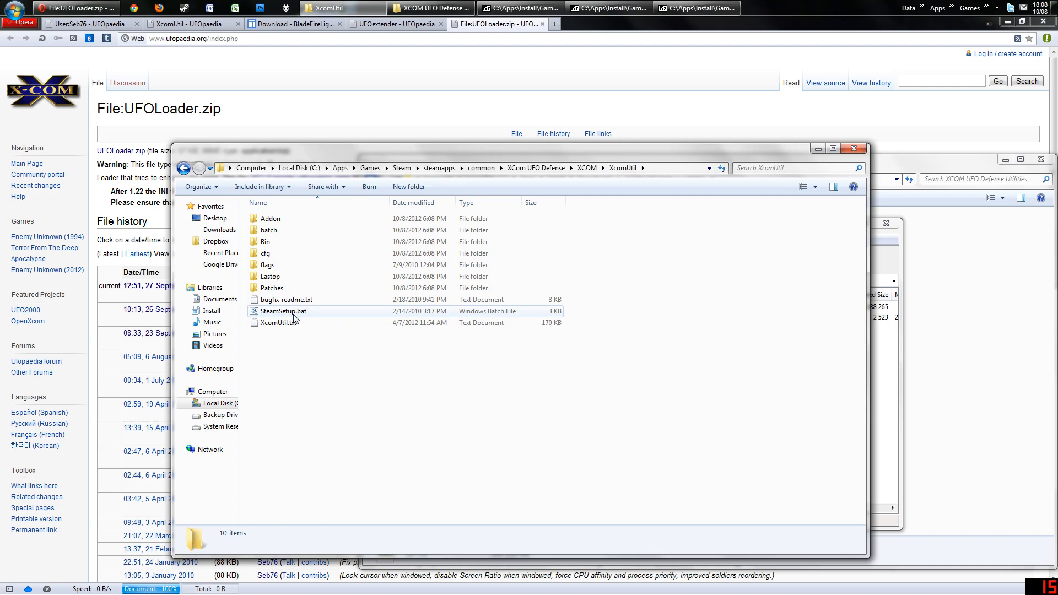
pyautogui.moveTo(283, 311)
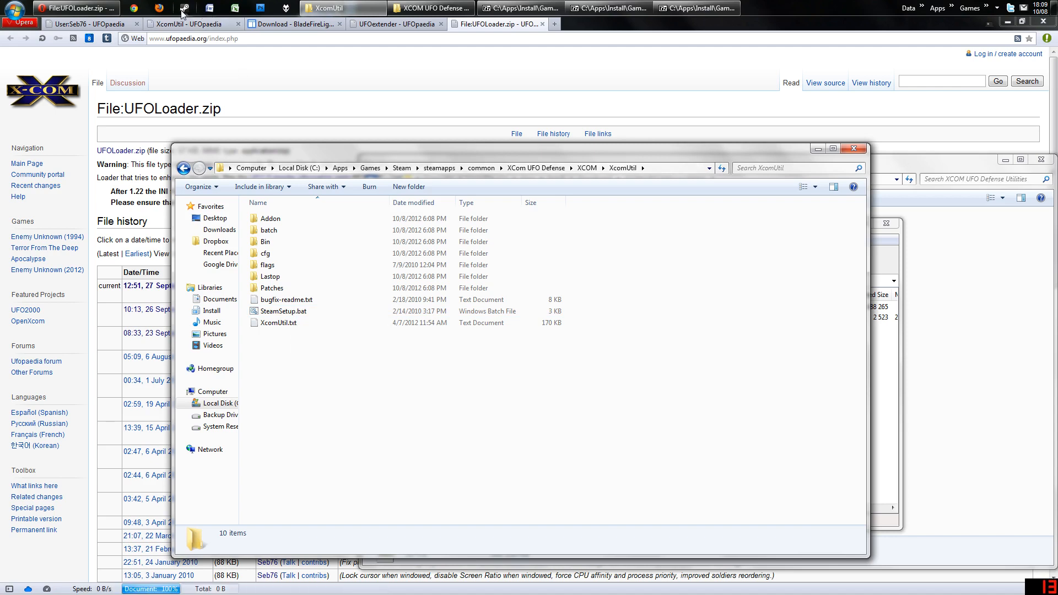
pyautogui.moveTo(360, 359)
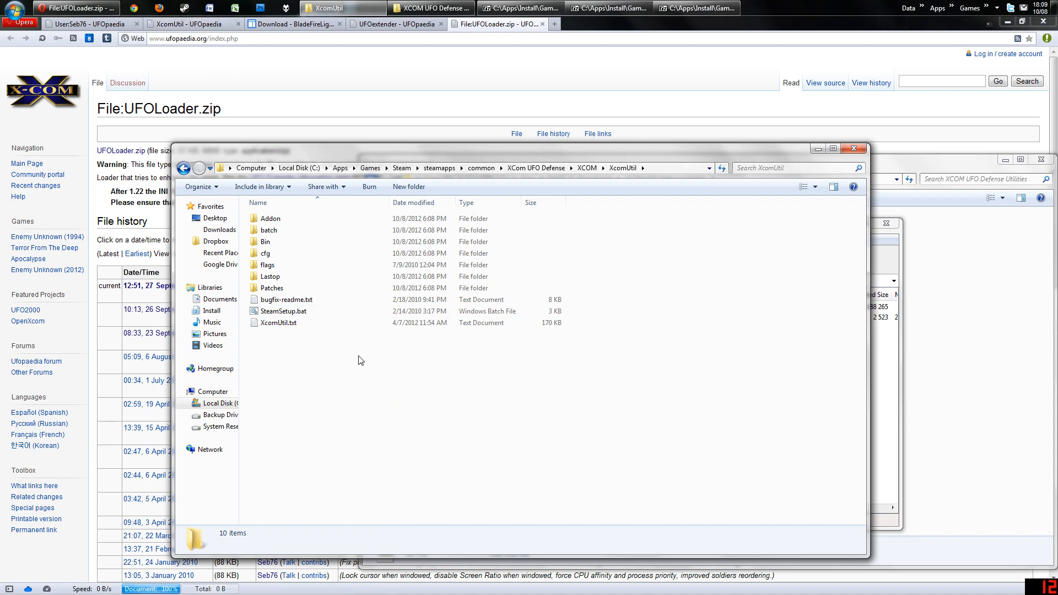
pyautogui.moveTo(337, 276)
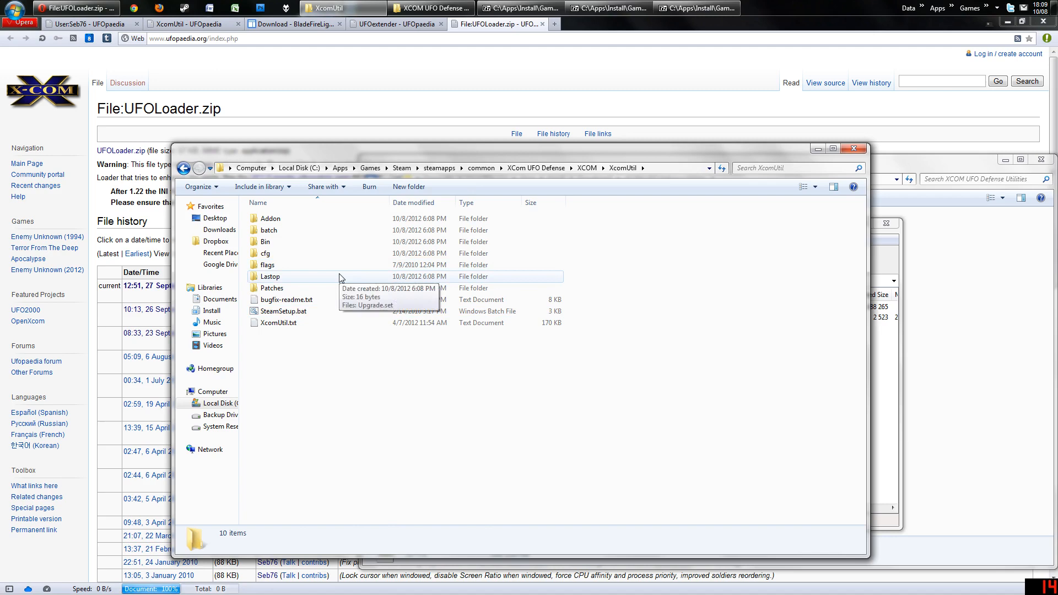
# Return to the main XCOM folder and select the XcuSetup.bat setup script.
pyautogui.click(587, 168)
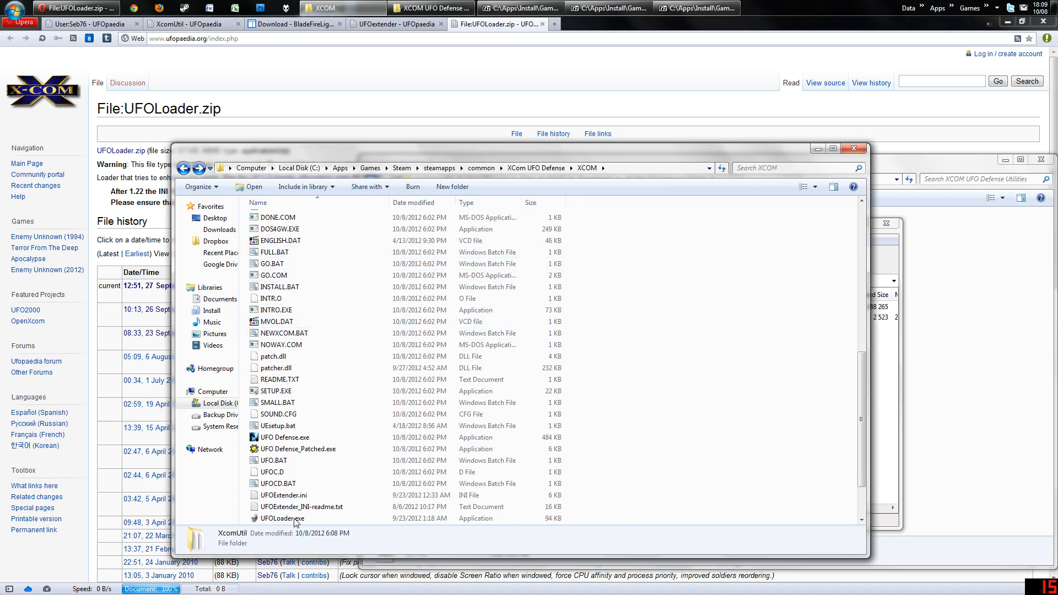
pyautogui.scroll(-3)
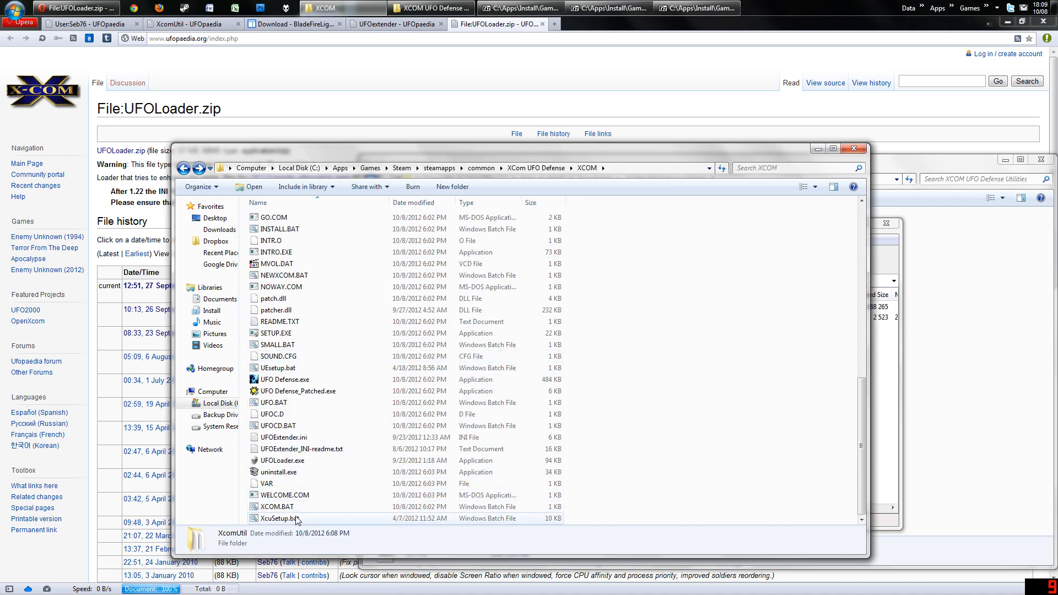
pyautogui.moveTo(296, 518)
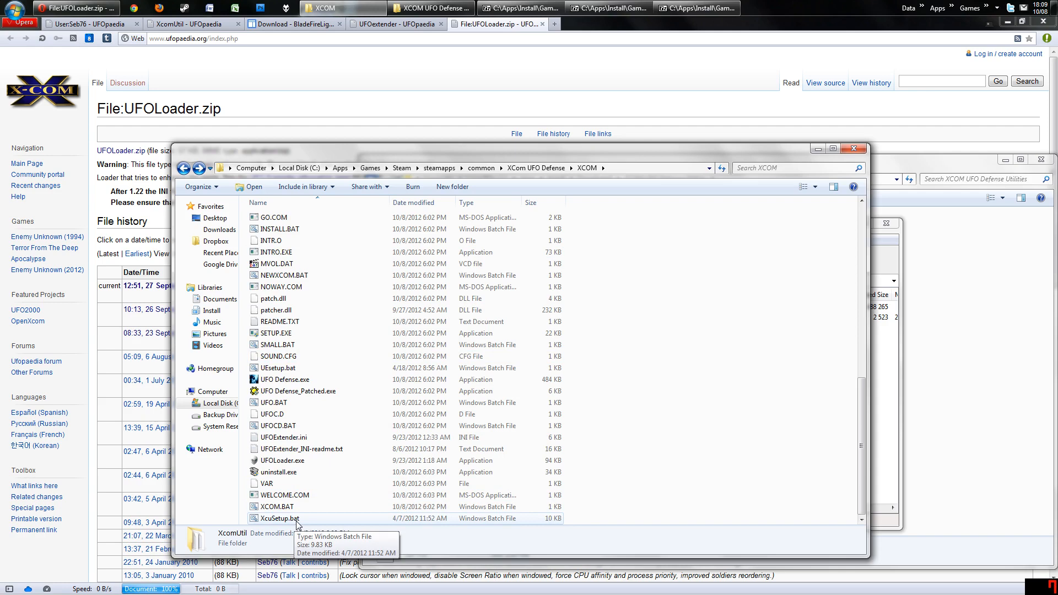
pyautogui.click(277, 518)
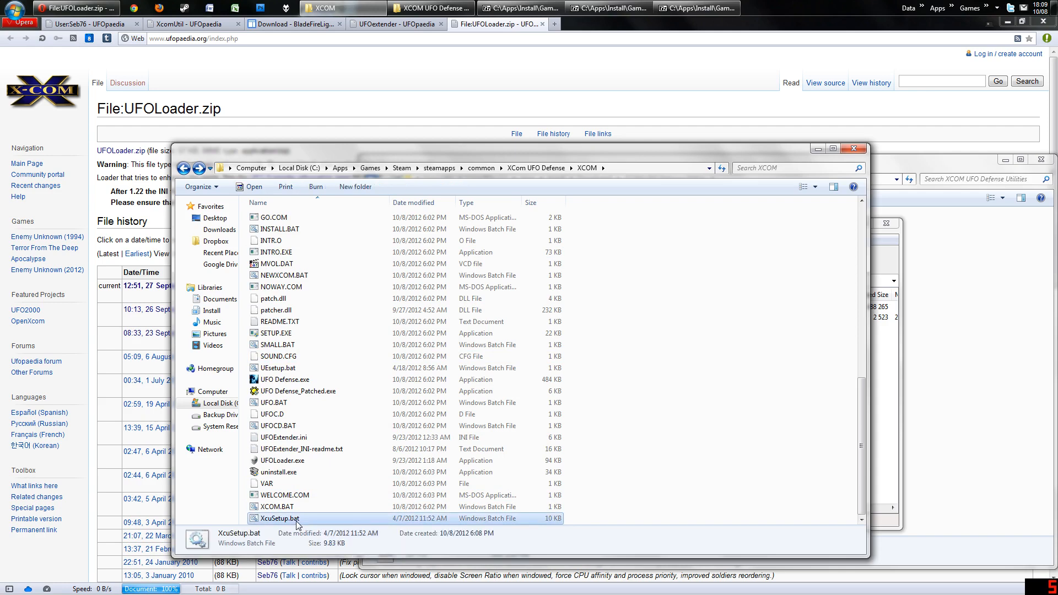
# Launch XcuSetup.bat so XcomUtil 9.7 setup runs its system checks and backups.
pyautogui.doubleClick(276, 518)
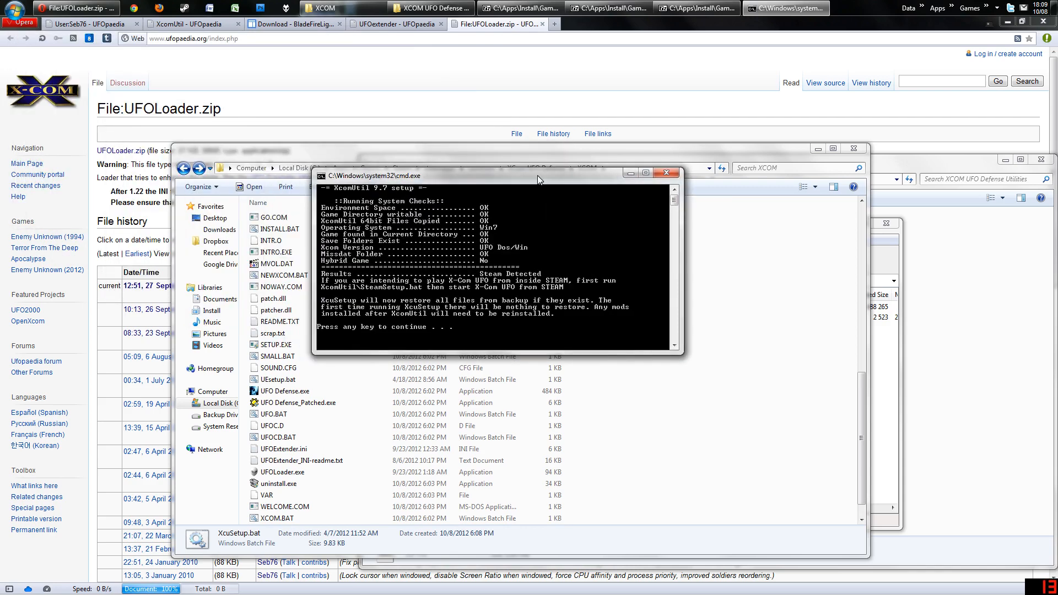
pyautogui.moveTo(514, 196)
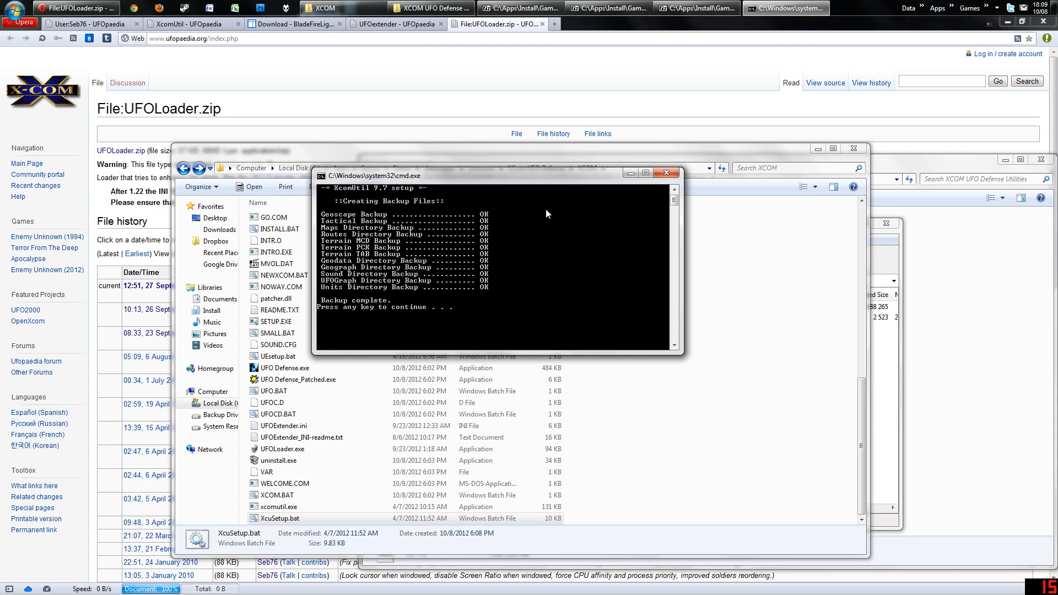
pyautogui.moveTo(458, 211)
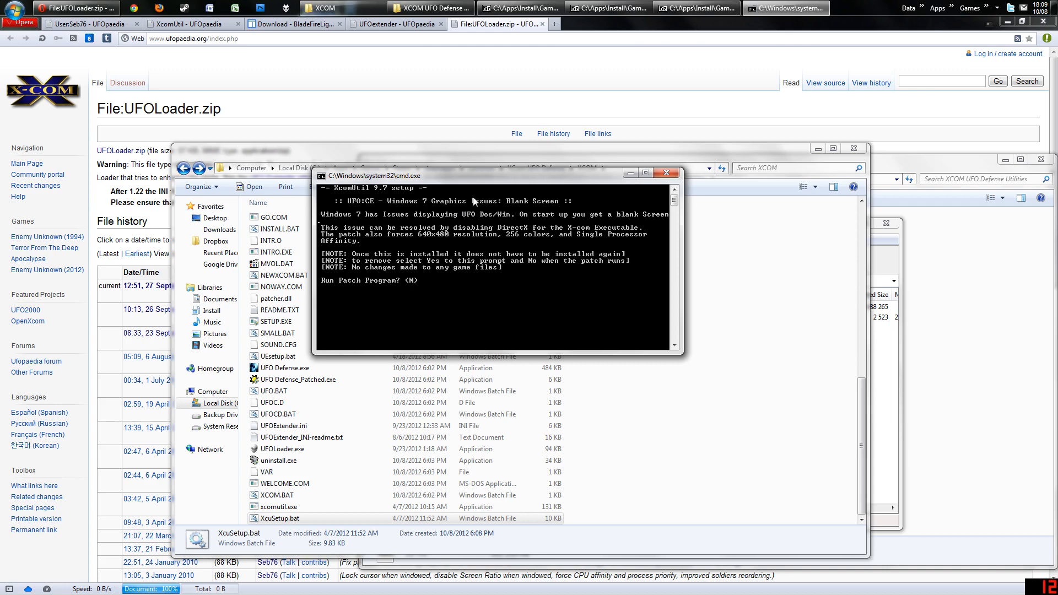
pyautogui.moveTo(425, 333)
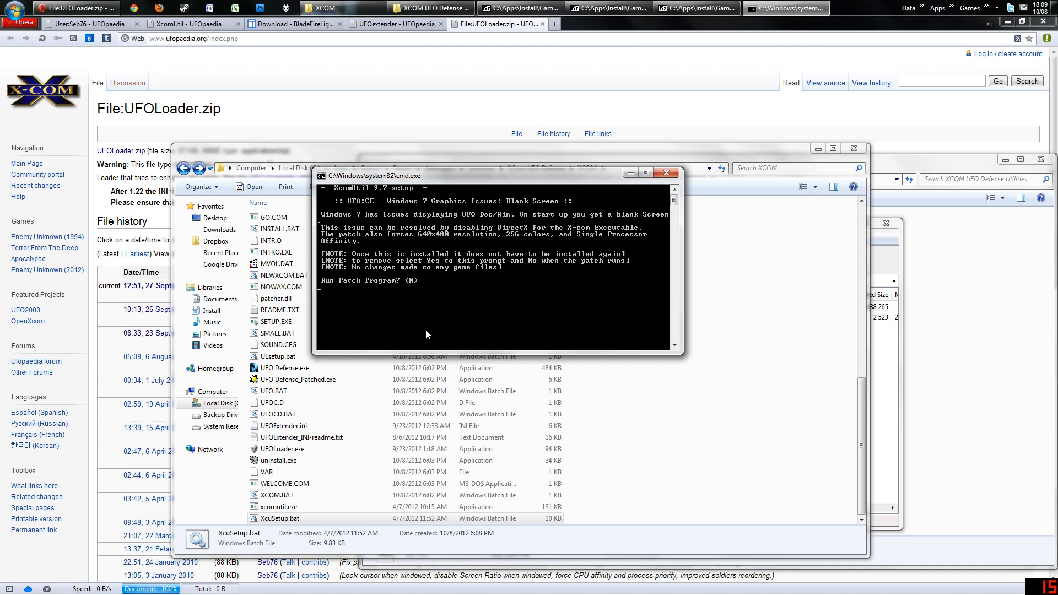
pyautogui.moveTo(511, 276)
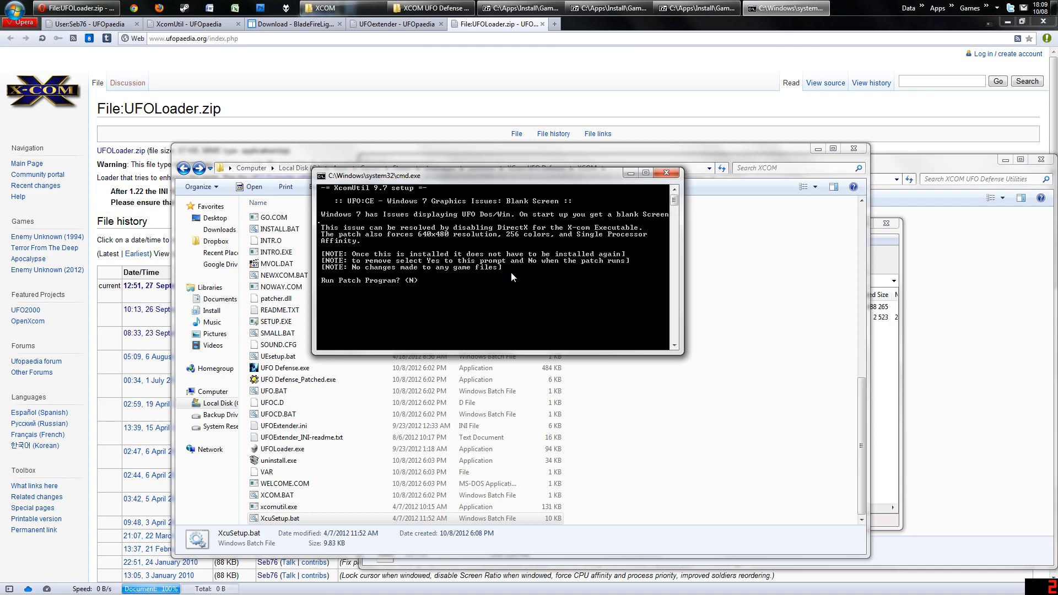
pyautogui.click(278, 518)
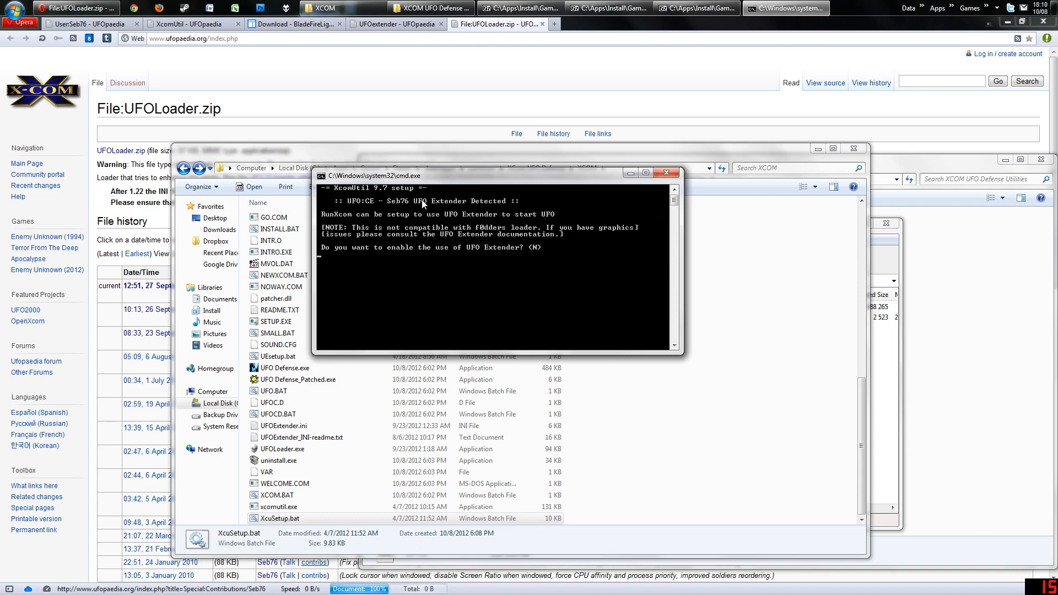
pyautogui.moveTo(507, 205)
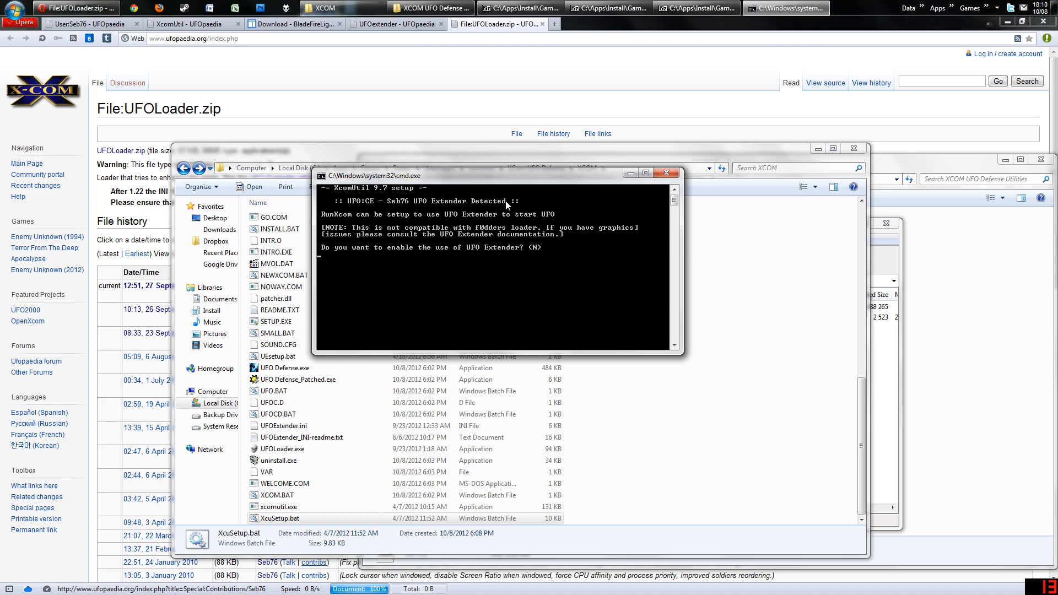
pyautogui.moveTo(300, 437)
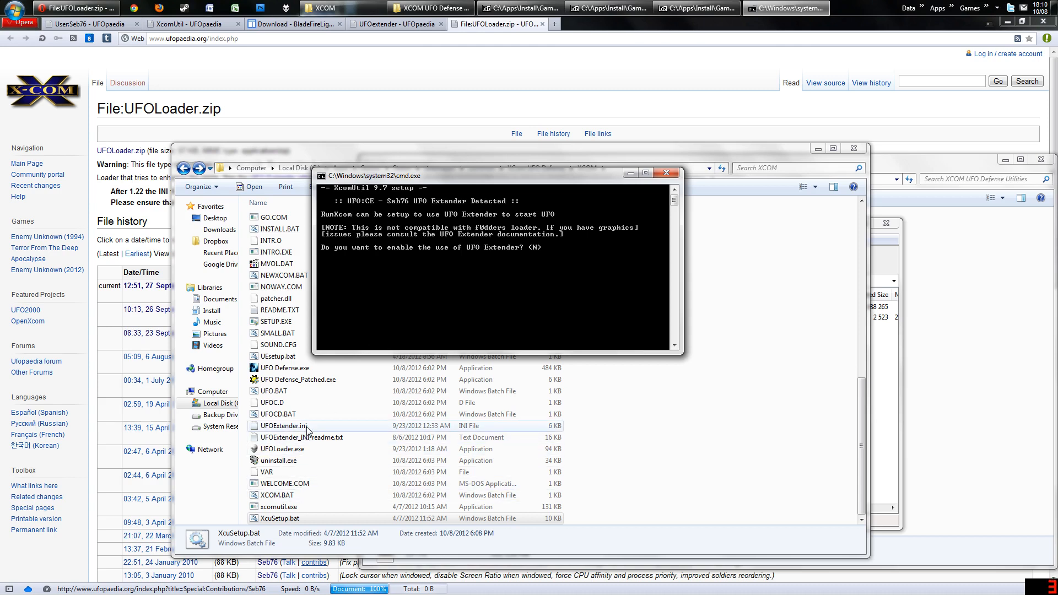
pyautogui.moveTo(544, 261)
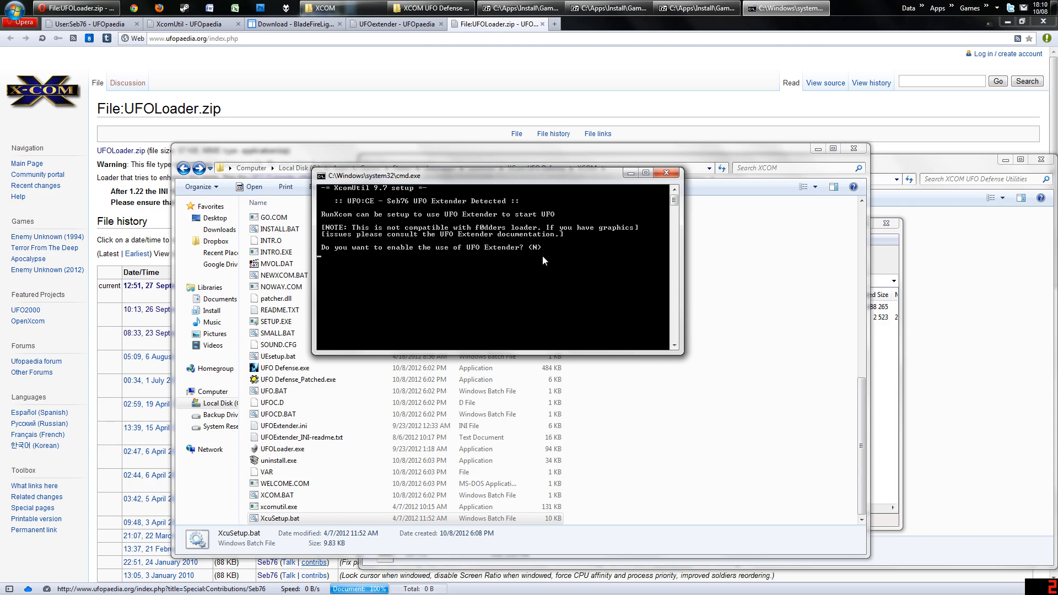
pyautogui.moveTo(359, 243)
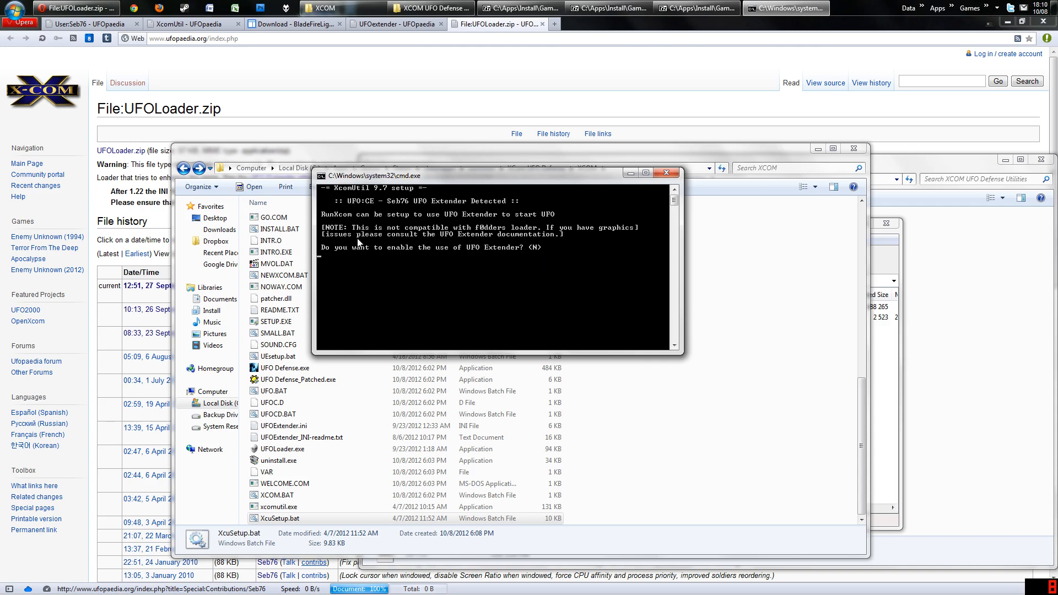
pyautogui.moveTo(480, 289)
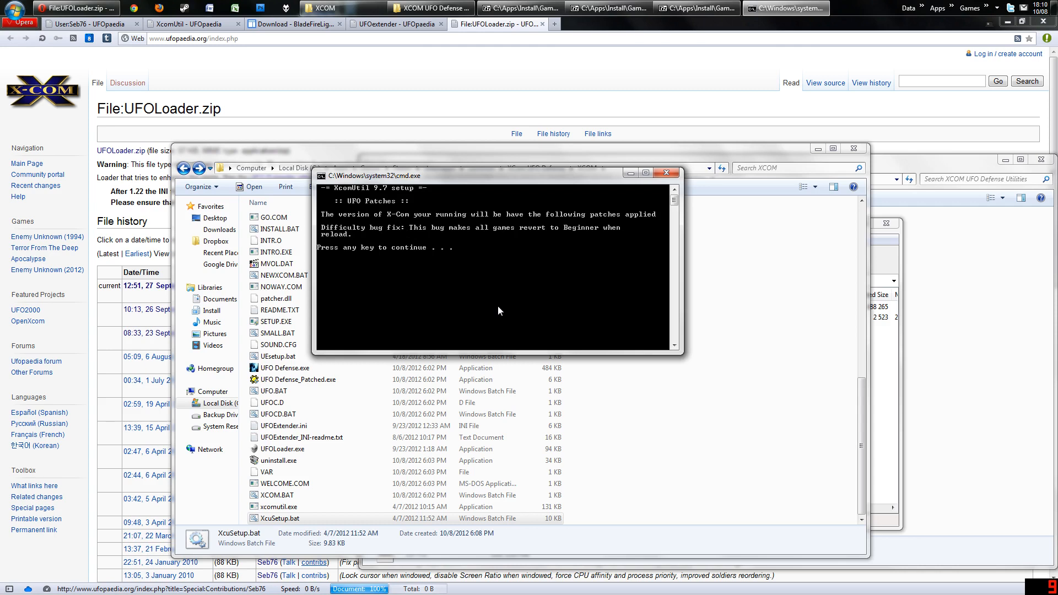
pyautogui.moveTo(403, 196)
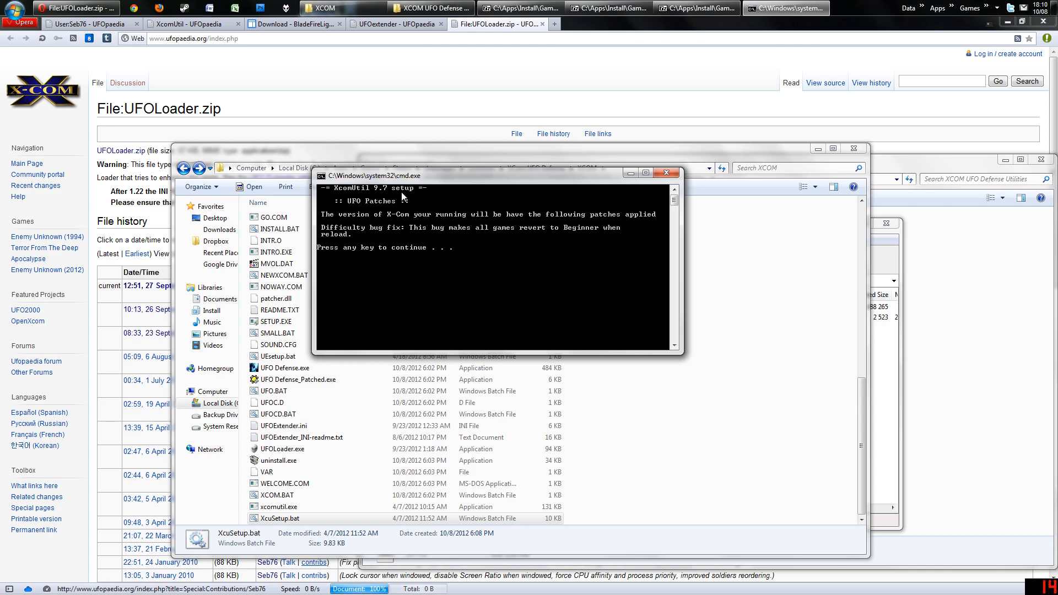
pyautogui.moveTo(824, 345)
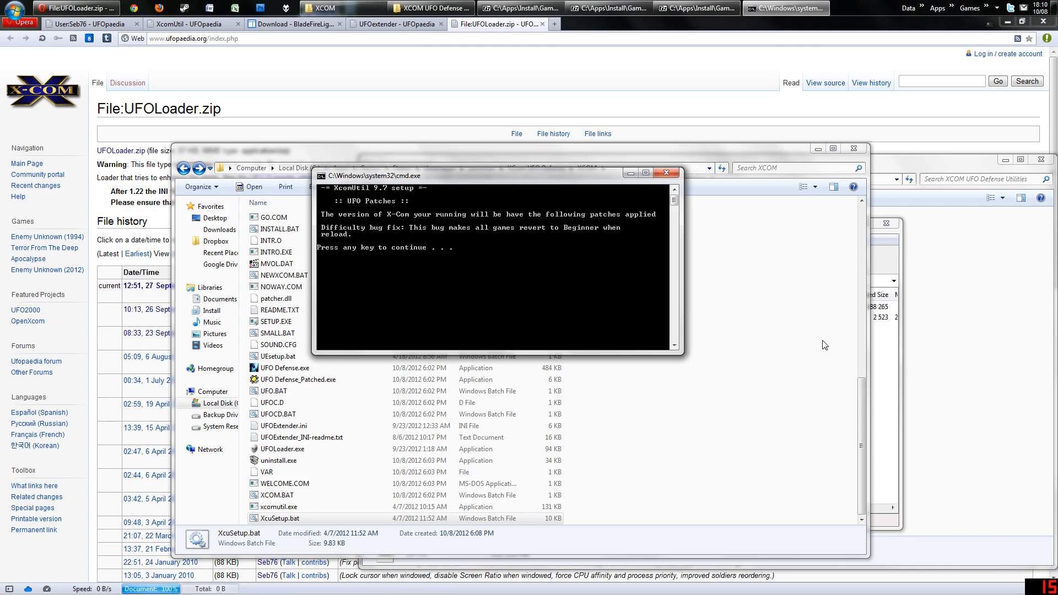
# Bring the XCOM game folder window back to the front over the setup prompt.
pyautogui.click(594, 307)
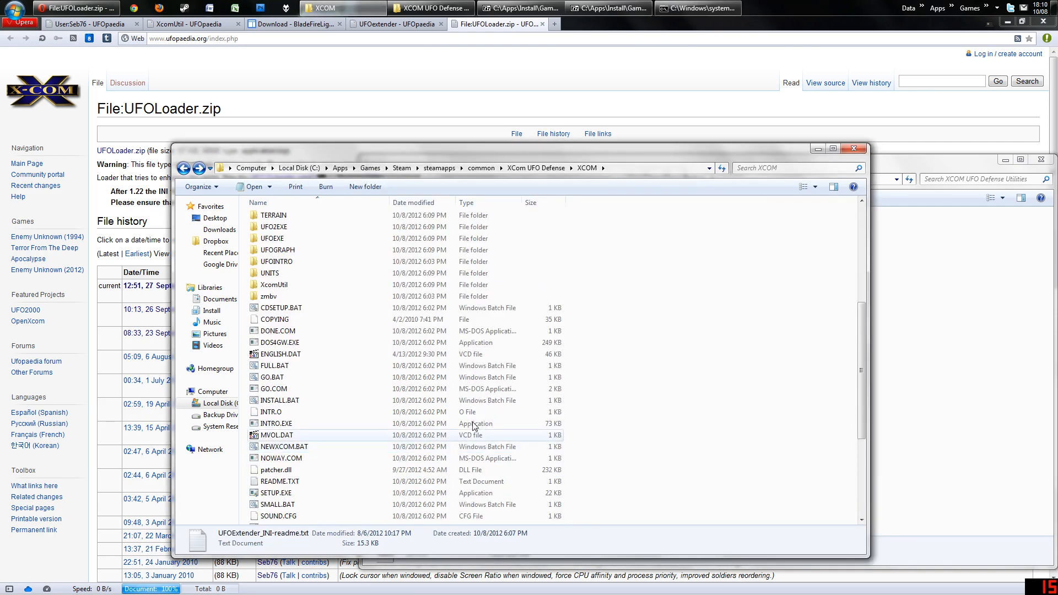
# Read bugfix-readme.txt from the XcomUtil folder in Notepad, scrolling through it.
pyautogui.doubleClick(274, 285)
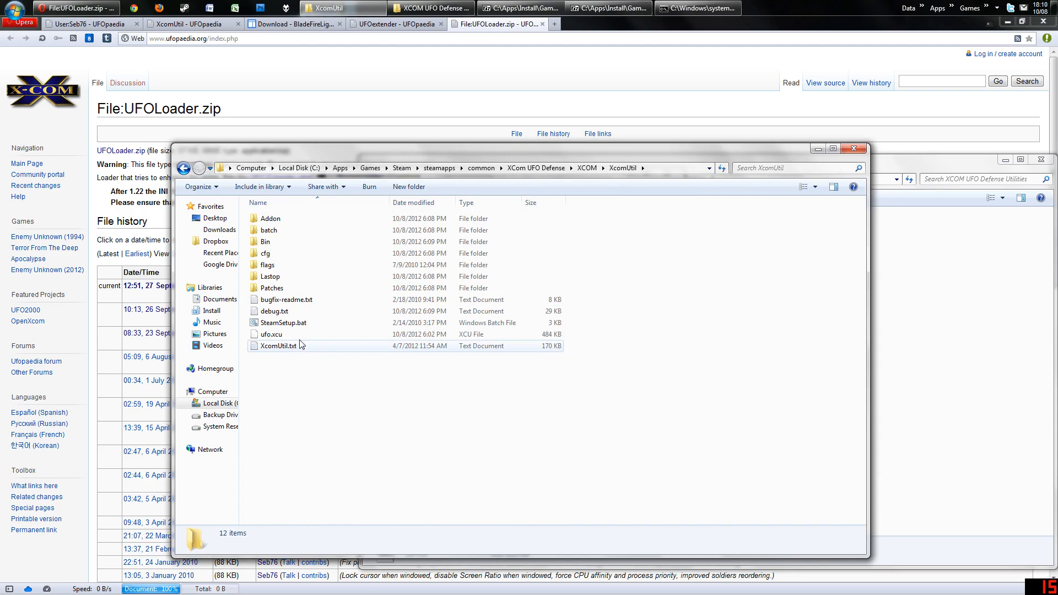
pyautogui.doubleClick(284, 299)
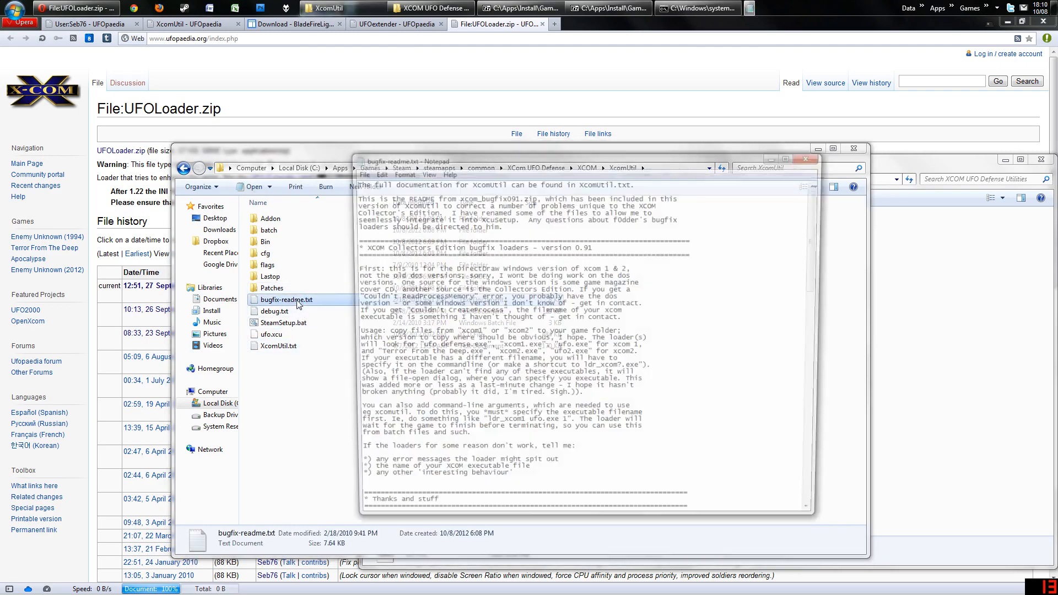
pyautogui.scroll(-3)
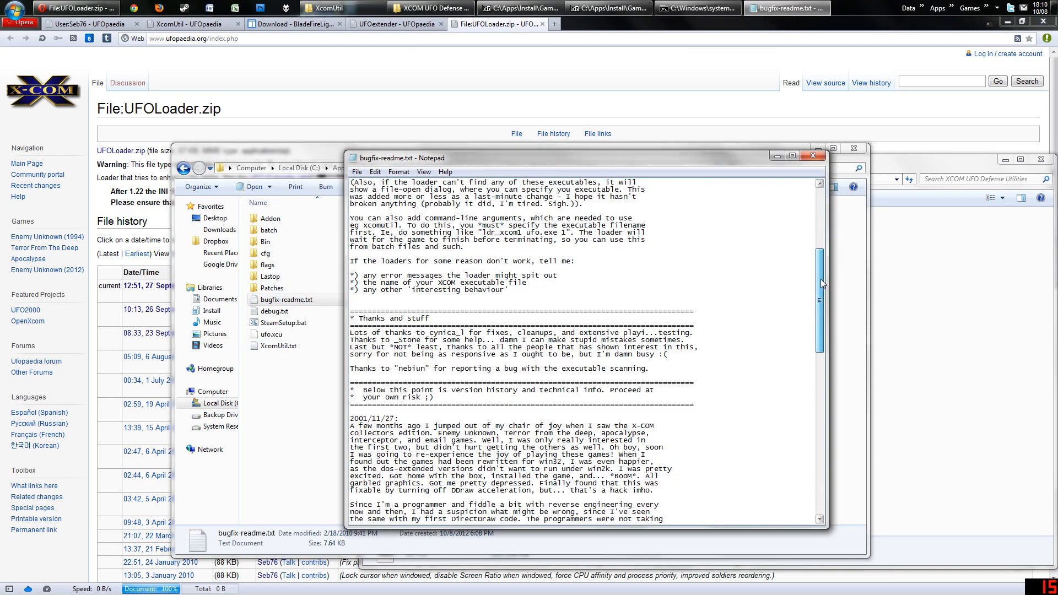
pyautogui.scroll(-3)
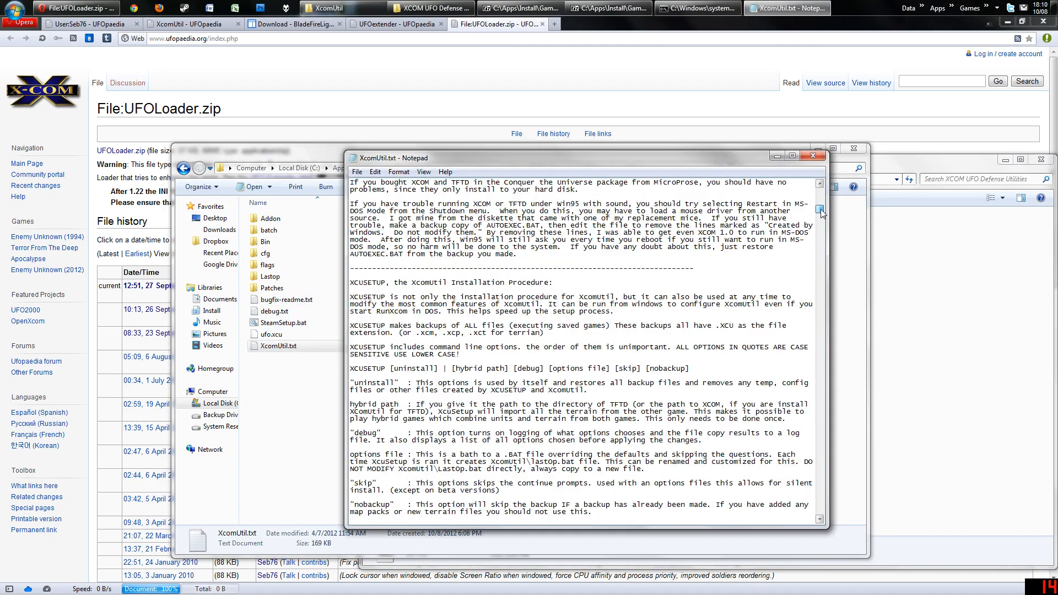
pyautogui.scroll(-3)
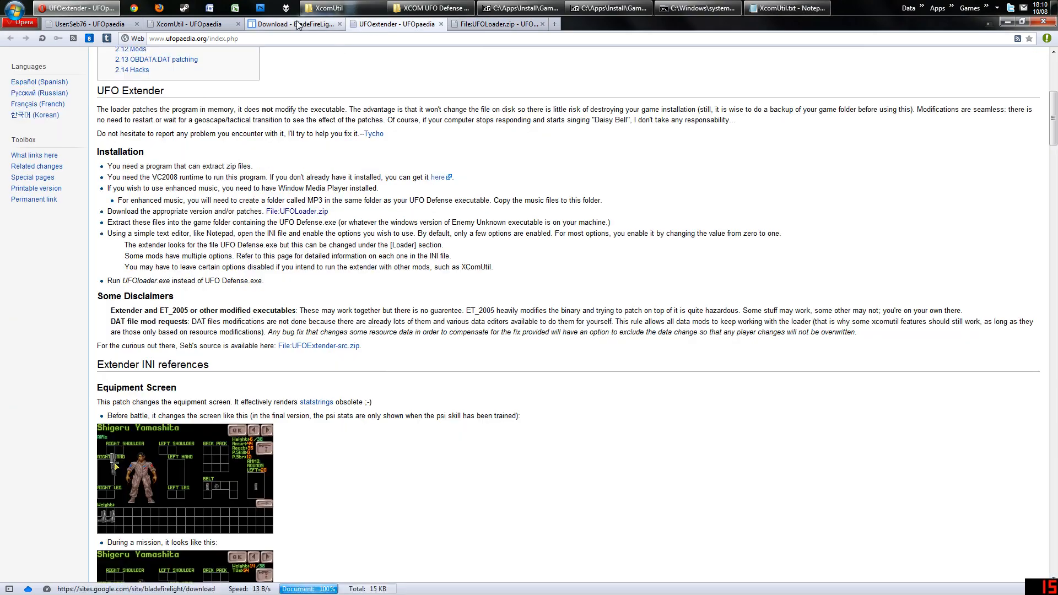
# View the FAQs page of Blade FireLight's XcomUtil website in Opera.
pyautogui.click(293, 23)
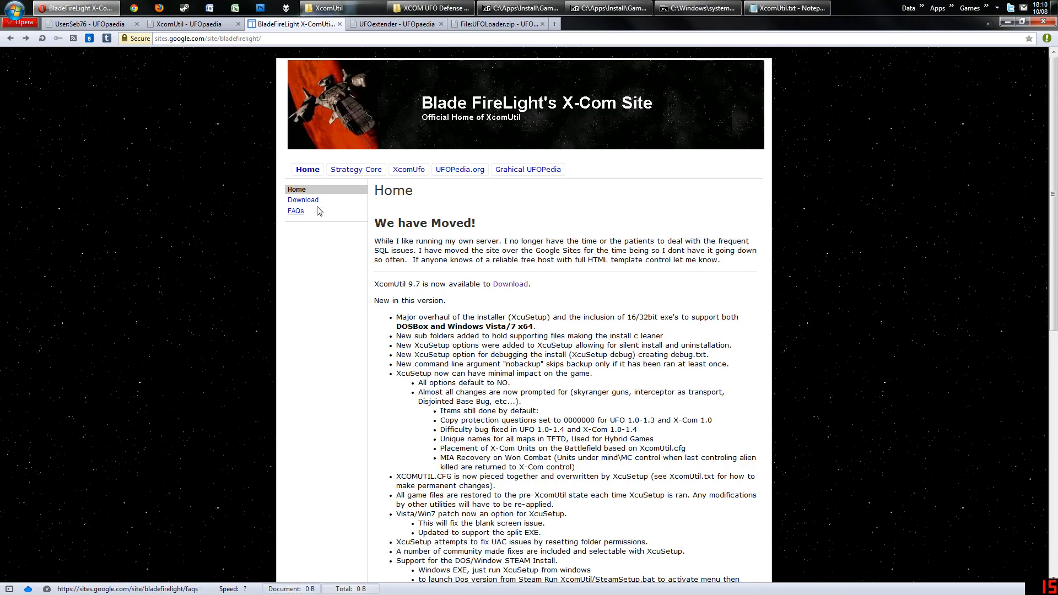
pyautogui.click(295, 210)
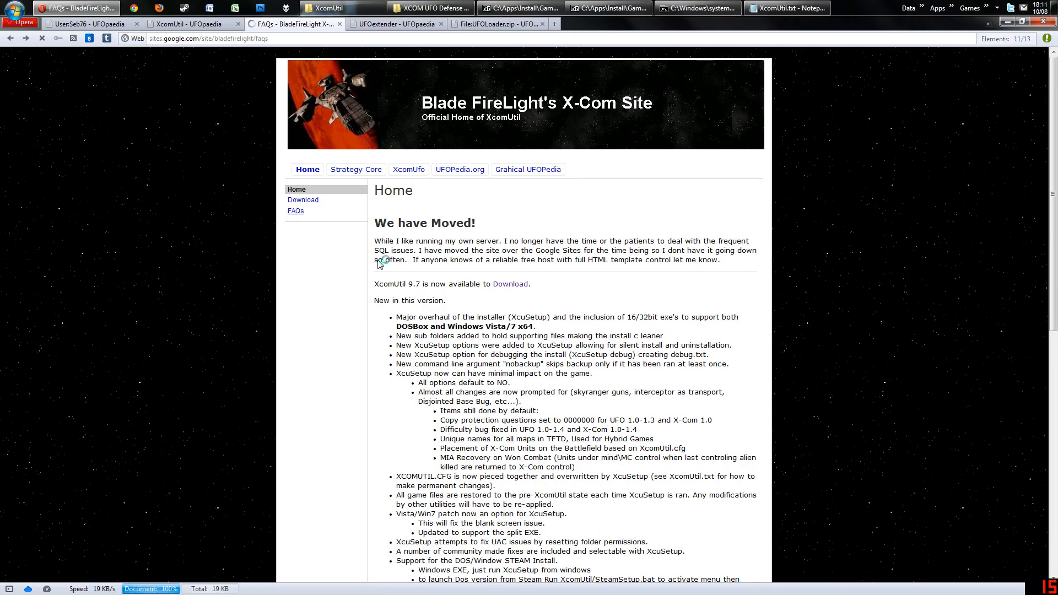
pyautogui.scroll(-3)
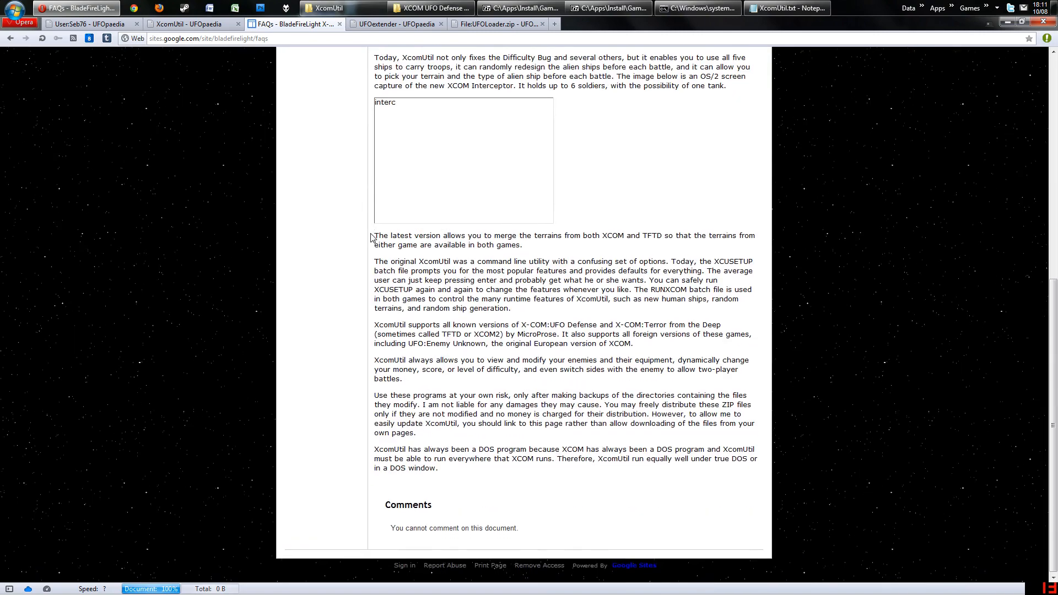
# Review the XcomUtil.txt documentation again, then return to the running setup.
pyautogui.click(785, 7)
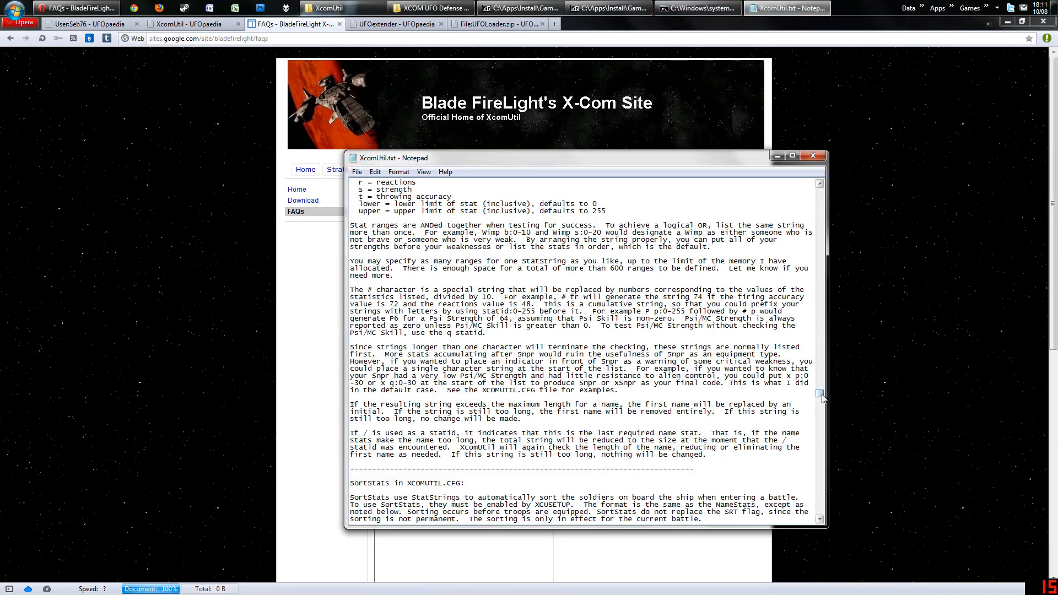
pyautogui.scroll(-3)
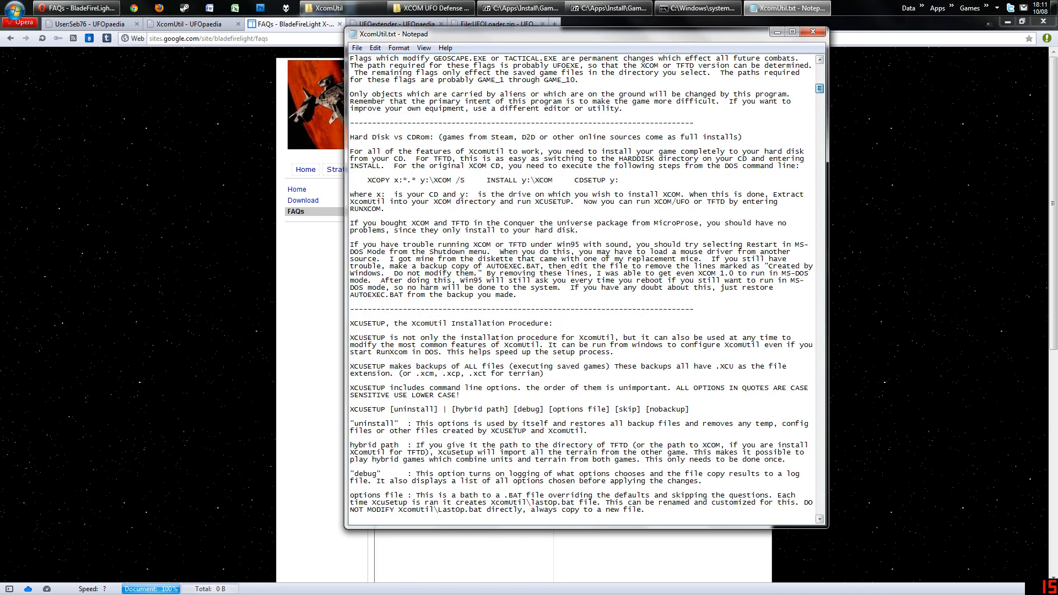
pyautogui.click(696, 8)
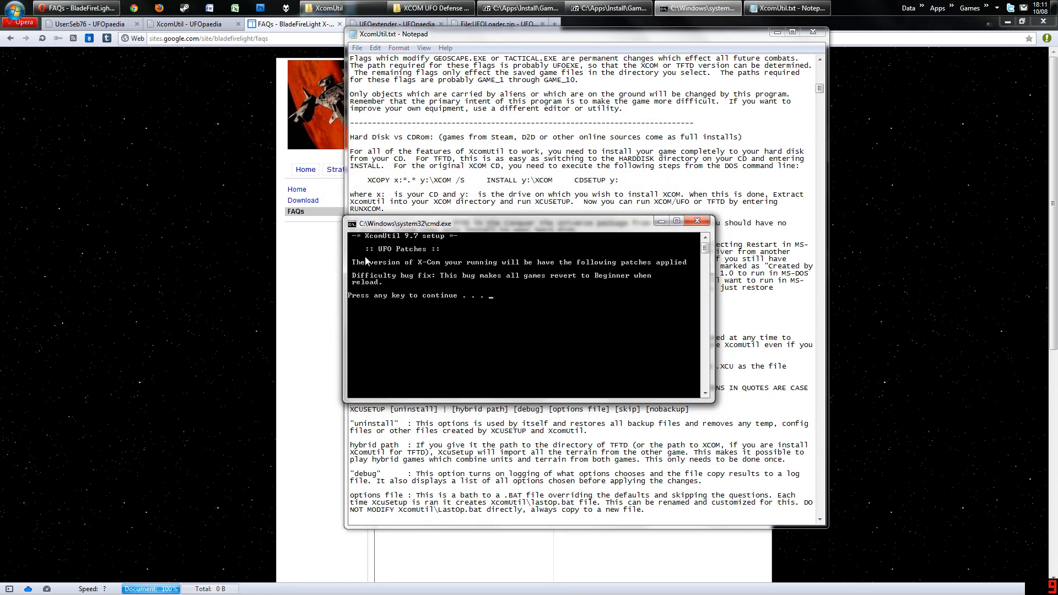
pyautogui.moveTo(607, 266)
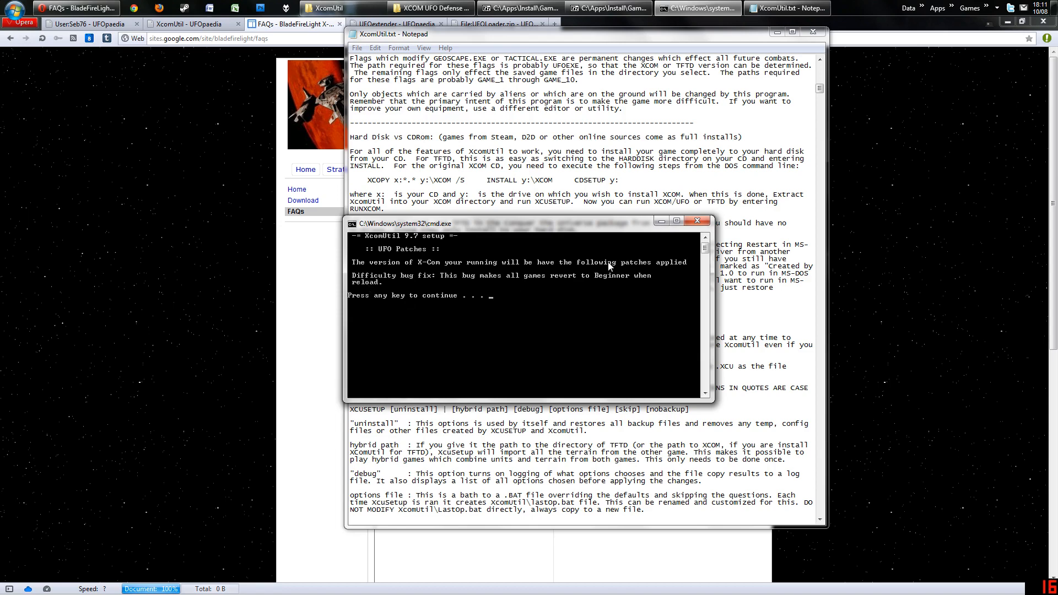
pyautogui.moveTo(535, 269)
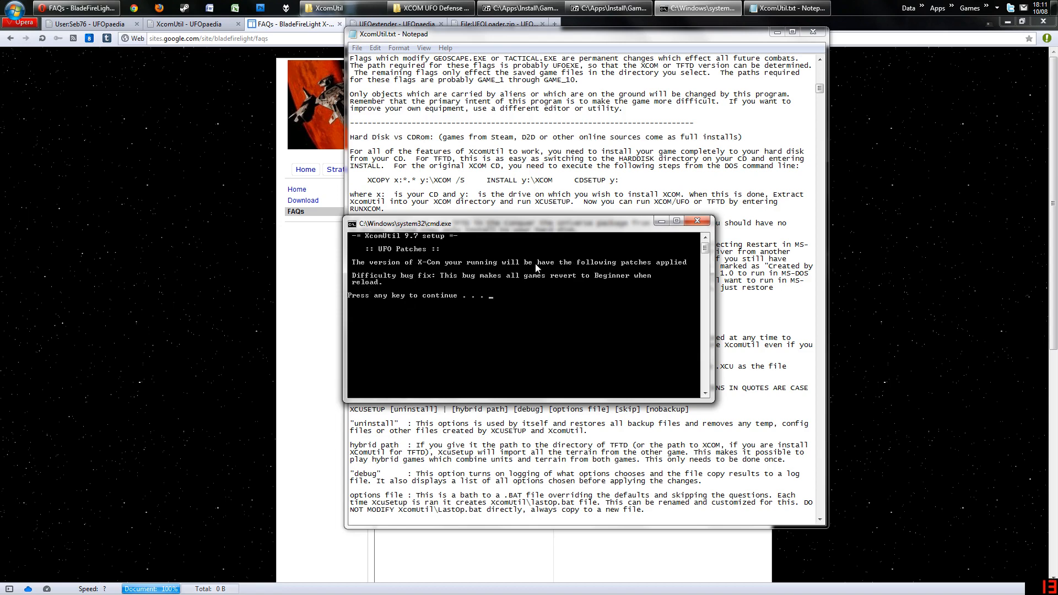
pyautogui.moveTo(460, 269)
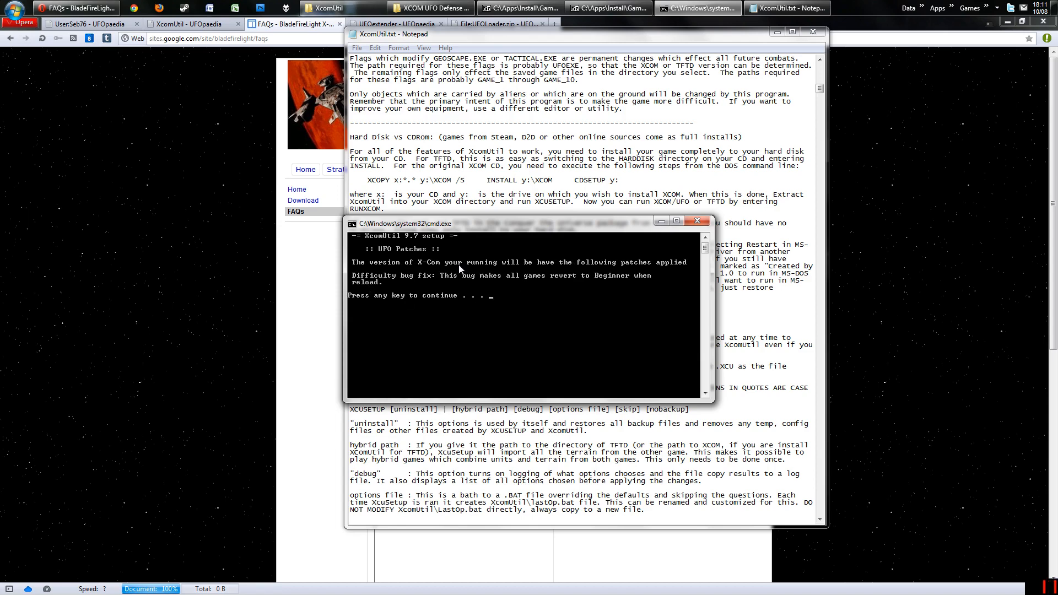
pyautogui.moveTo(444, 267)
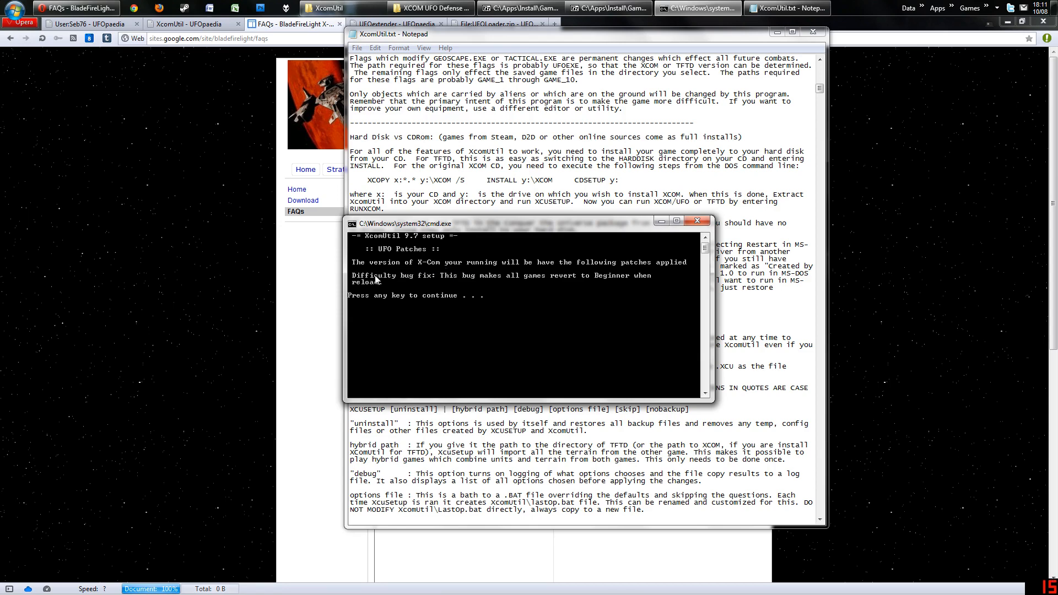
pyautogui.moveTo(476, 293)
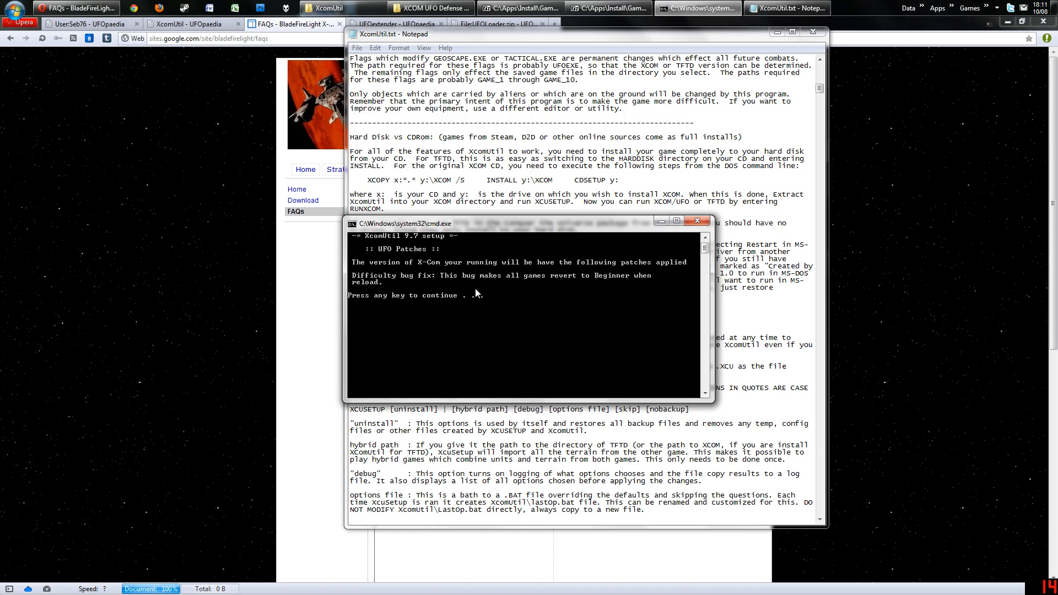
pyautogui.moveTo(619, 299)
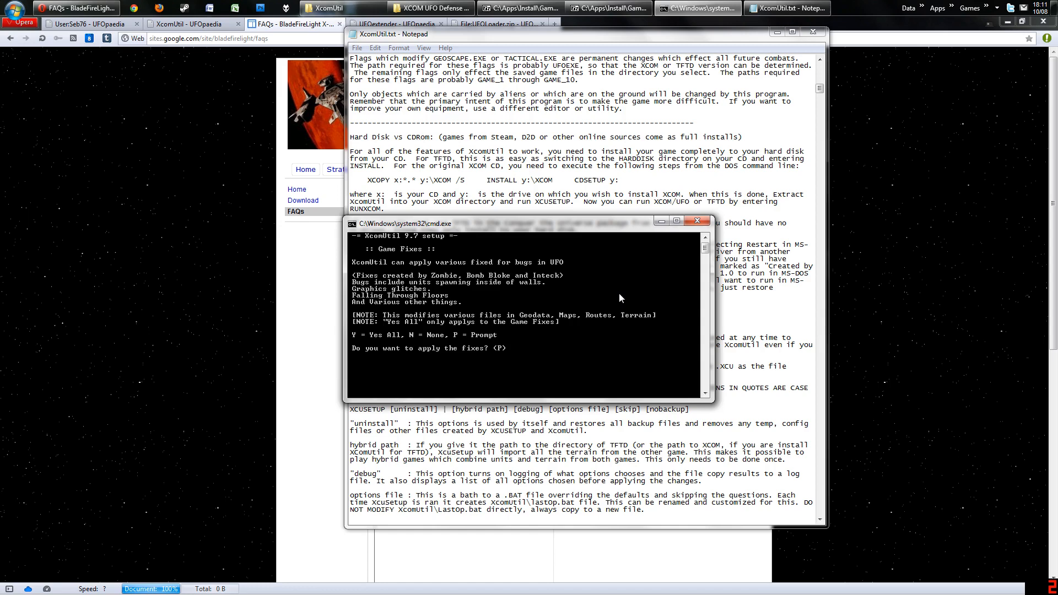
pyautogui.moveTo(603, 282)
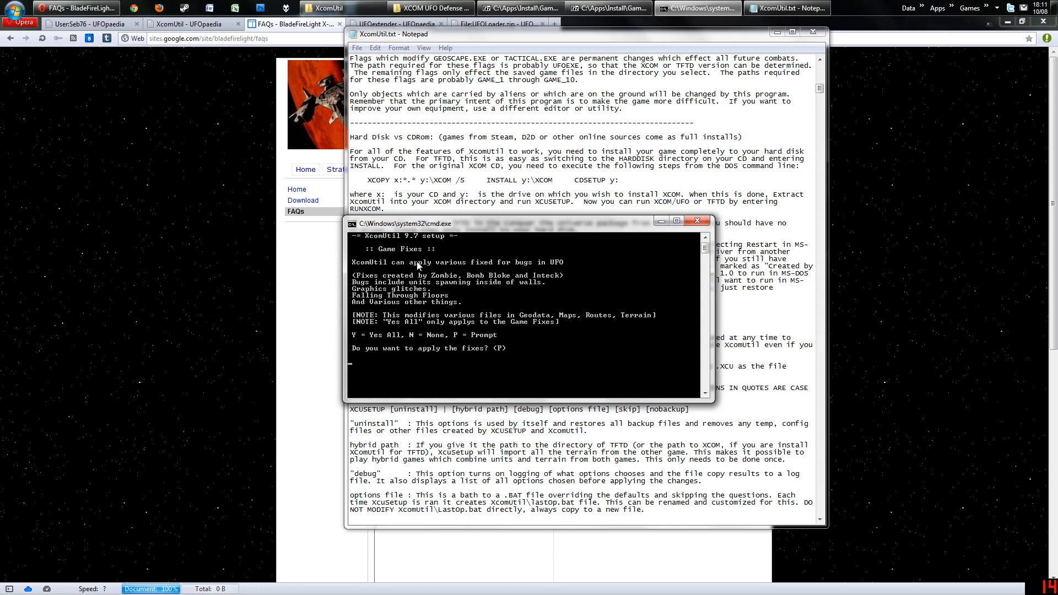
pyautogui.moveTo(442, 270)
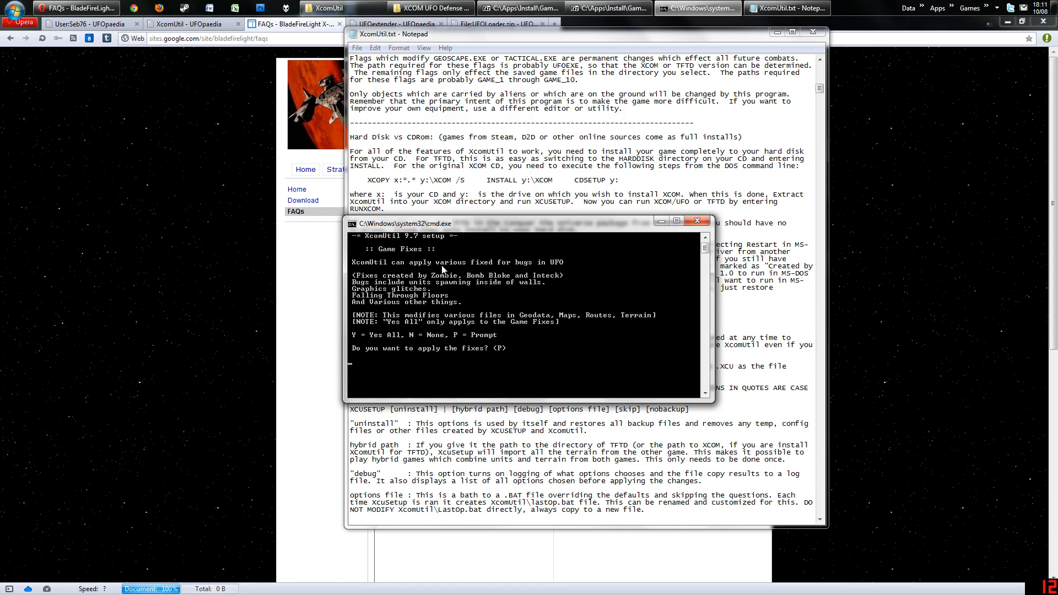
pyautogui.moveTo(406, 337)
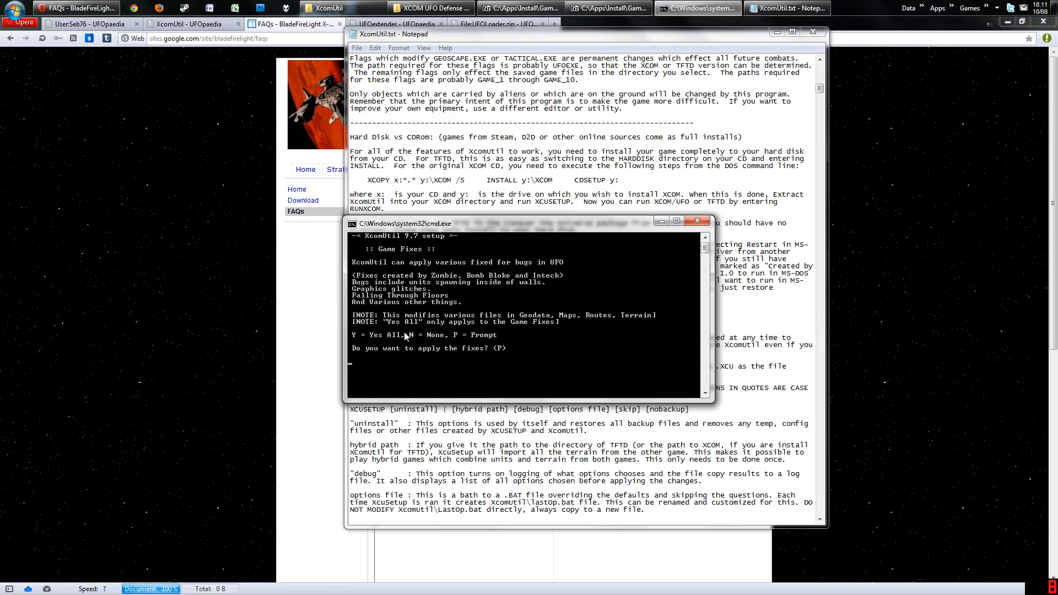
pyautogui.moveTo(473, 342)
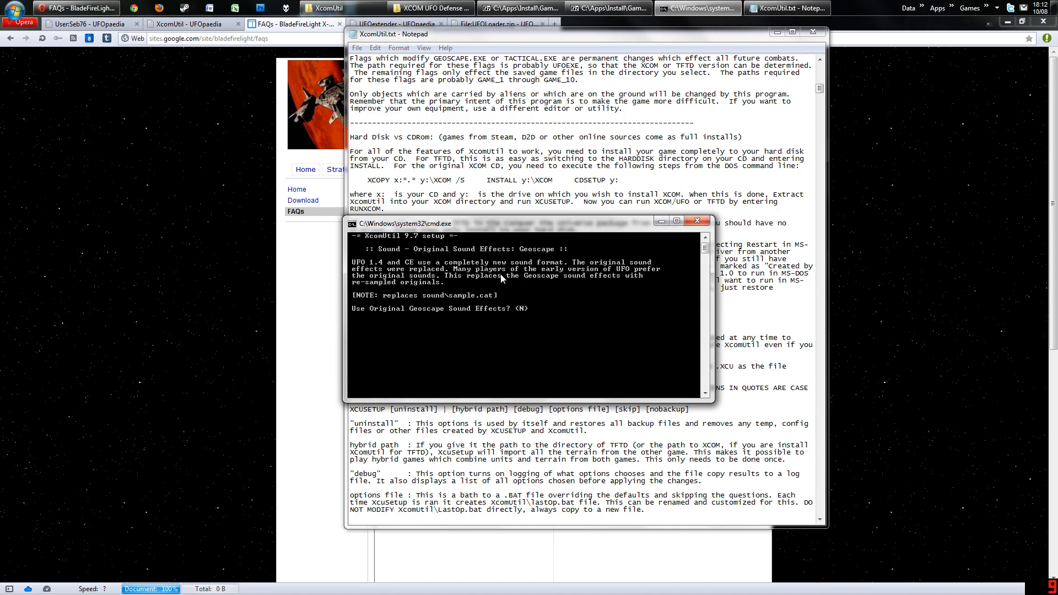
pyautogui.moveTo(477, 256)
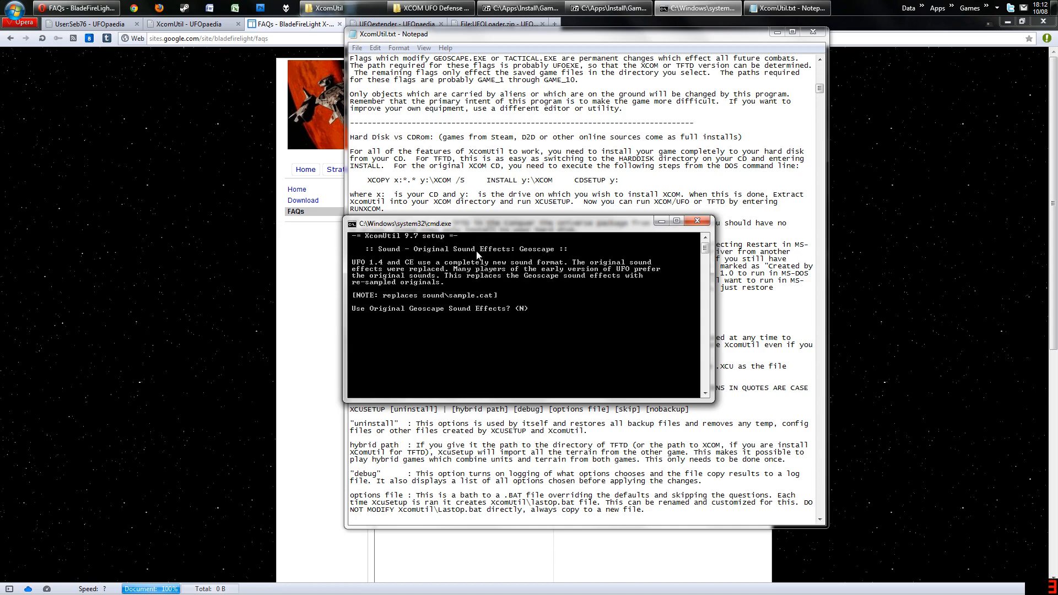
# Accept the defaults for the geoscape sound effects and fighter transports questions.
pyautogui.press('Return')
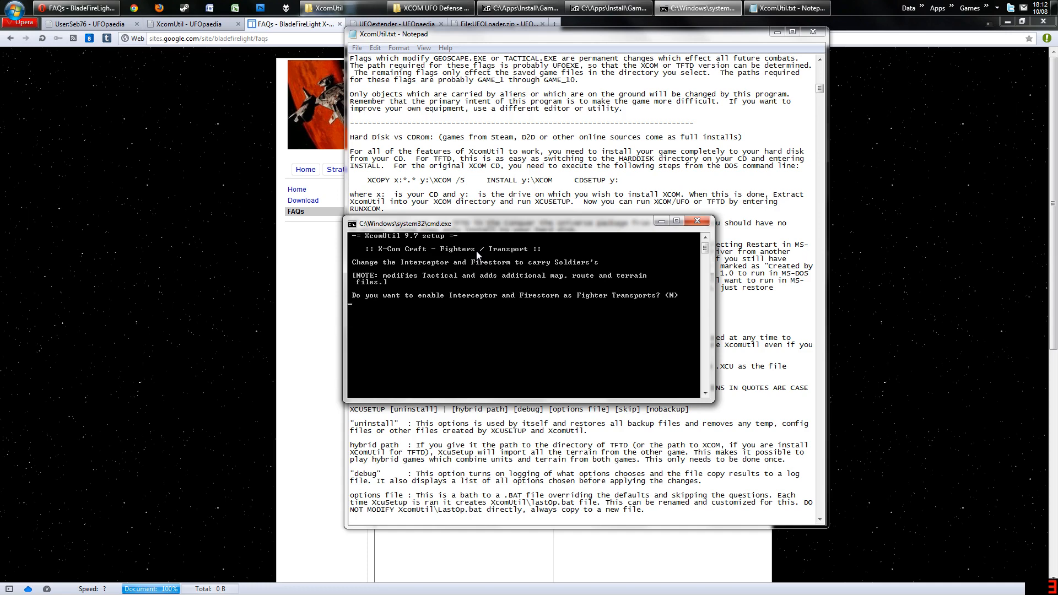
pyautogui.moveTo(425, 268)
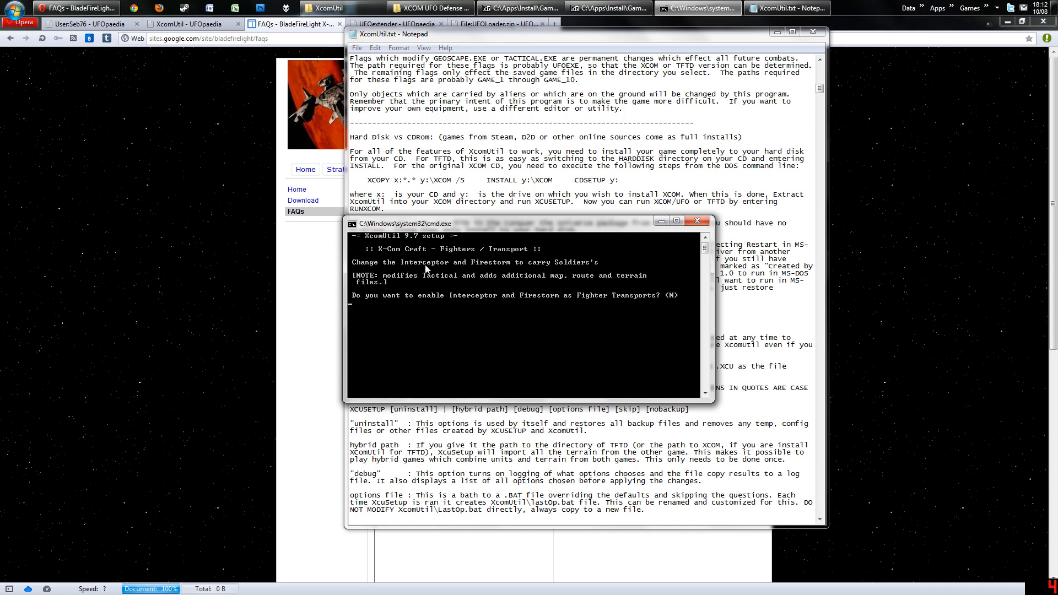
pyautogui.moveTo(503, 263)
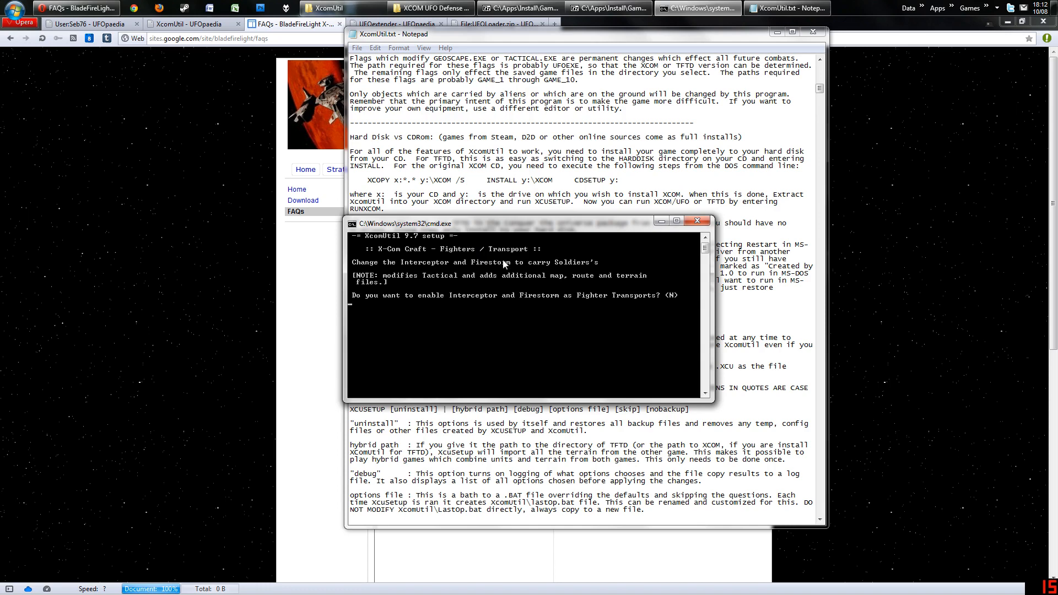
pyautogui.moveTo(555, 232)
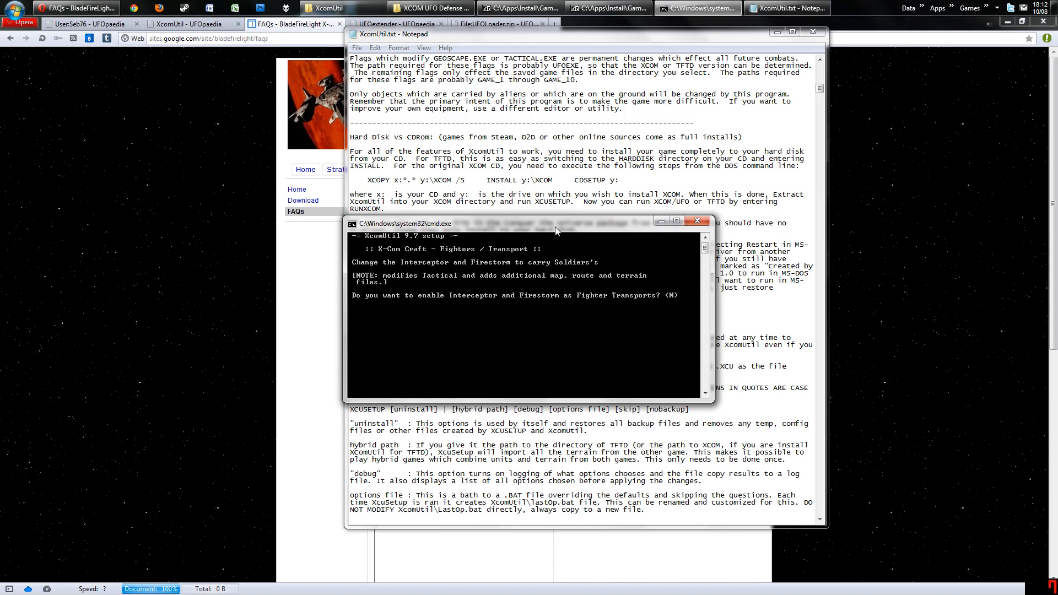
pyautogui.press('Return')
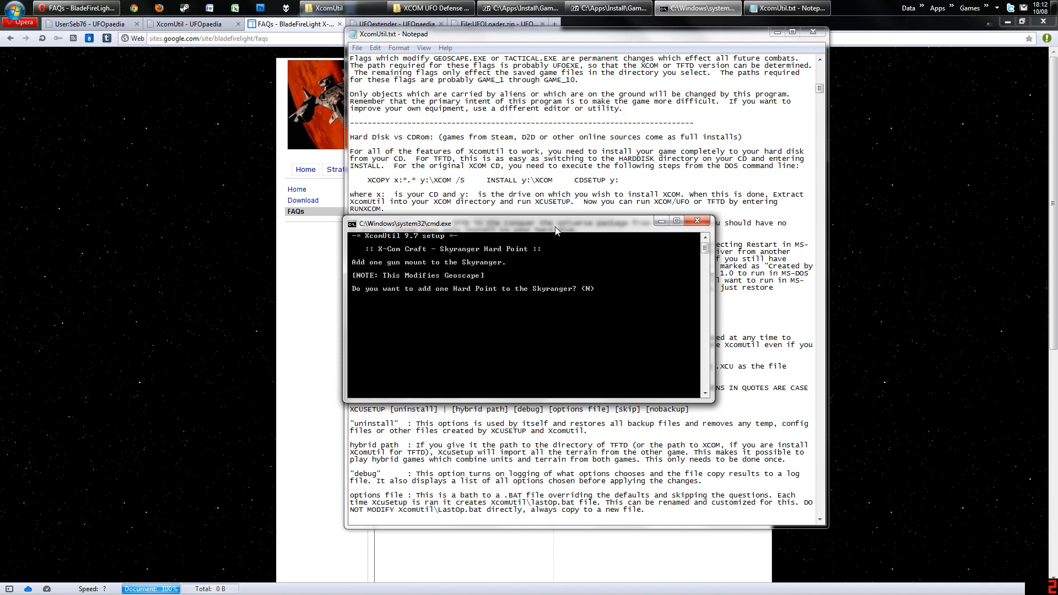
pyautogui.moveTo(510, 246)
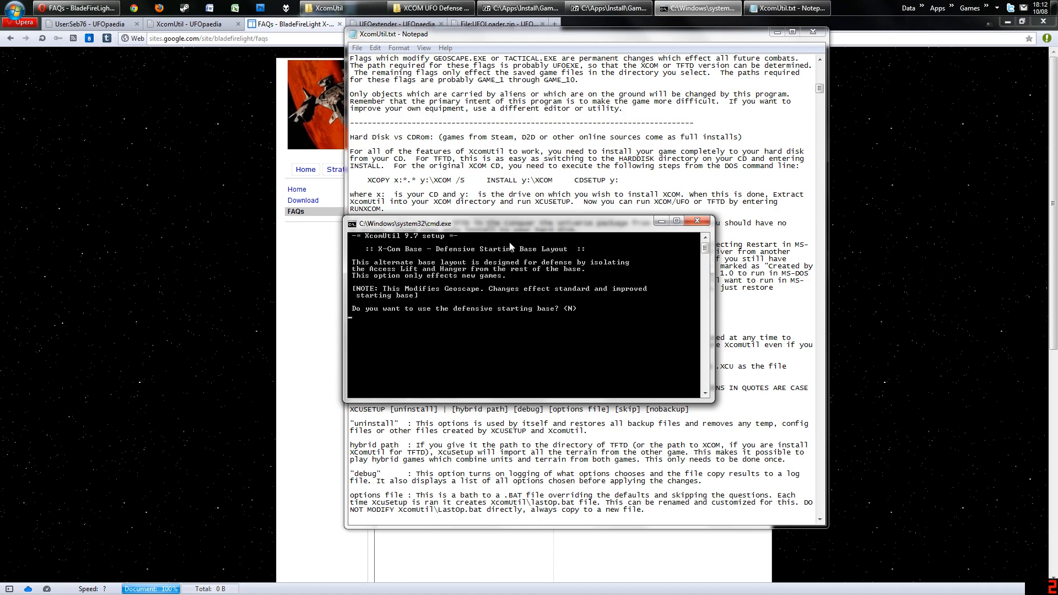
pyautogui.moveTo(418, 256)
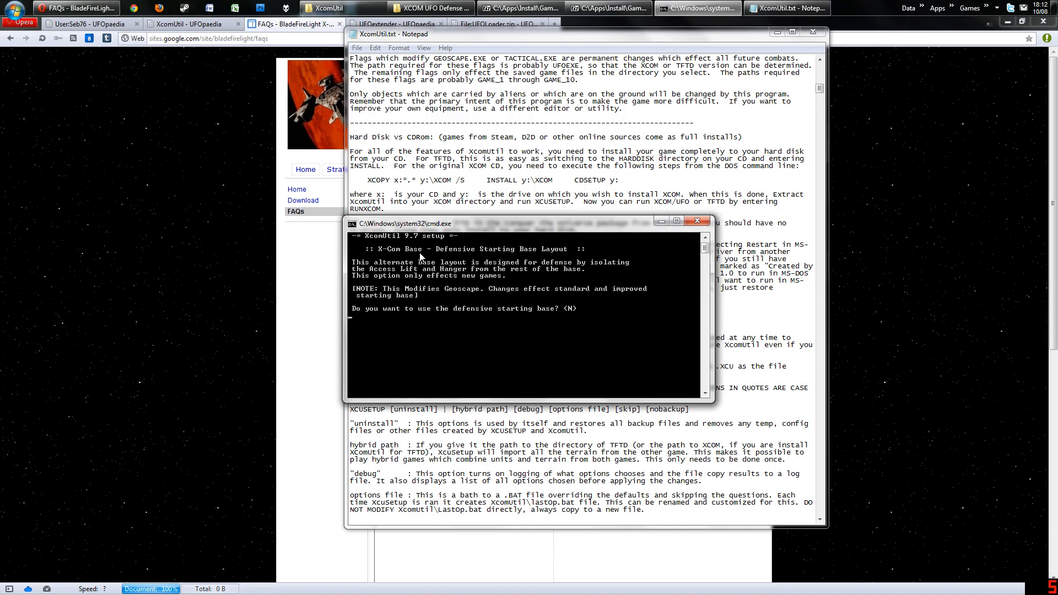
pyautogui.moveTo(524, 258)
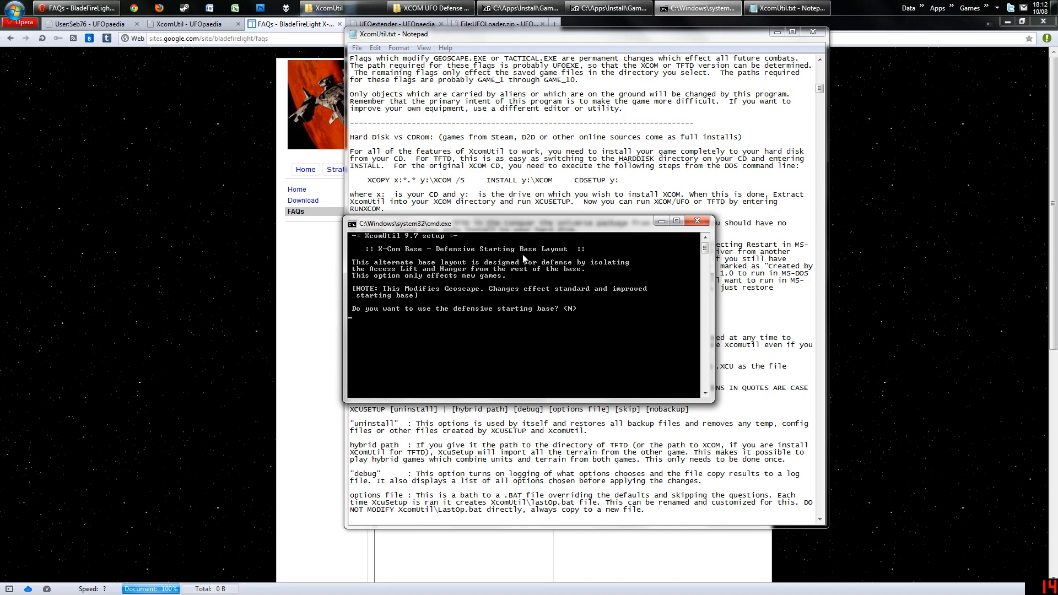
# Accept defaults for the defensive starting base, alternate laser tech, captured-alien research and combat messages questions.
pyautogui.press('Return')
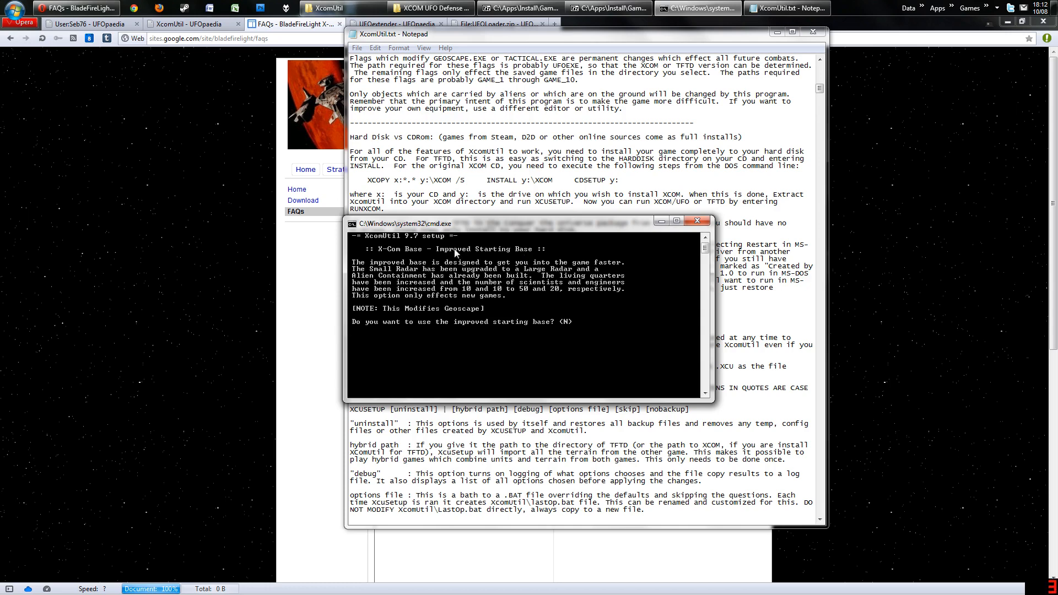
pyautogui.moveTo(509, 277)
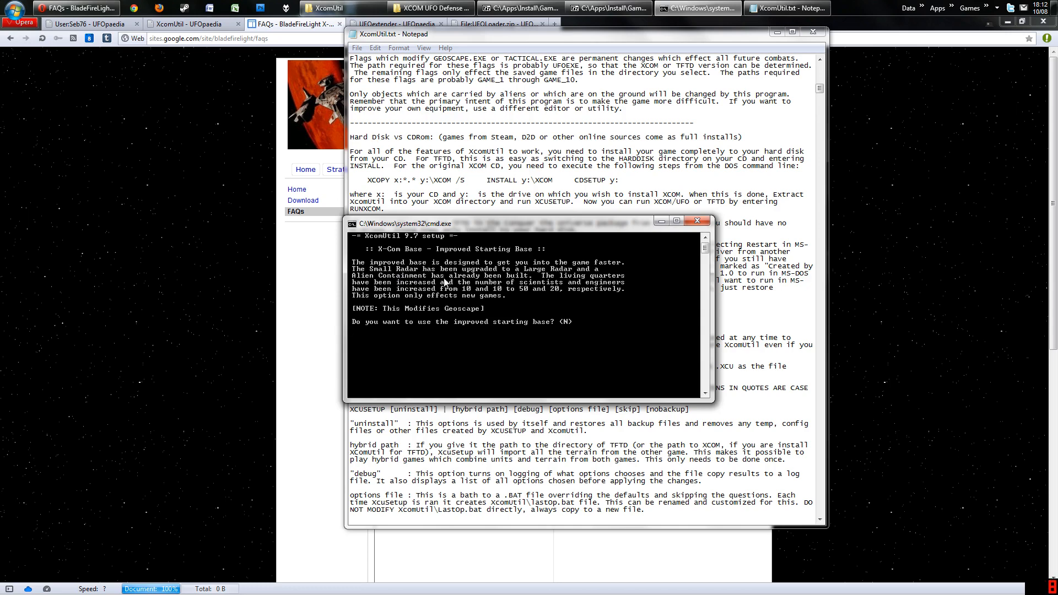
pyautogui.moveTo(494, 300)
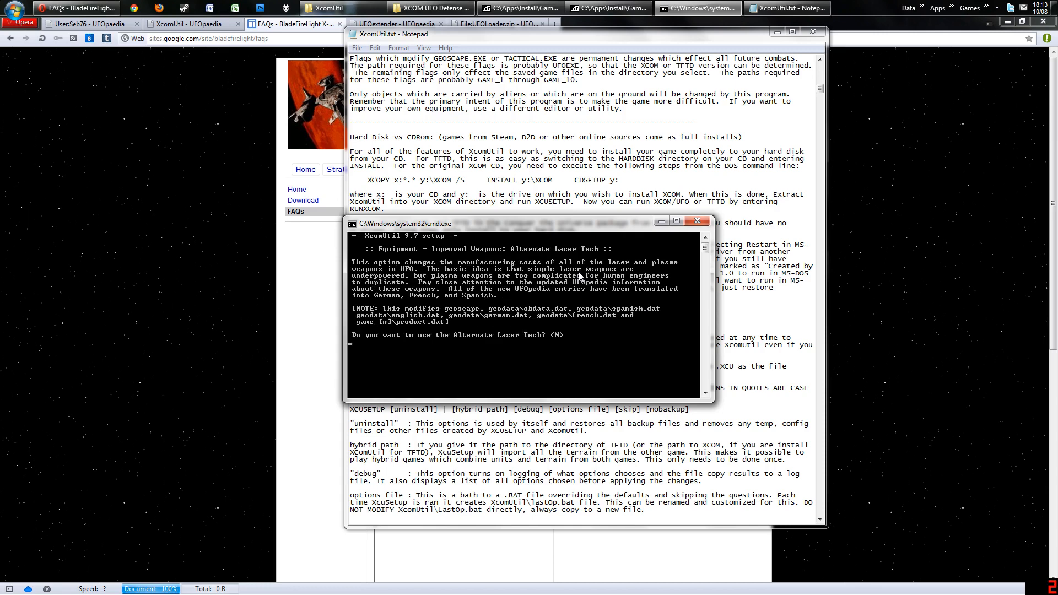
pyautogui.press('Return')
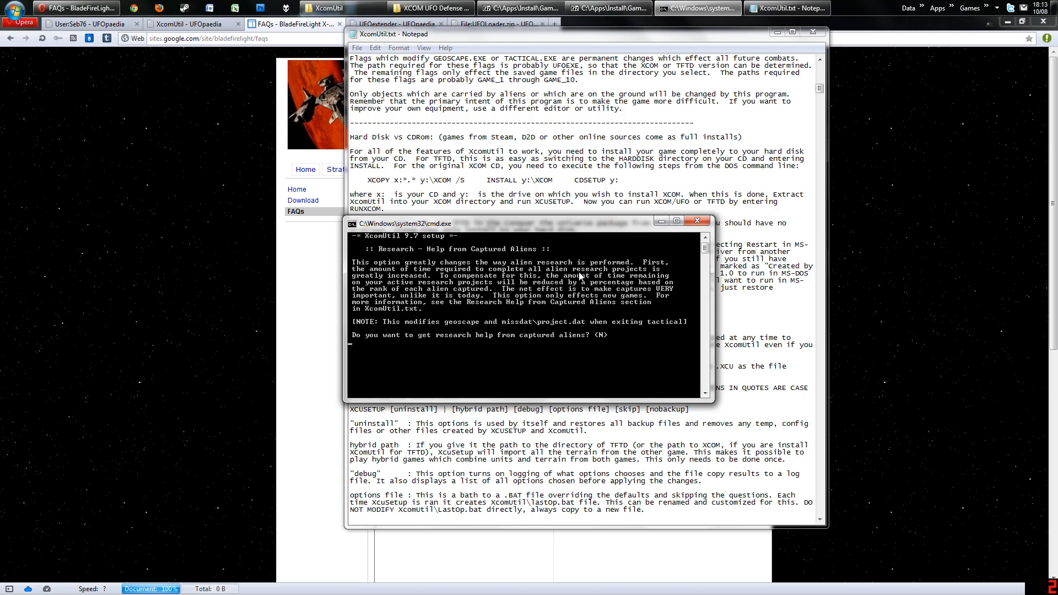
pyautogui.press('Return')
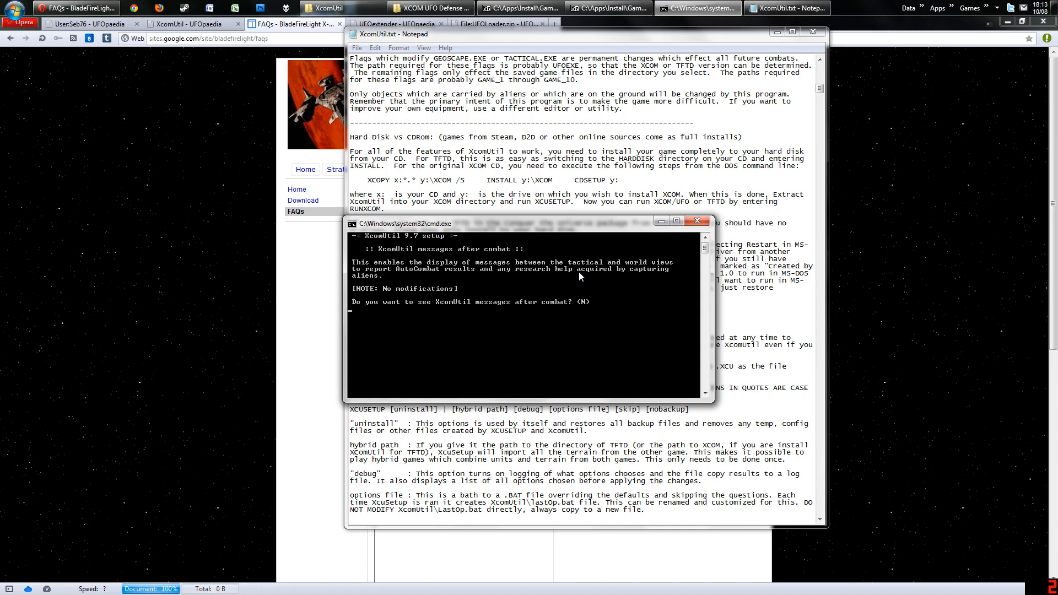
pyautogui.press('Return')
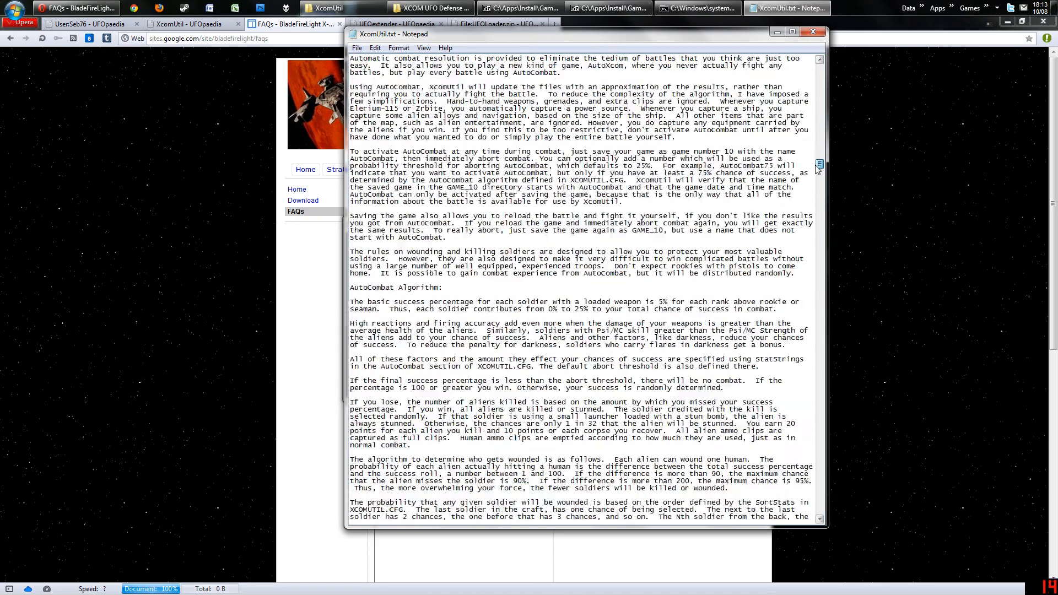
# Search XcomUtil.txt for 'stat st' to reach the NameStats stat-strings section, then return to setup.
pyautogui.scroll(-3)
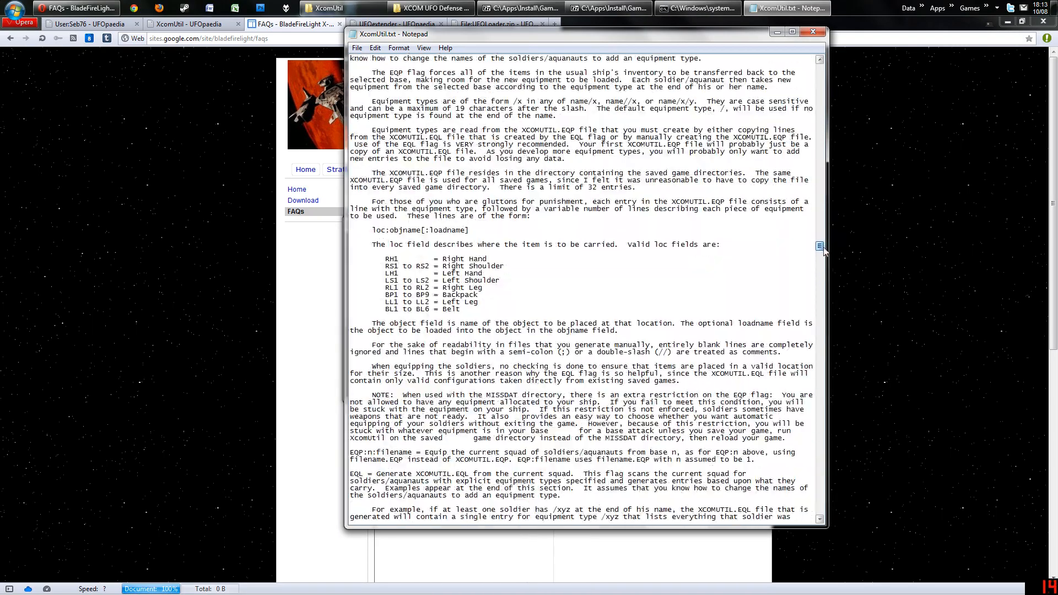
pyautogui.scroll(-3)
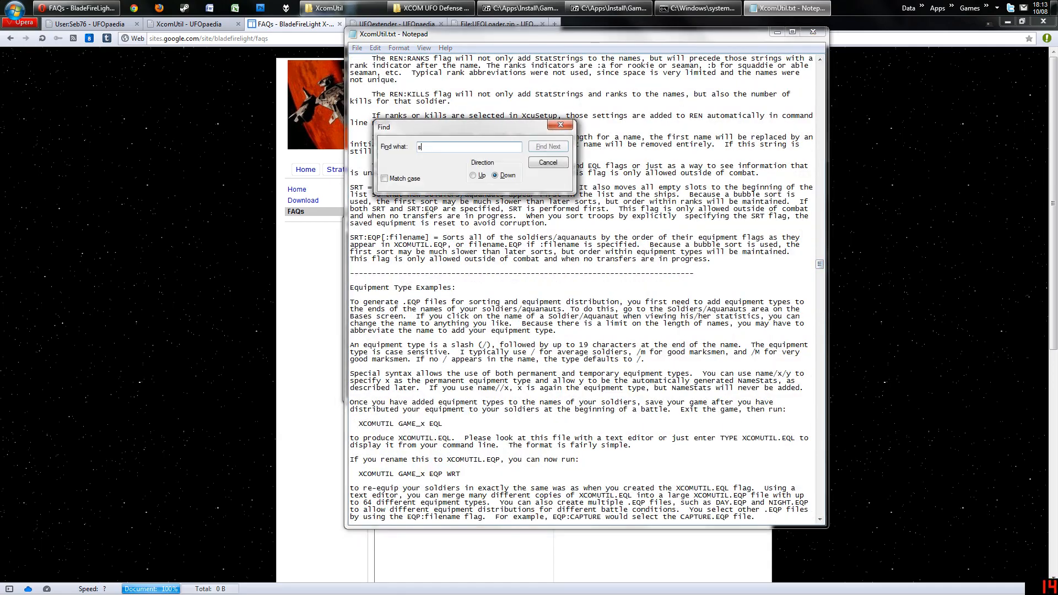
pyautogui.write('tat st')
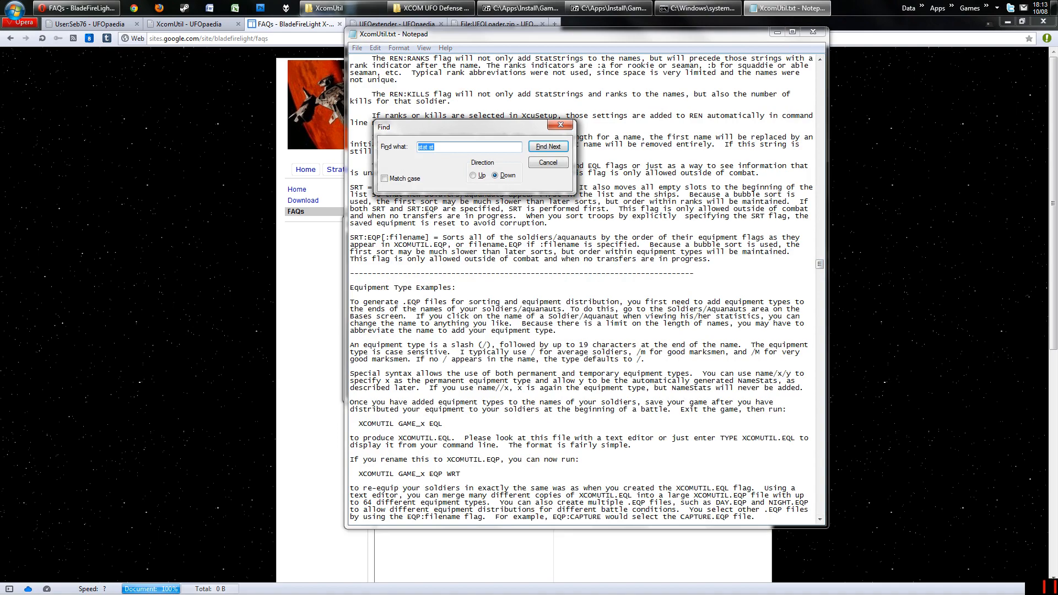
pyautogui.click(547, 147)
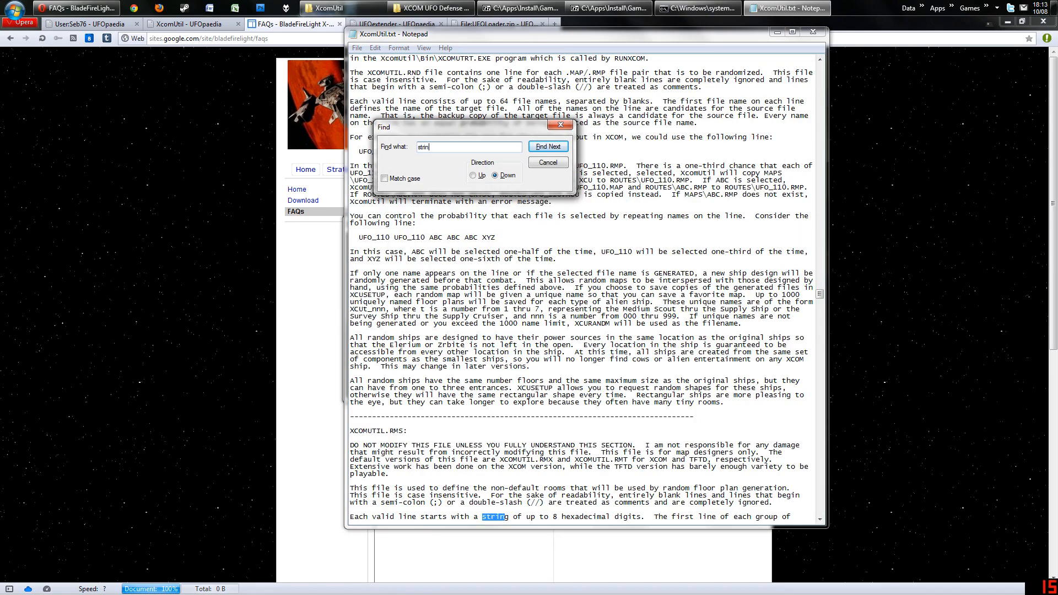
pyautogui.click(548, 146)
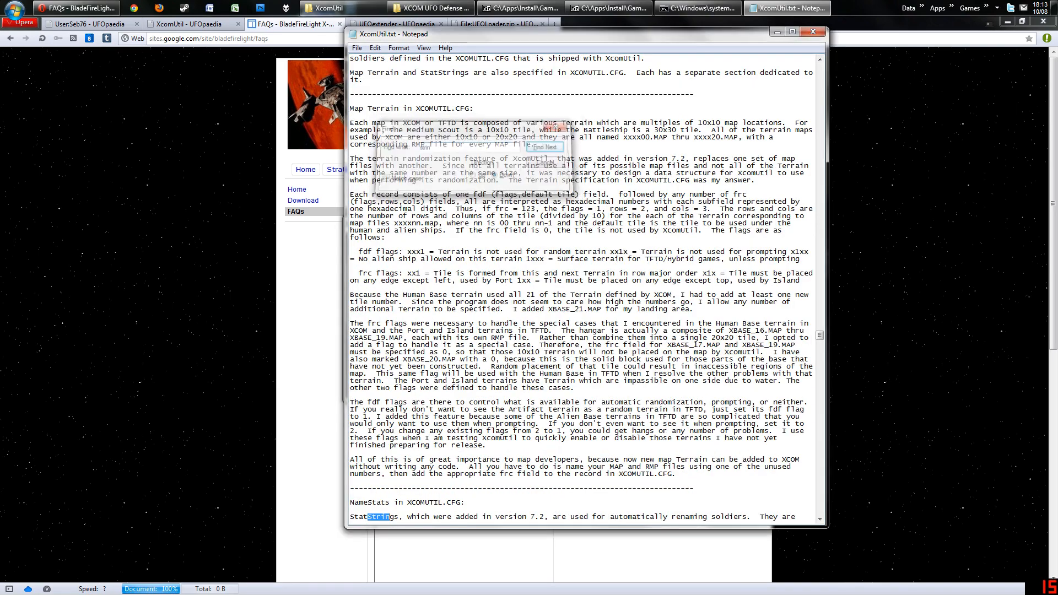
pyautogui.scroll(-3)
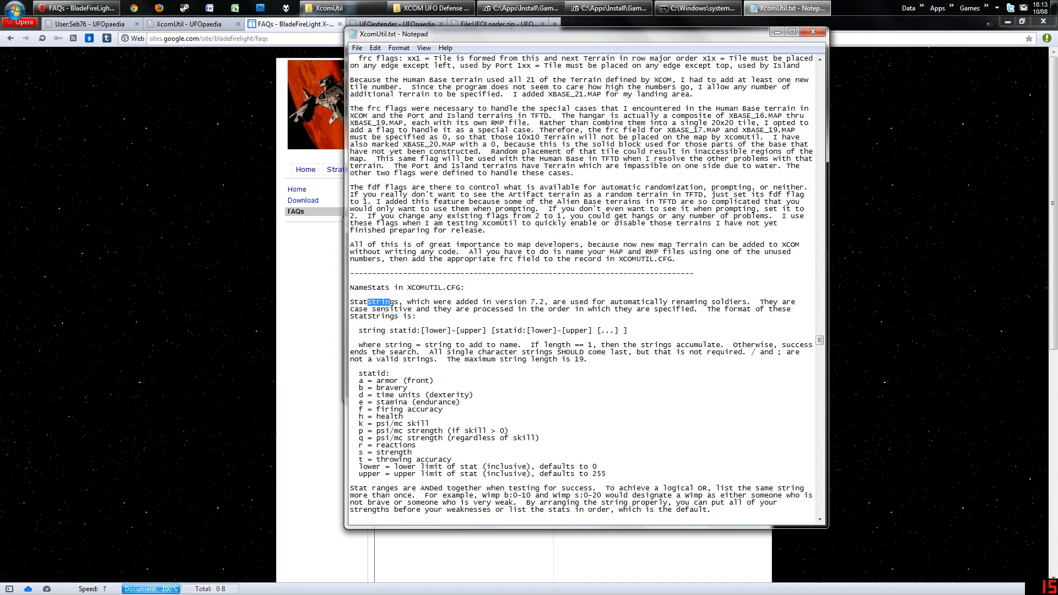
pyautogui.click(696, 7)
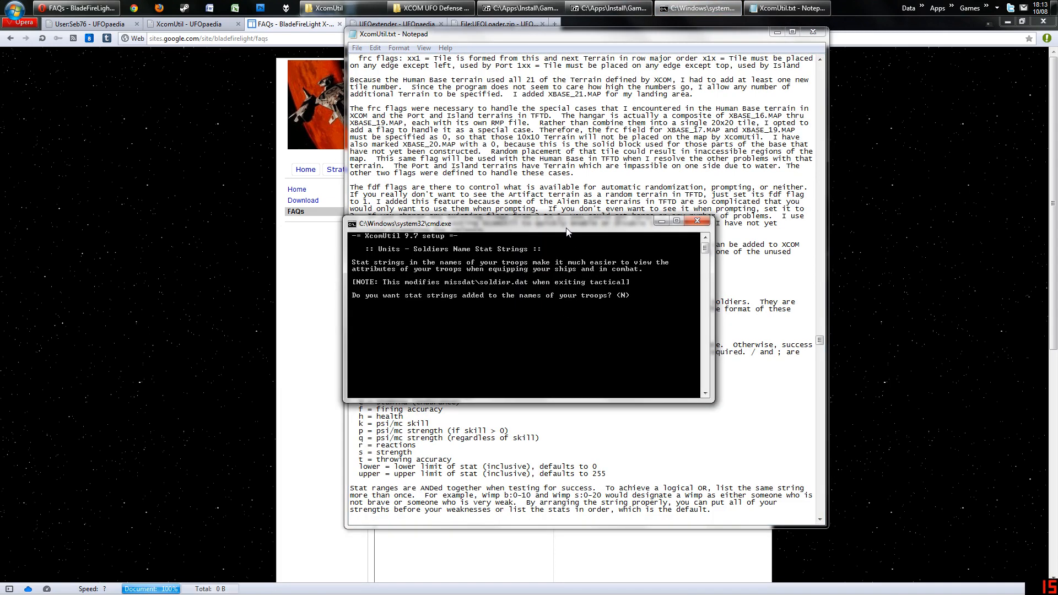
# Accept defaults for the soldier stat strings, psionics screening and daylight-only battles questions.
pyautogui.press('Return')
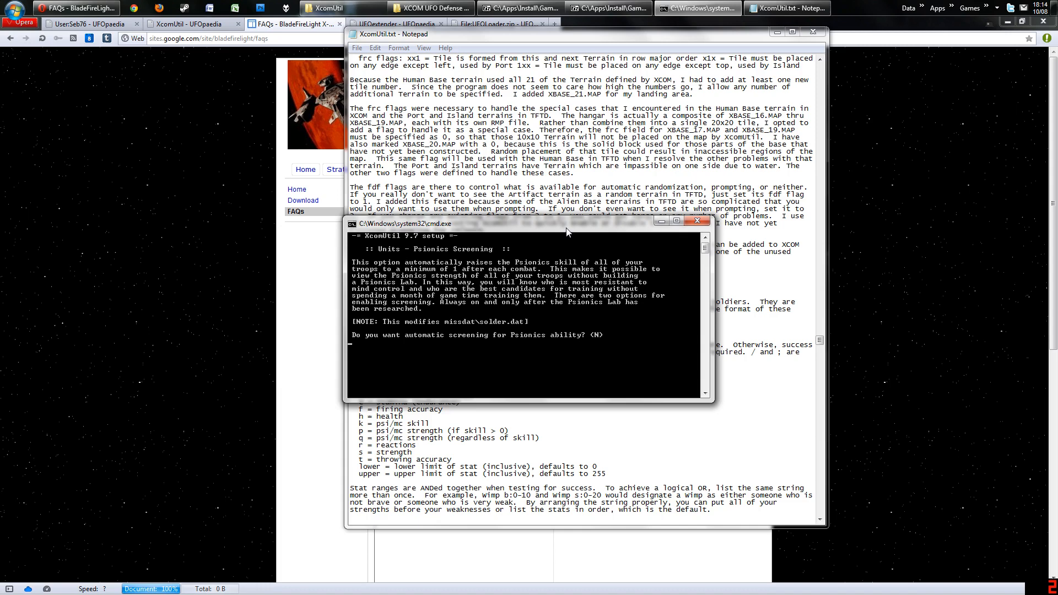
pyautogui.press('Return')
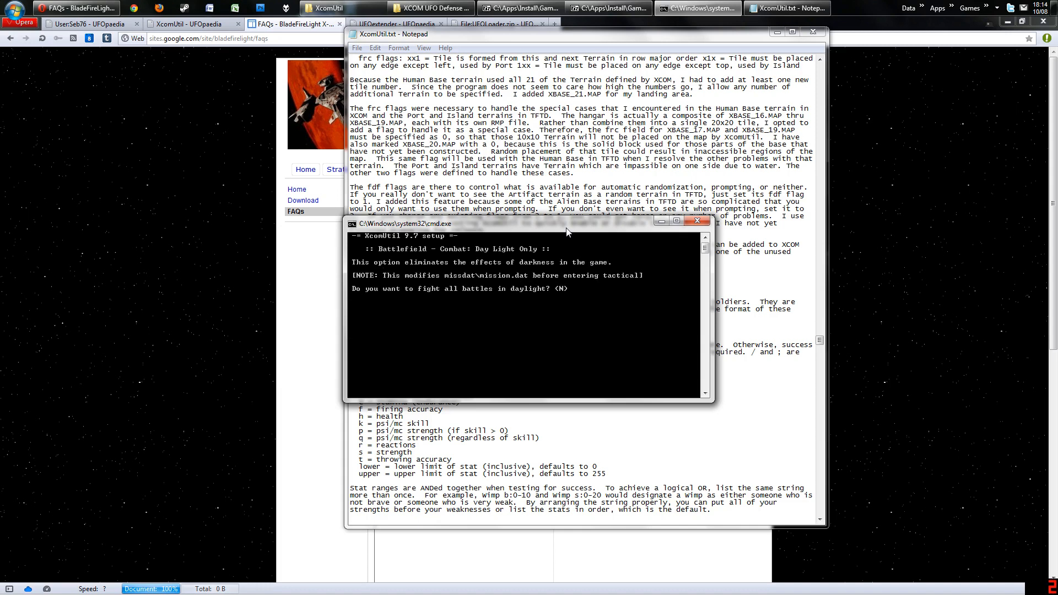
pyautogui.press('Return')
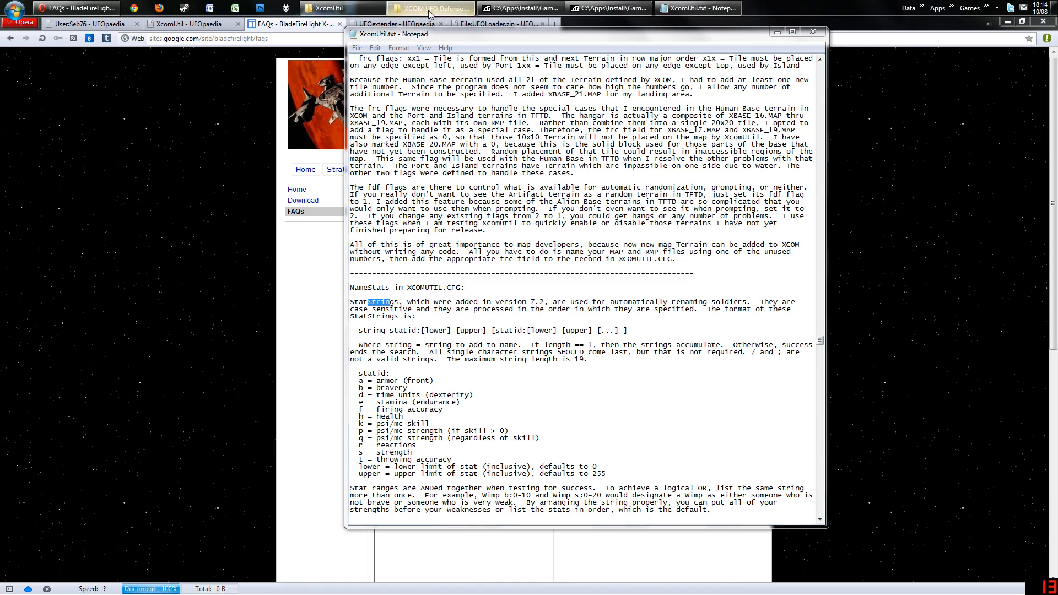
# Bring the XCOM game folder forward and browse its installed files listing.
pyautogui.click(331, 8)
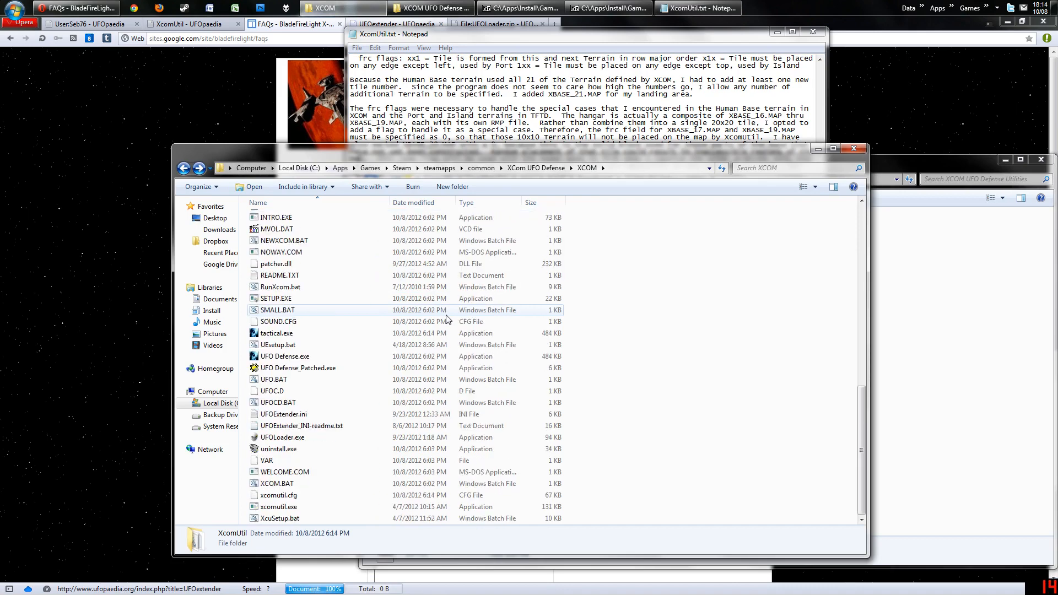
pyautogui.scroll(3)
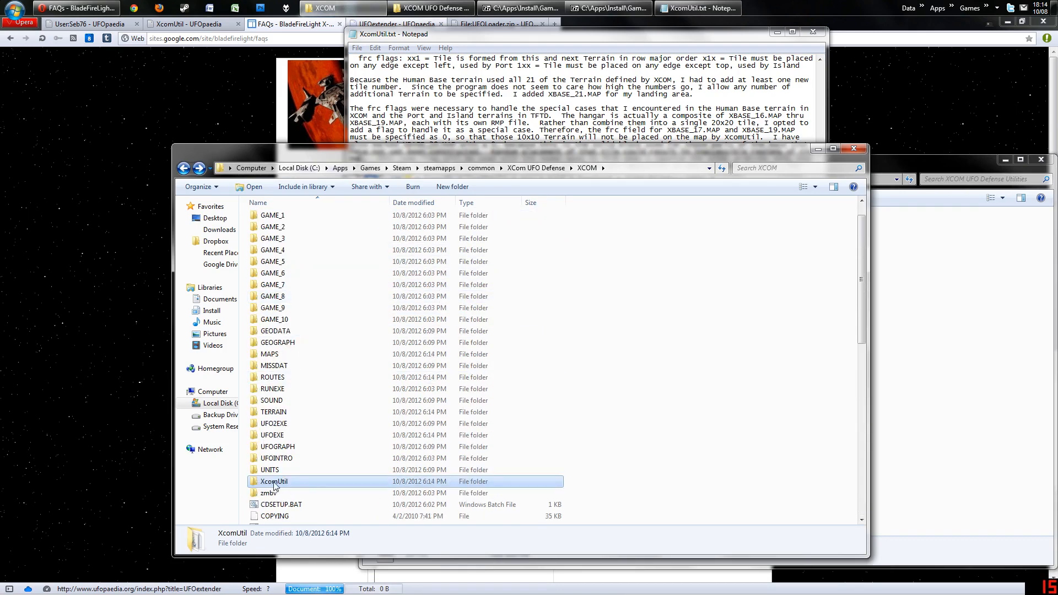
pyautogui.doubleClick(274, 482)
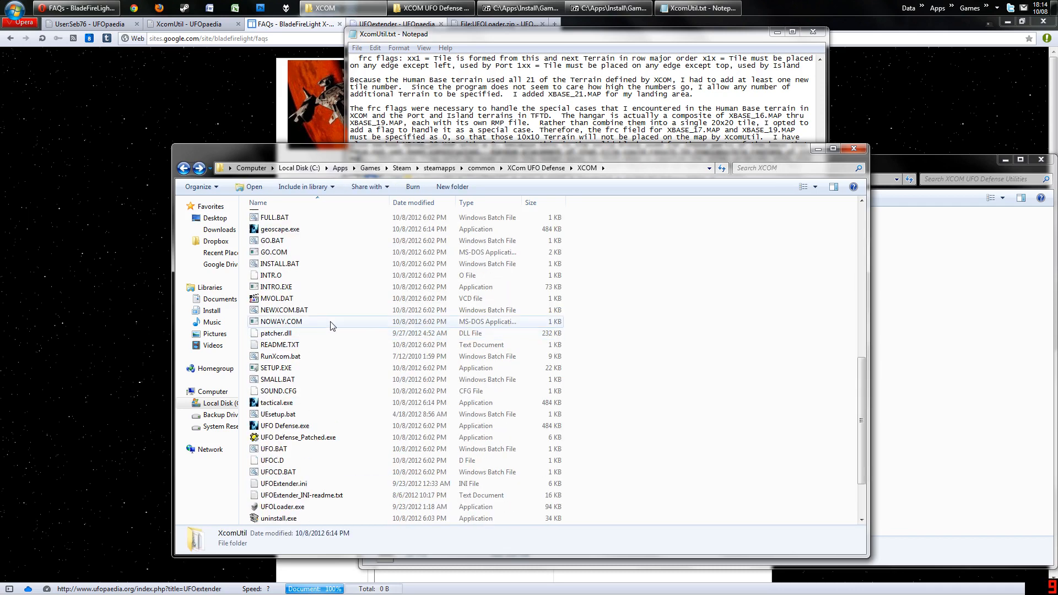
pyautogui.scroll(-3)
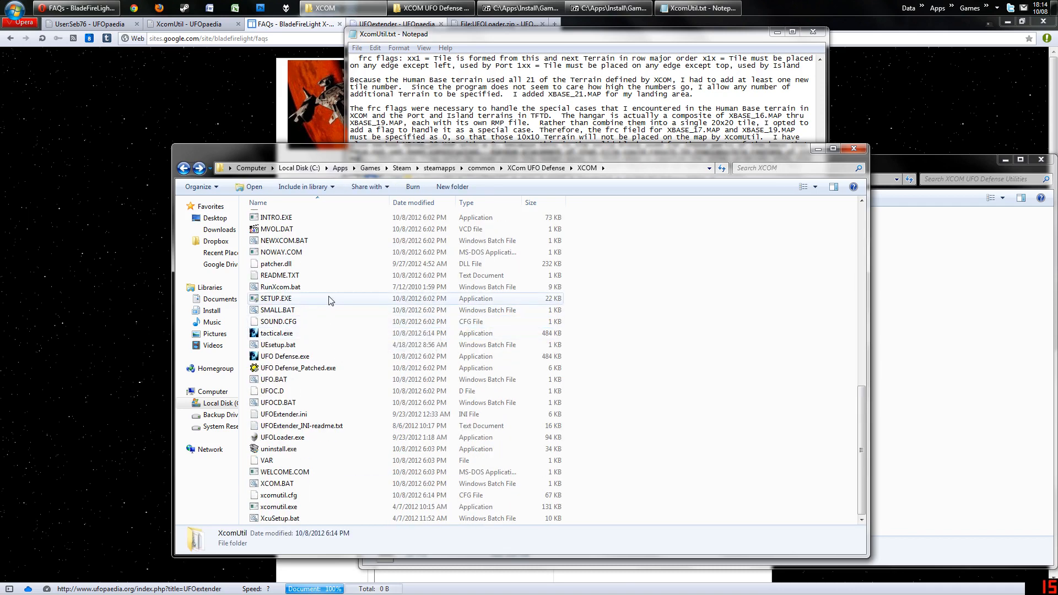
pyautogui.scroll(3)
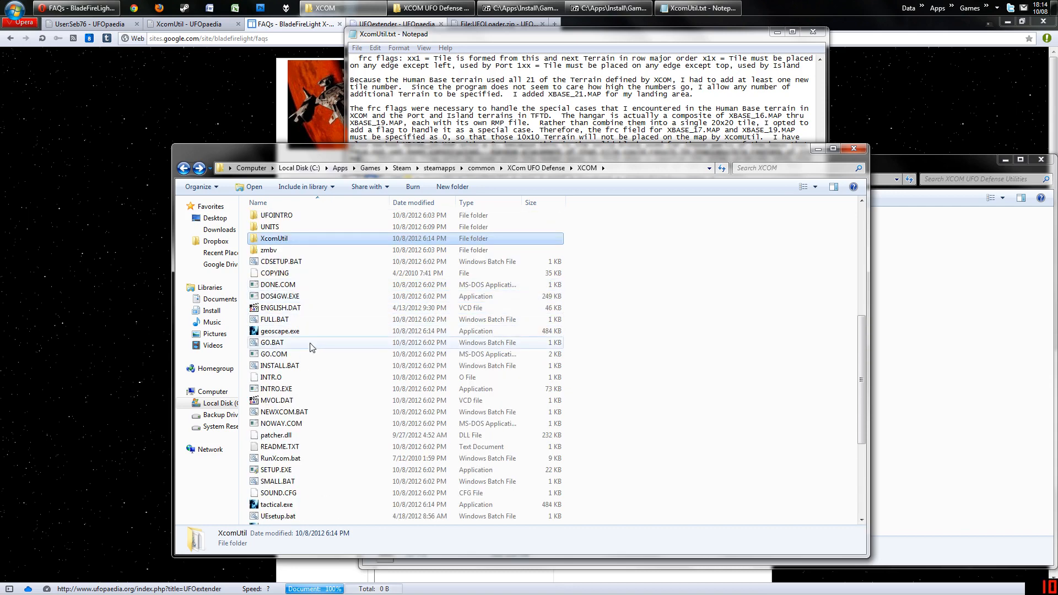
# Select RunXcom.bat to check its details: an 8.16 KB batch file dated July 2010.
pyautogui.click(280, 458)
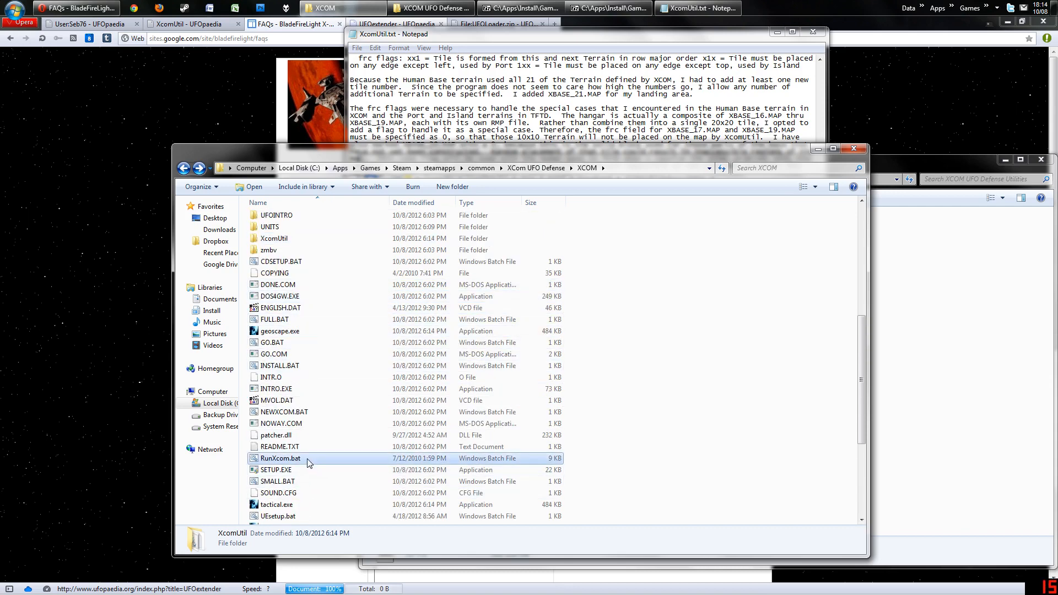
pyautogui.click(280, 459)
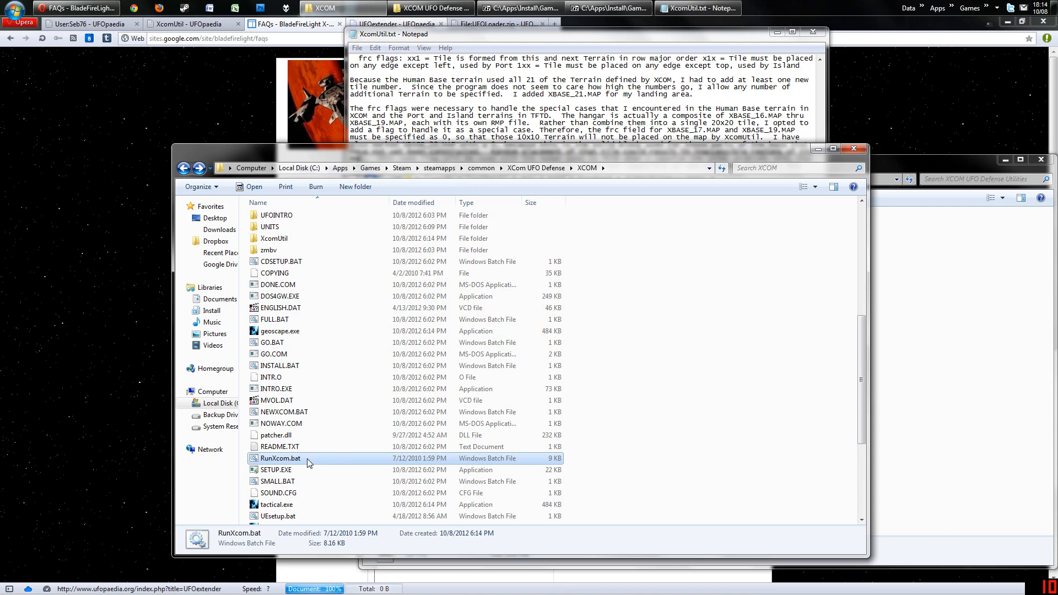
pyautogui.moveTo(308, 462)
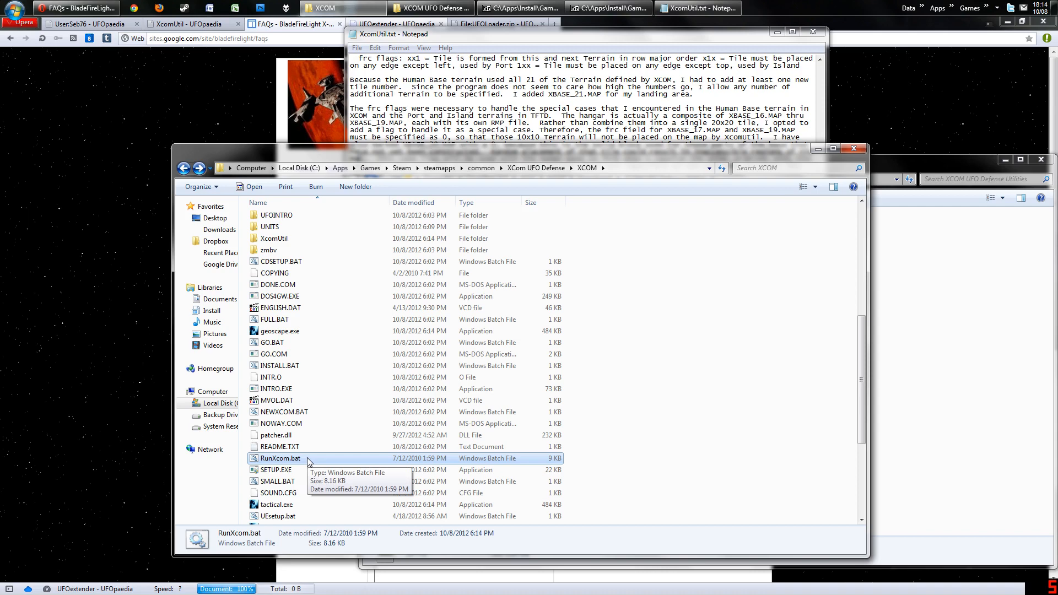
pyautogui.scroll(-3)
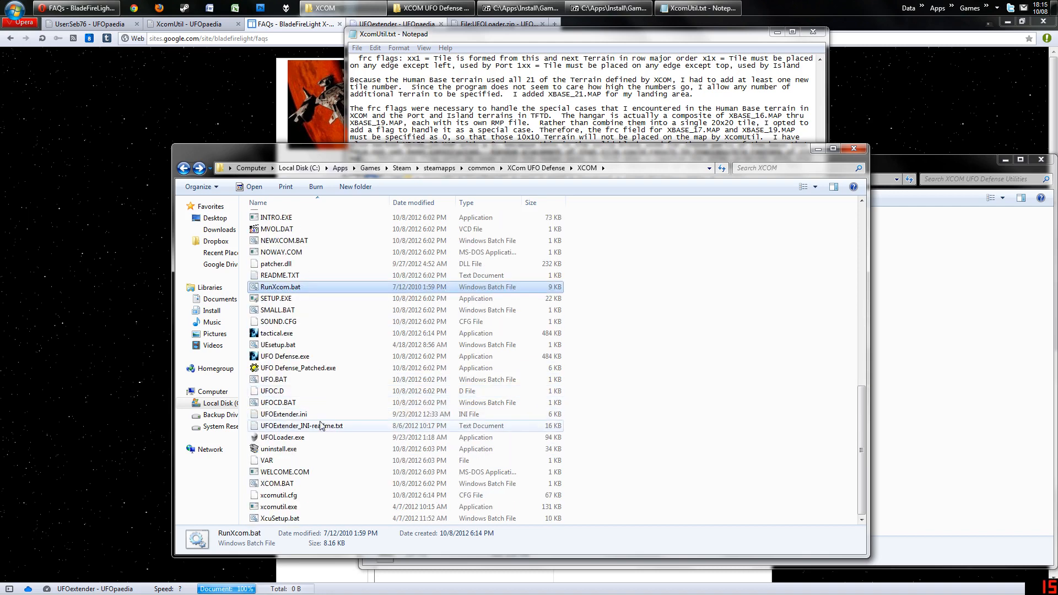
# Open UFOExtender.ini in Notepad++ and review the D3D and D3D Windowed values in [Video].
pyautogui.doubleClick(284, 414)
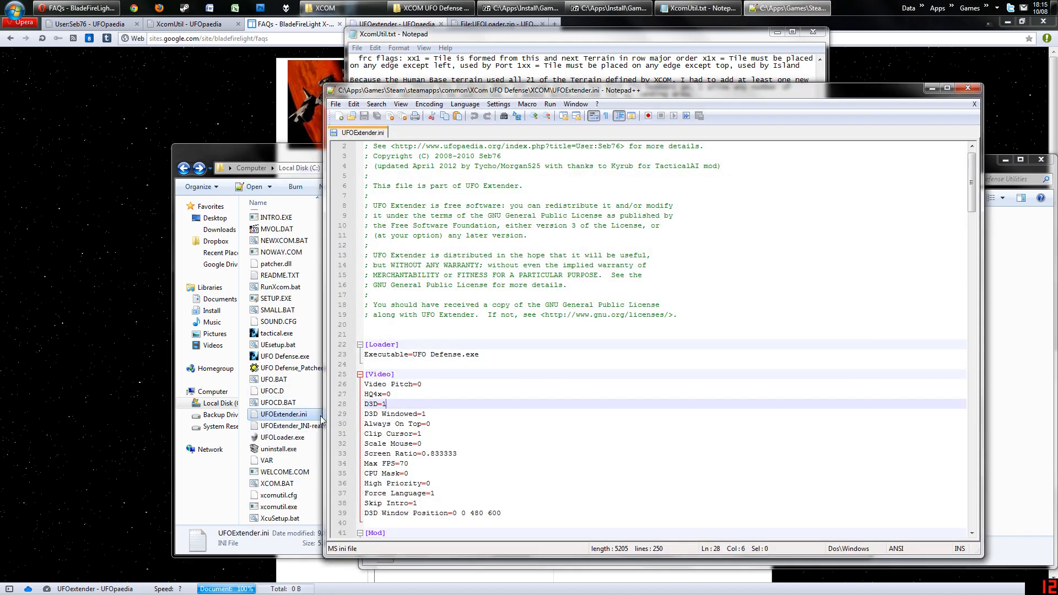
pyautogui.scroll(-3)
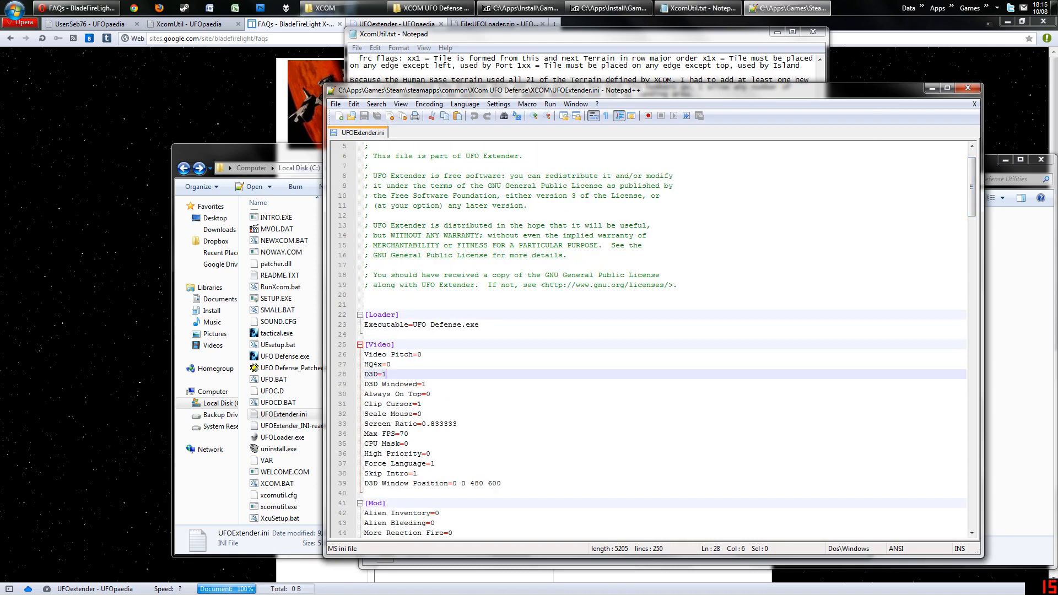
pyautogui.scroll(-3)
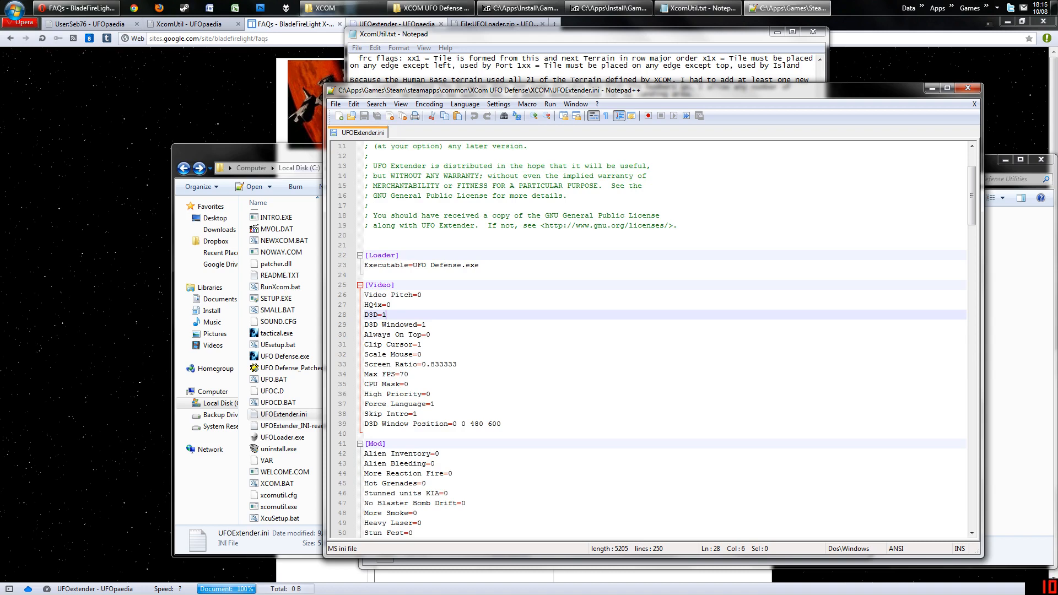
pyautogui.click(425, 324)
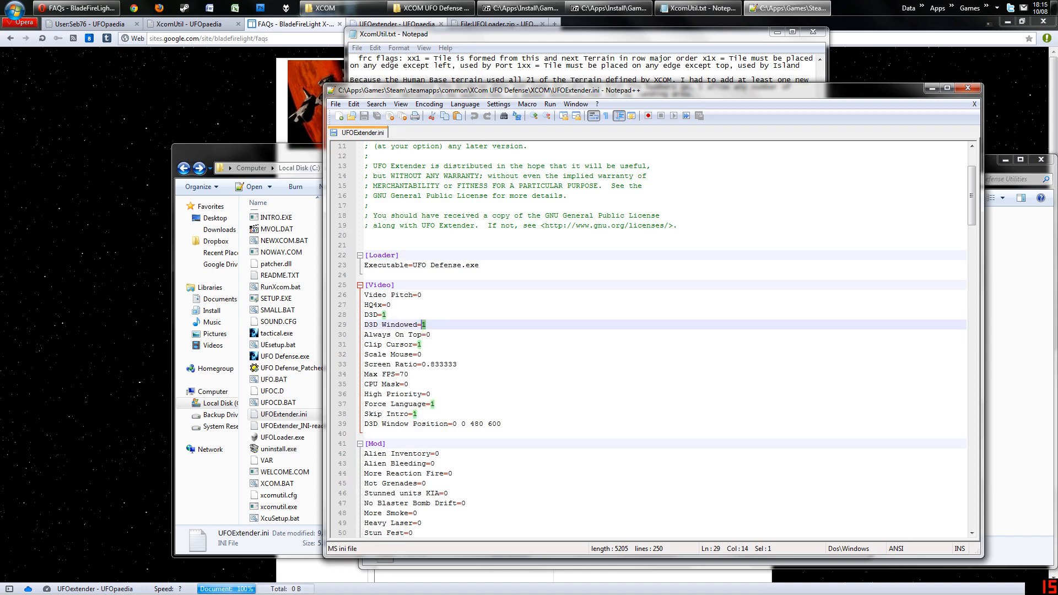
pyautogui.click(381, 315)
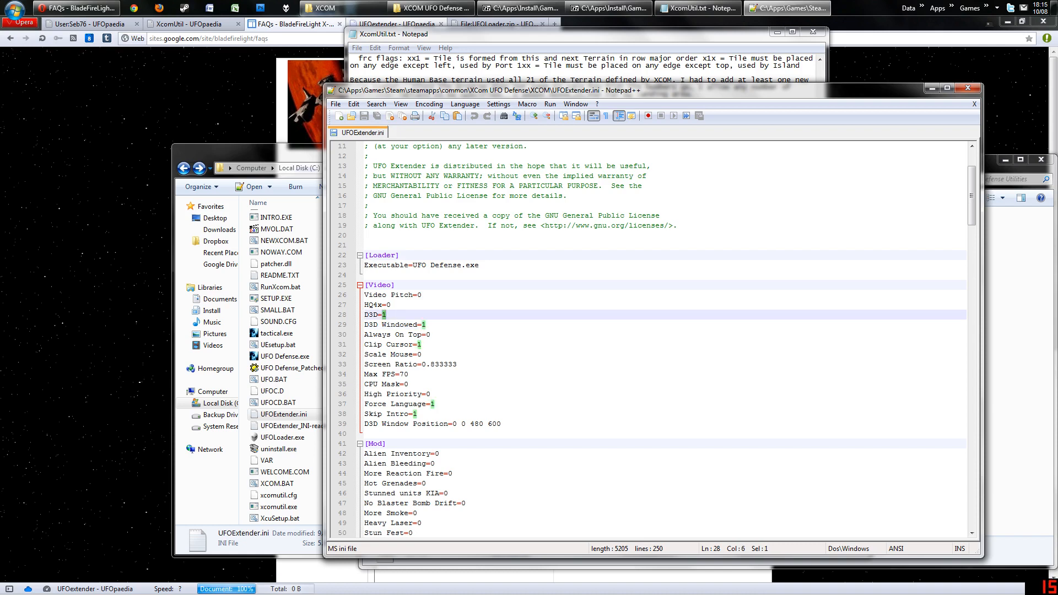
pyautogui.click(386, 314)
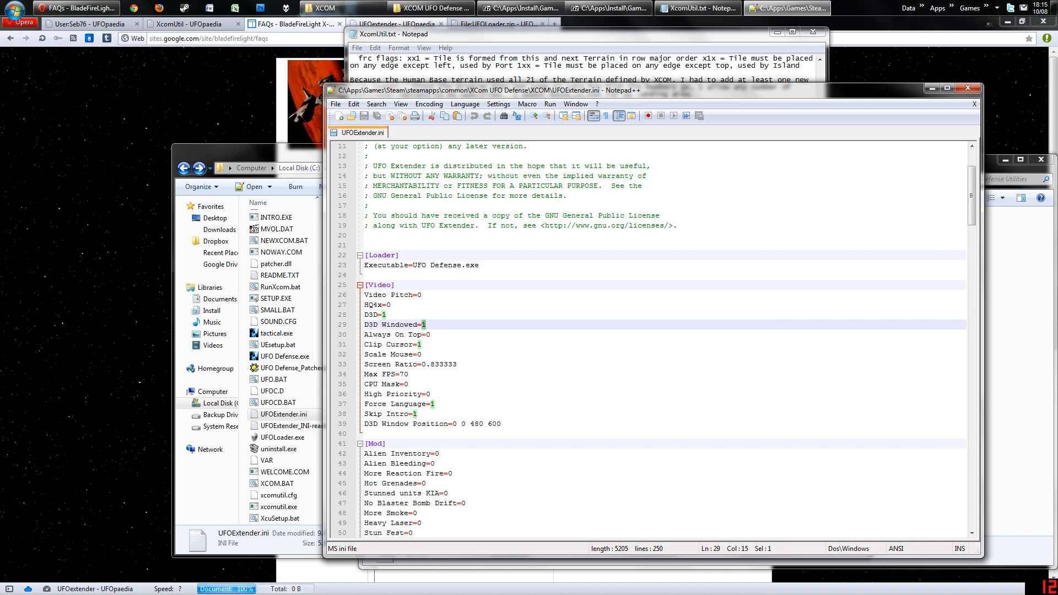
# Leave D3D Windowed at 1 and check the Clip Cursor, Skip Intro and HQ4x values.
pyautogui.click(422, 344)
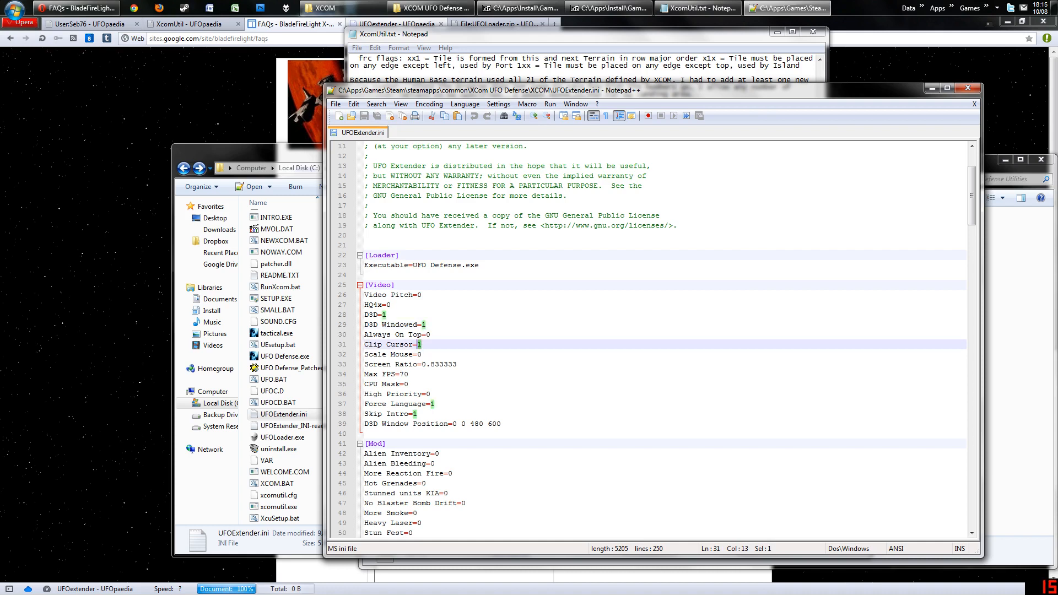
pyautogui.moveTo(312, 183)
pyautogui.write('0')
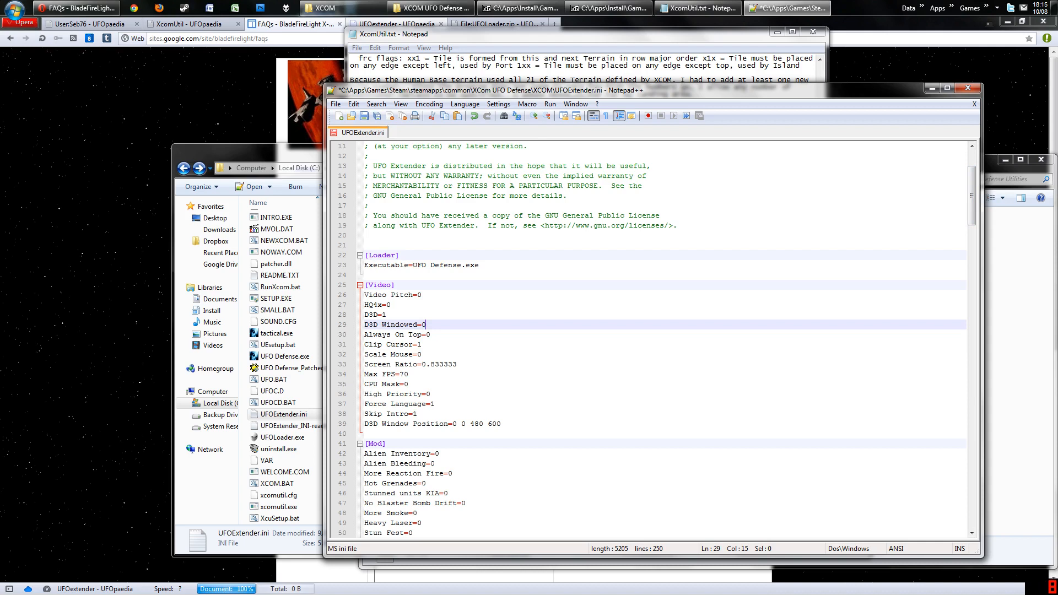
pyautogui.write('1')
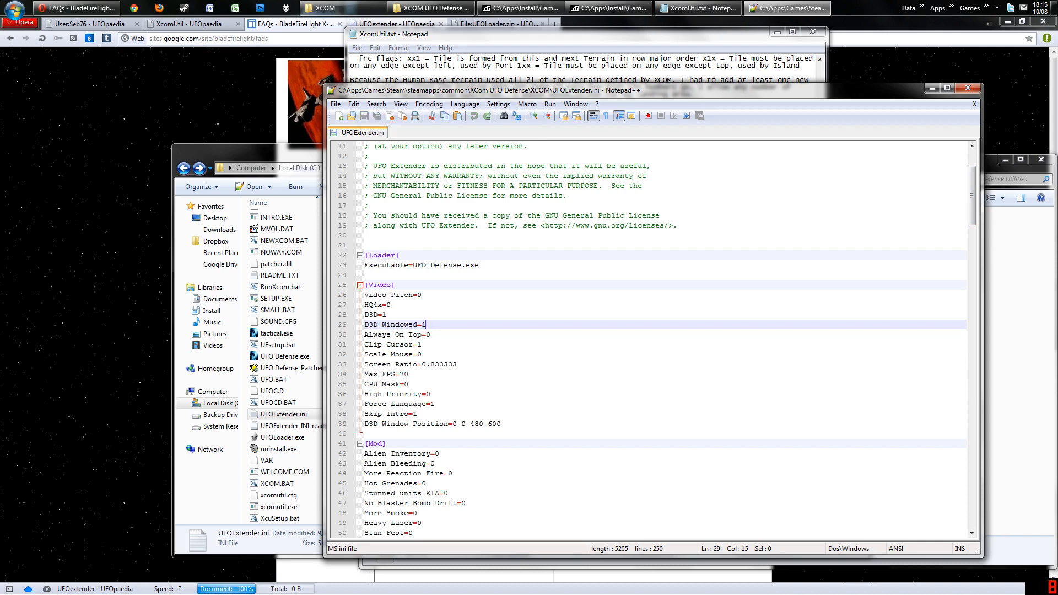
pyautogui.click(416, 414)
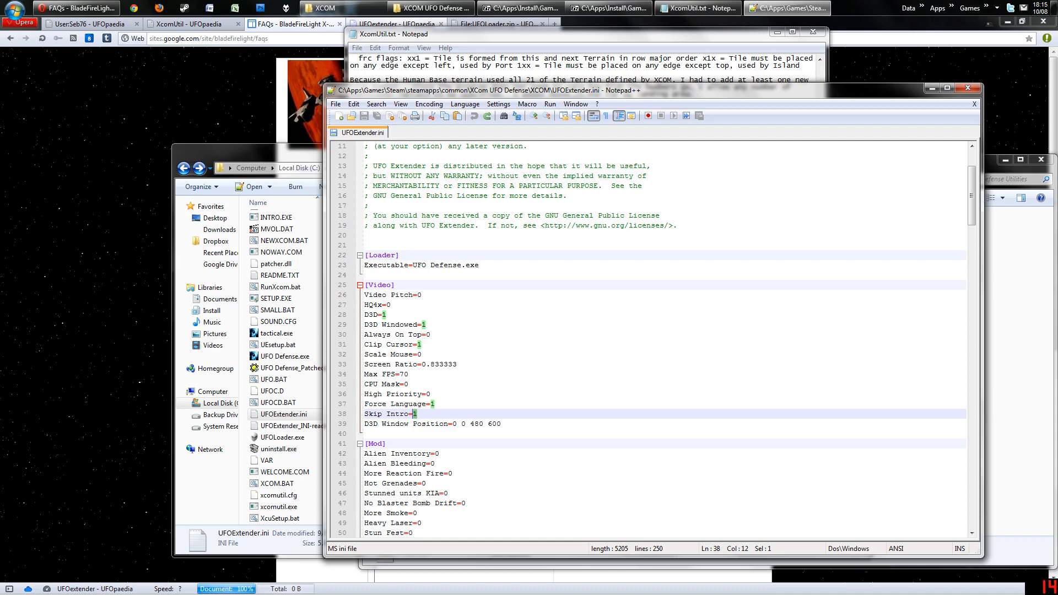
pyautogui.click(388, 304)
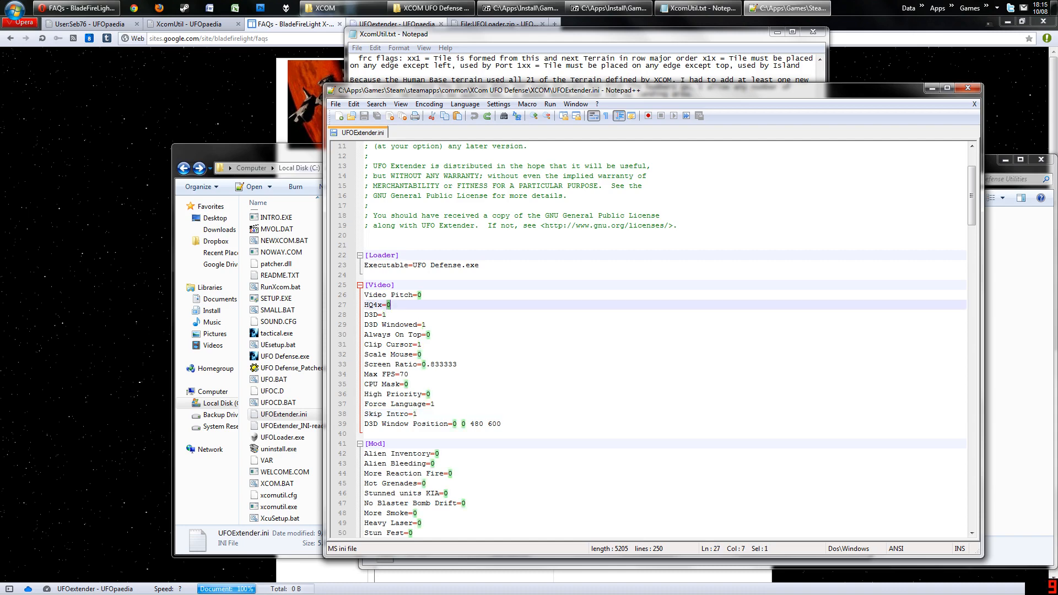
# Read UFOExtender_INI-readme.txt's mod and bug-fix sections, then return to UFOExtender.ini.
pyautogui.scroll(-3)
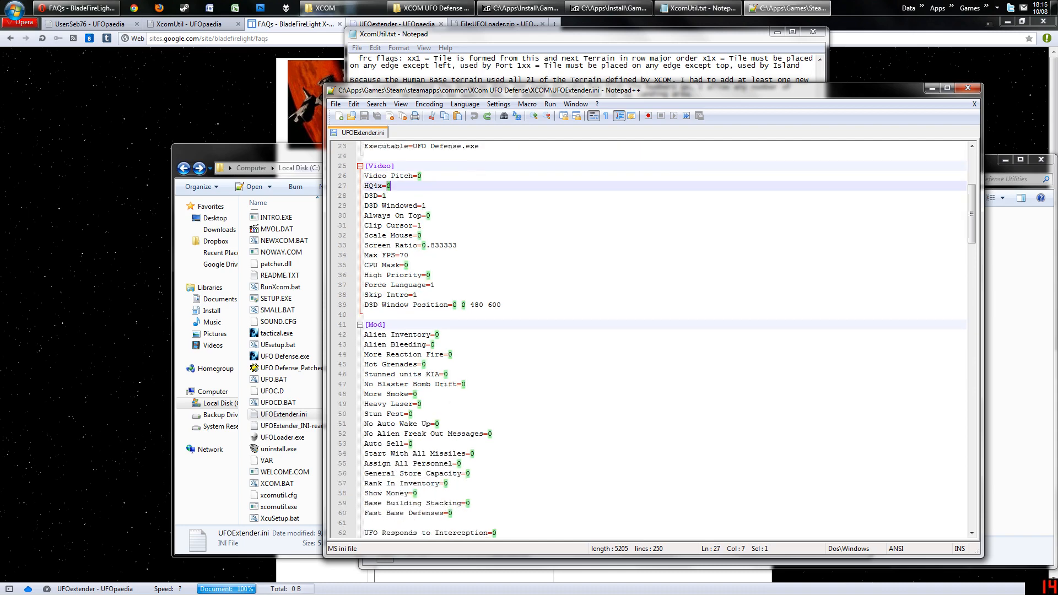
pyautogui.doubleClick(299, 425)
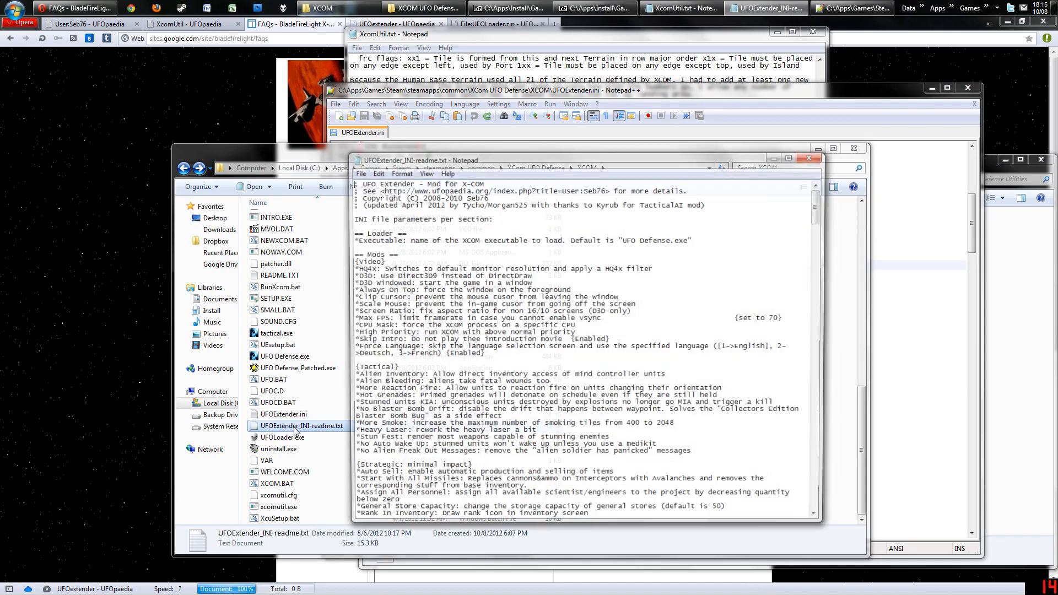
pyautogui.scroll(-3)
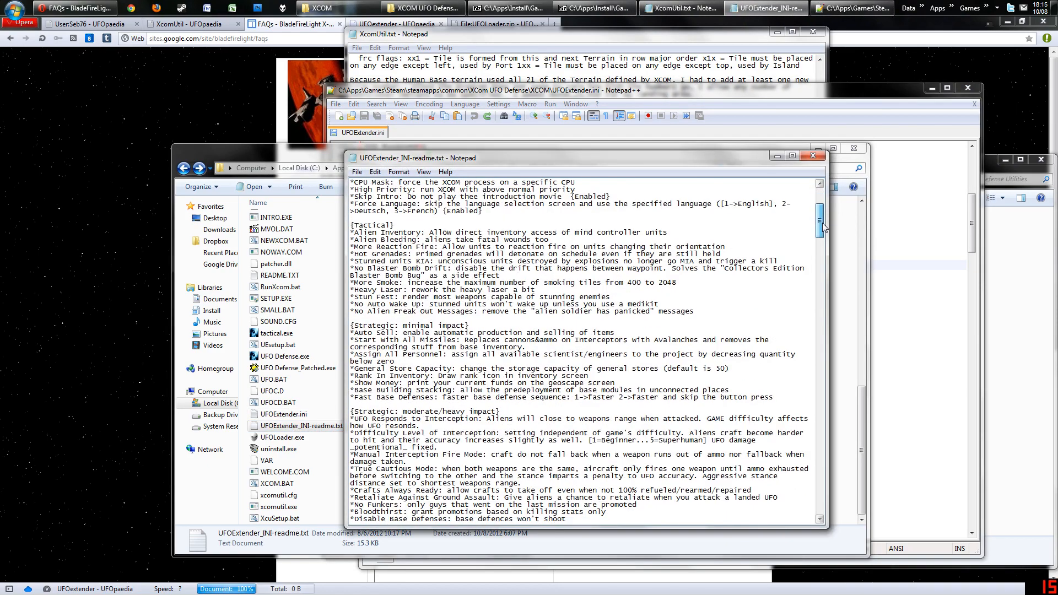
pyautogui.scroll(-3)
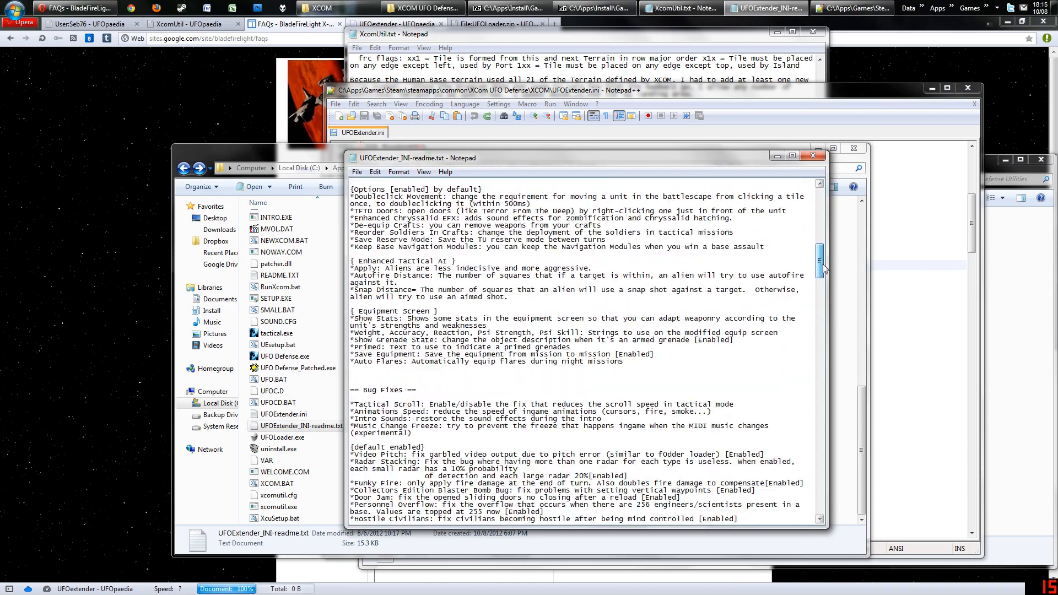
pyautogui.scroll(3)
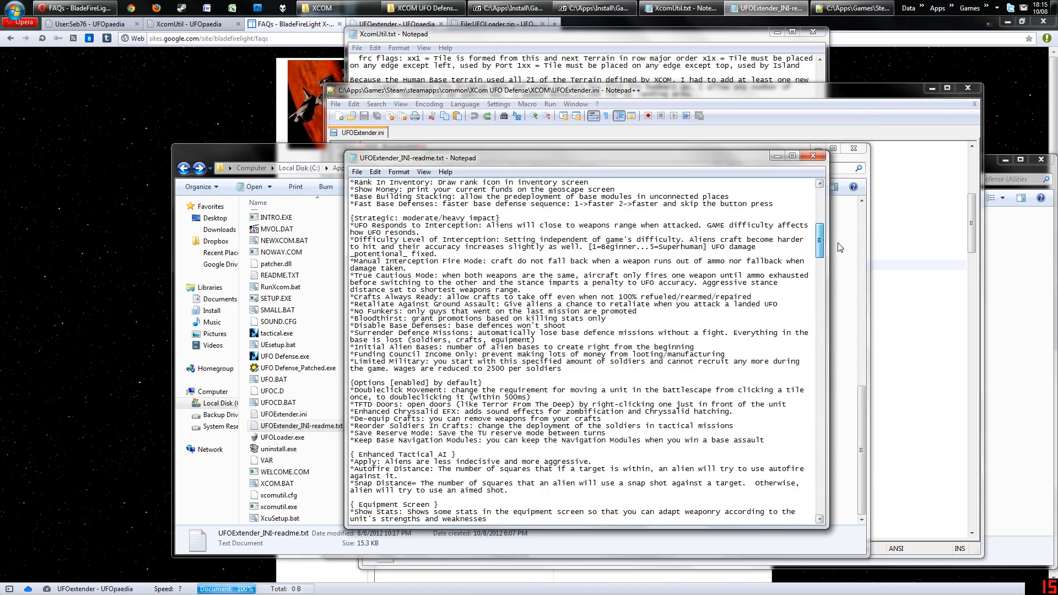
pyautogui.scroll(3)
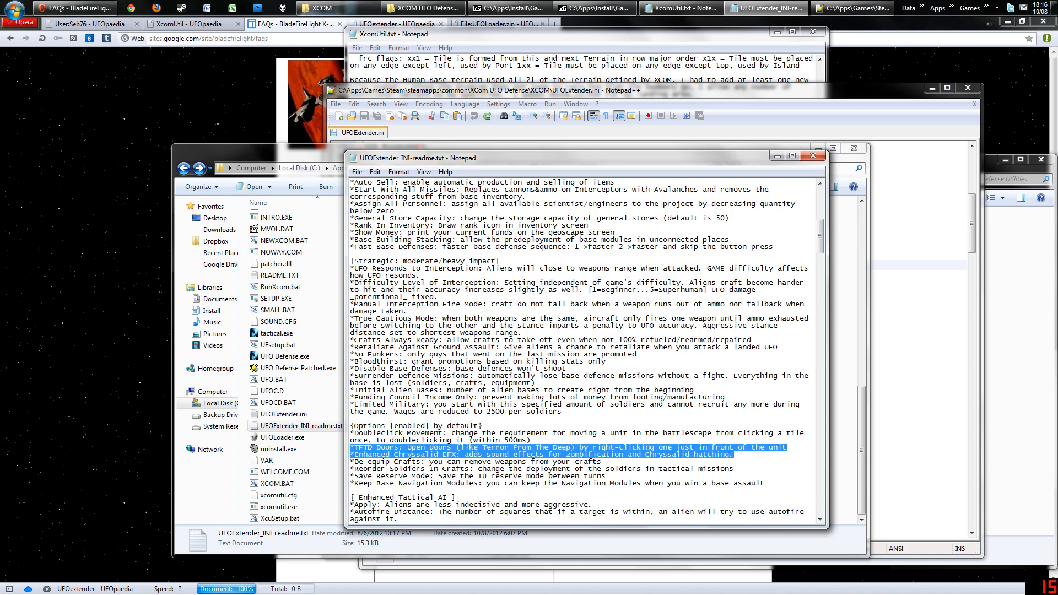
pyautogui.click(812, 156)
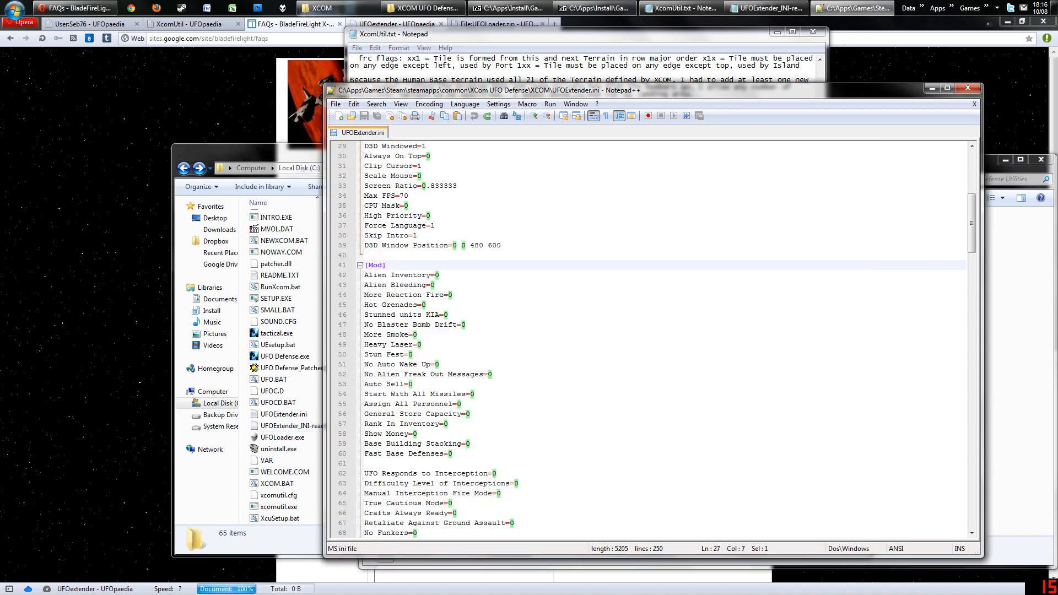
# Scroll through UFOExtender.ini's settings looking for a double-click option.
pyautogui.scroll(3)
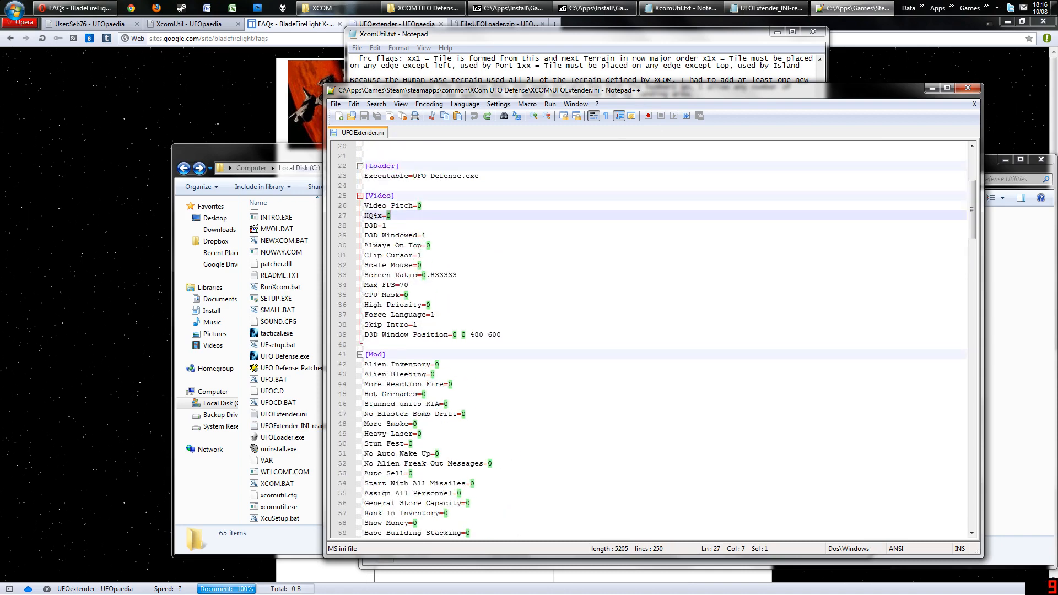
pyautogui.scroll(-3)
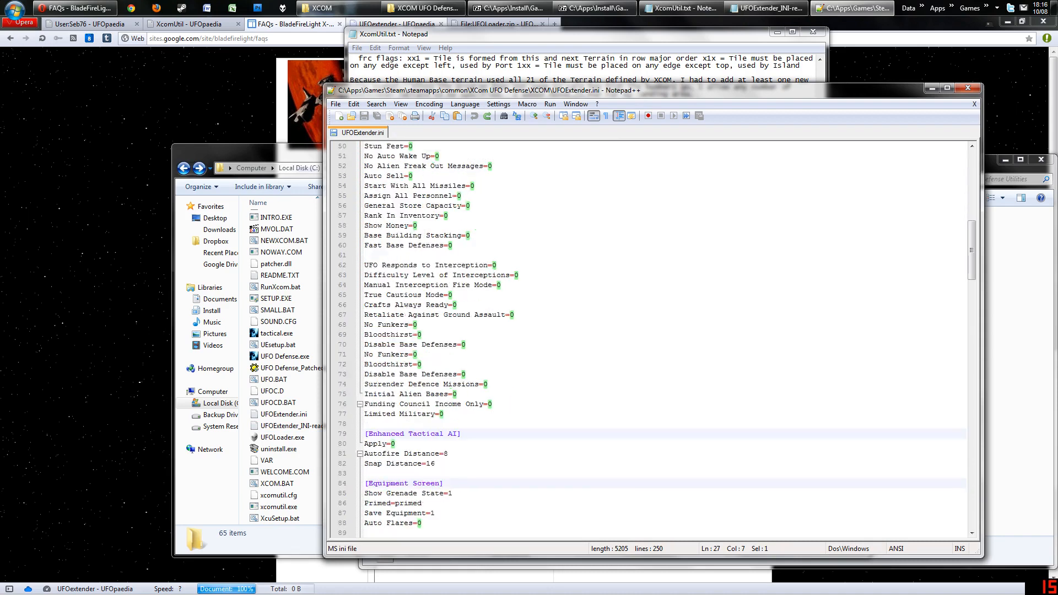
pyautogui.scroll(-3)
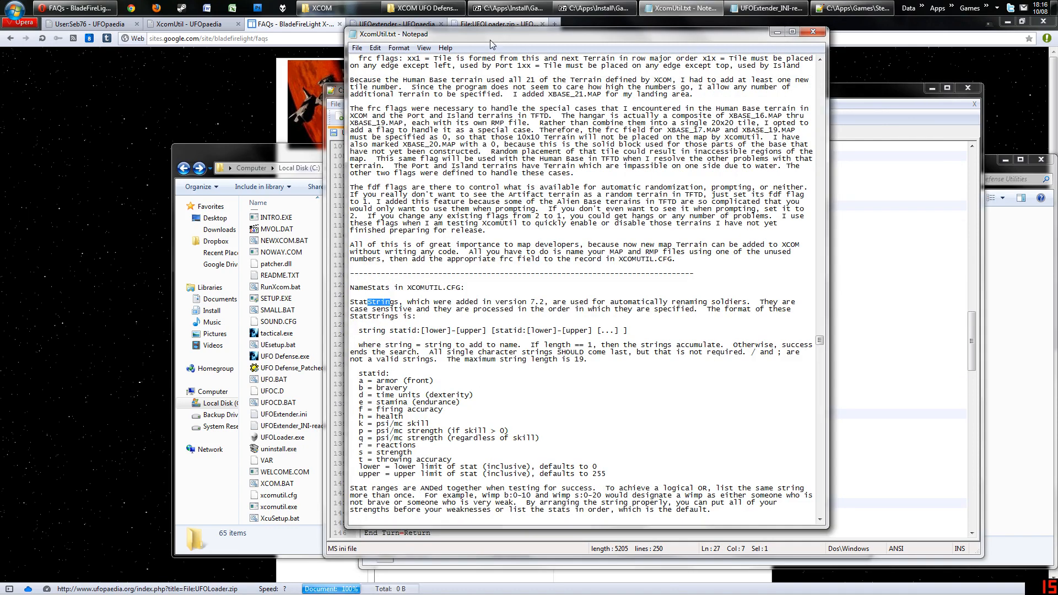
pyautogui.click(708, 7)
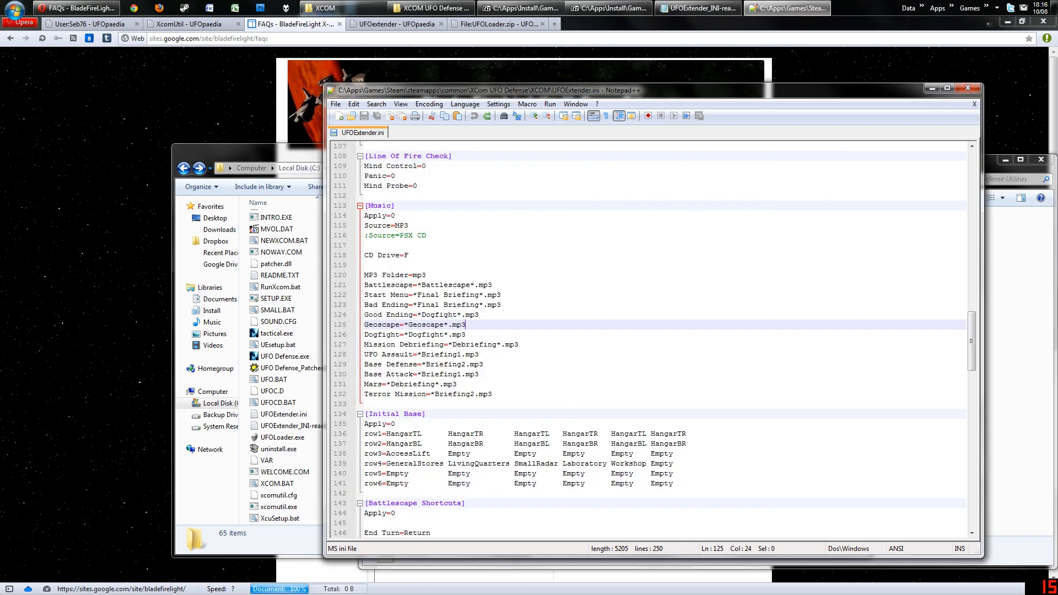
pyautogui.scroll(3)
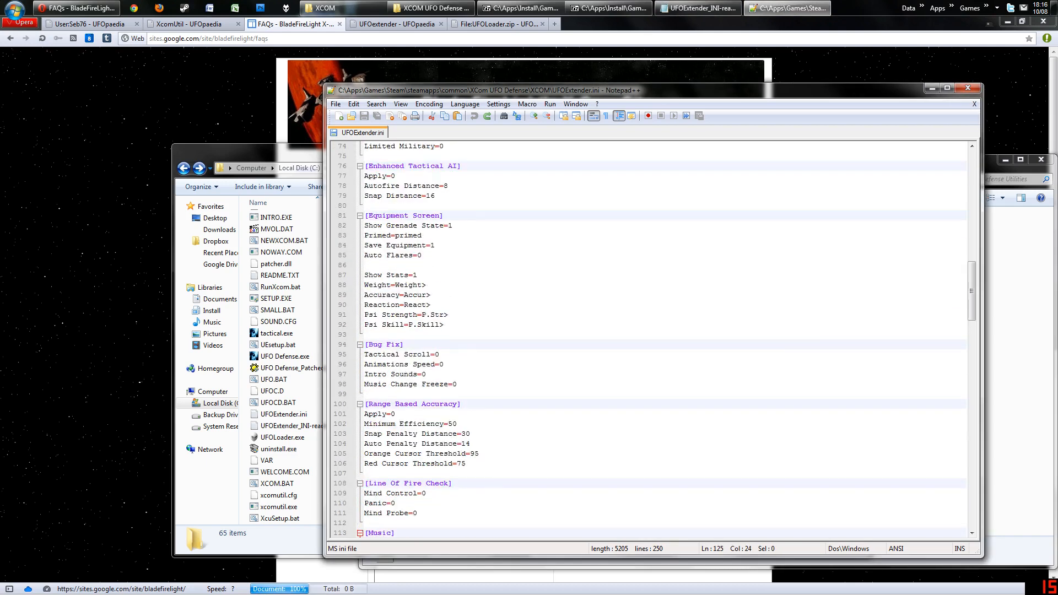
pyautogui.scroll(3)
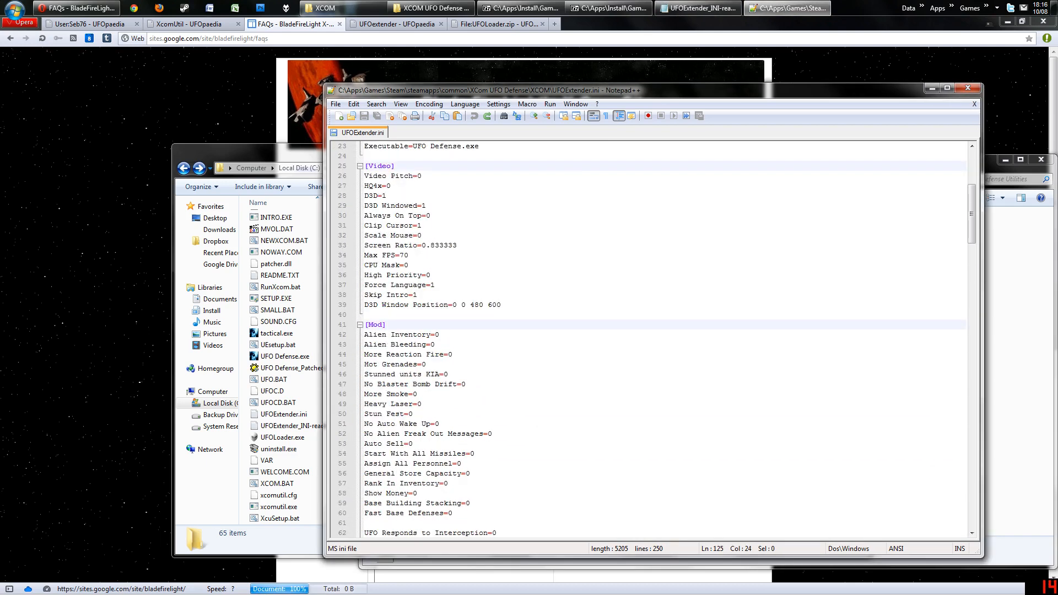
pyautogui.scroll(-3)
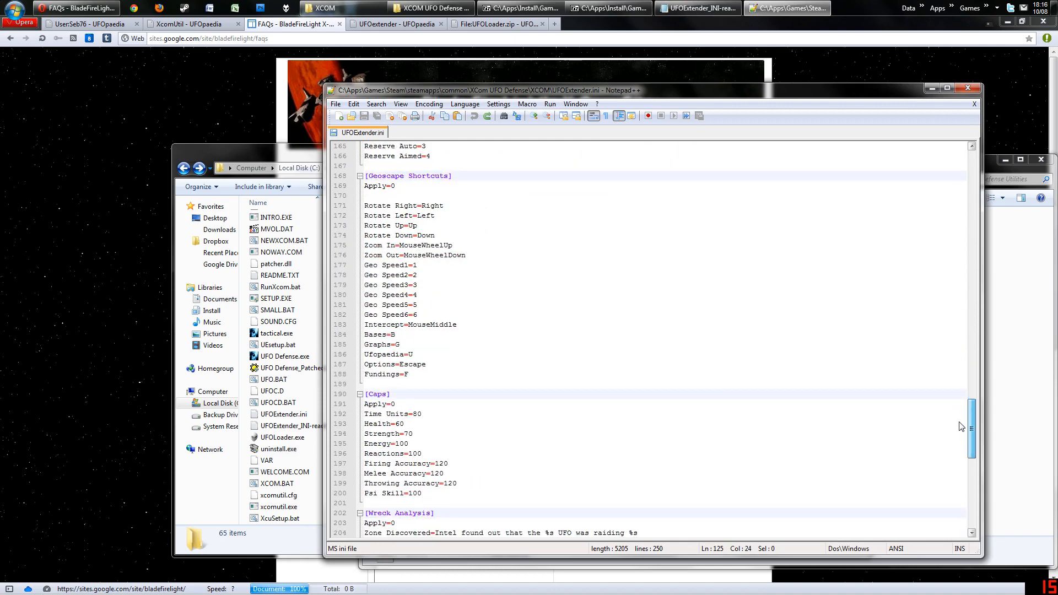
pyautogui.scroll(-3)
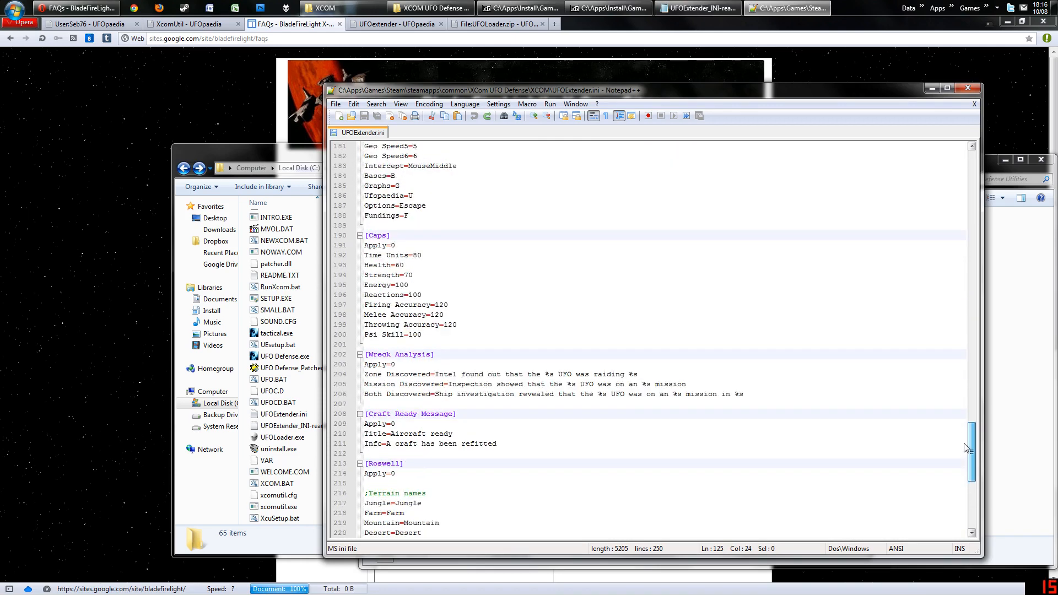
pyautogui.scroll(3)
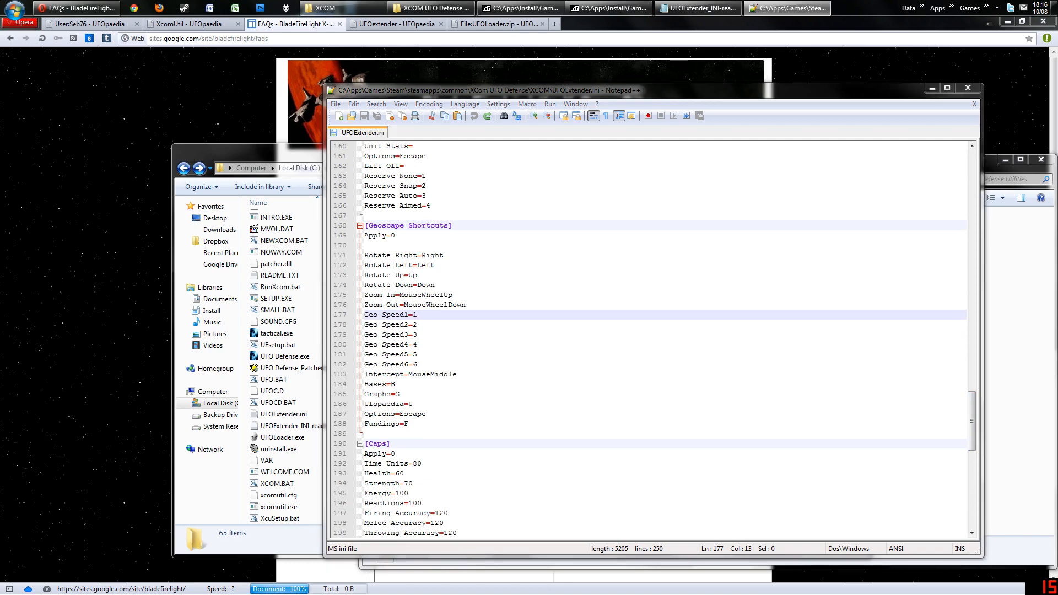
# Search the ini for 'doubl' and find no match, dismissing the not-found notice.
pyautogui.press('ctrl+f')
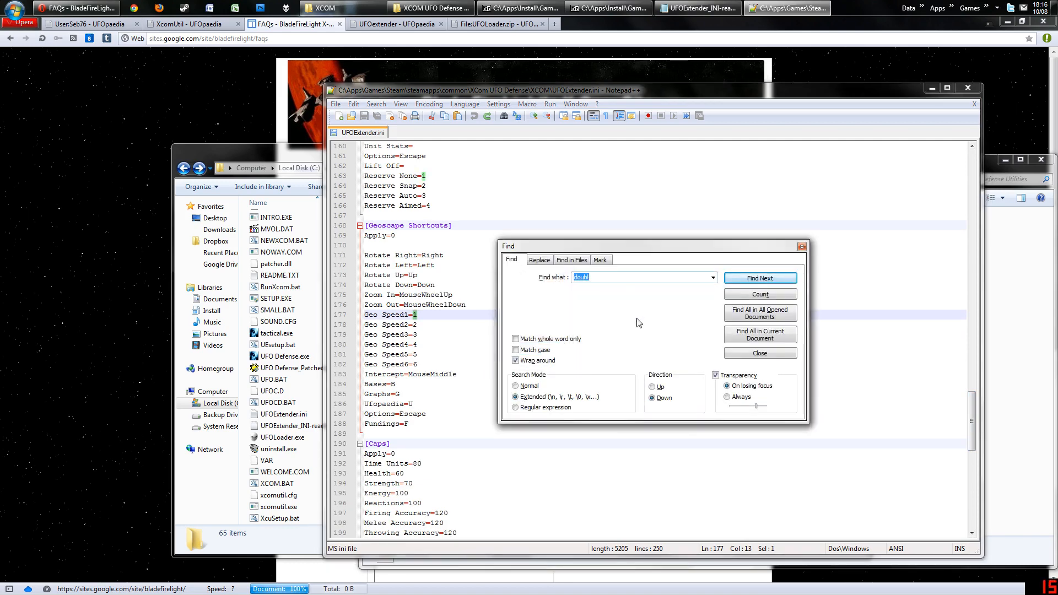
pyautogui.moveTo(537, 281)
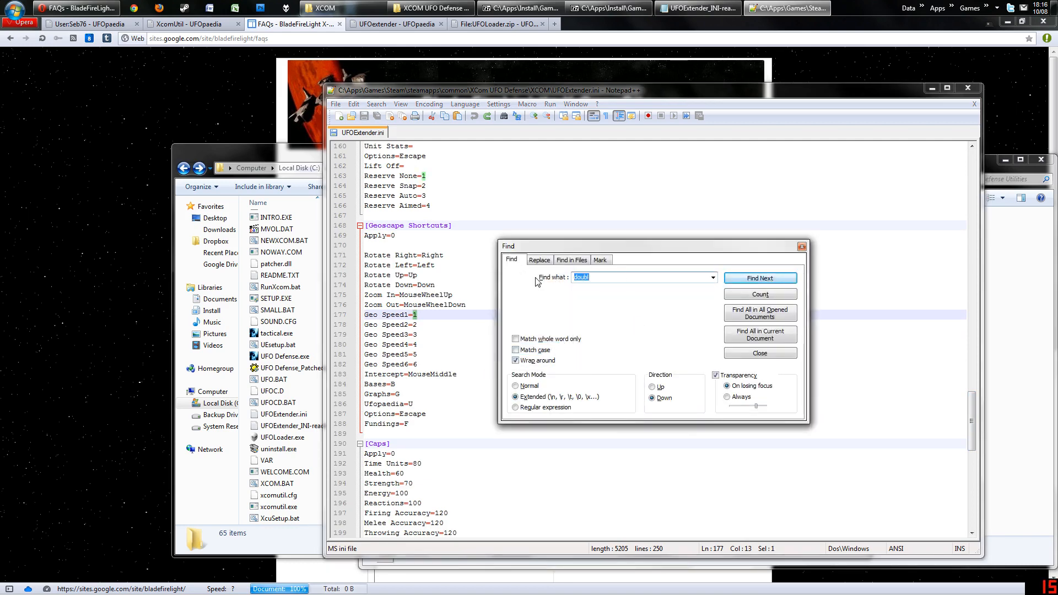
pyautogui.click(759, 277)
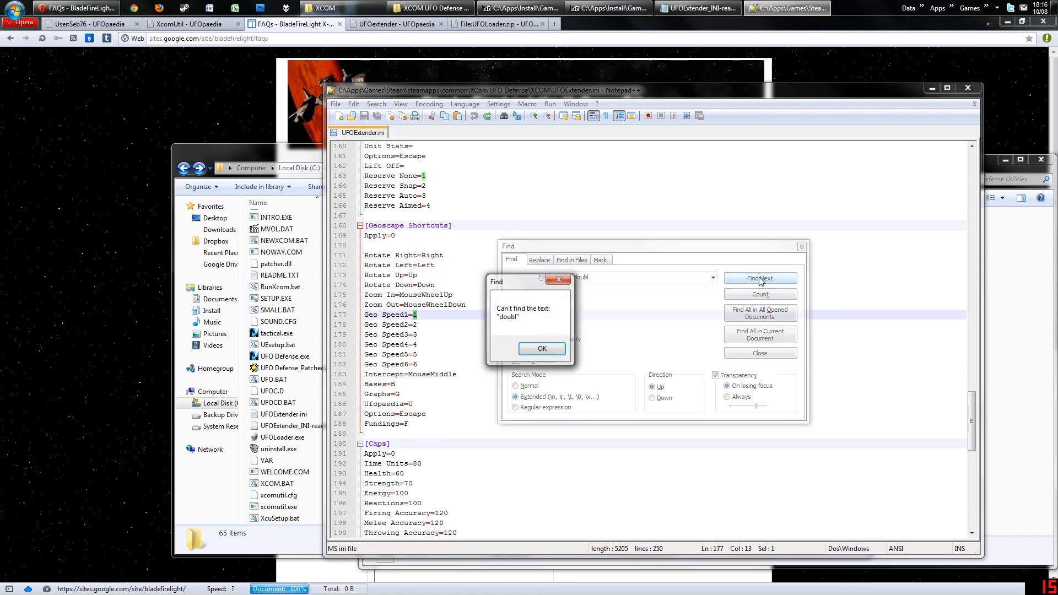
pyautogui.click(542, 349)
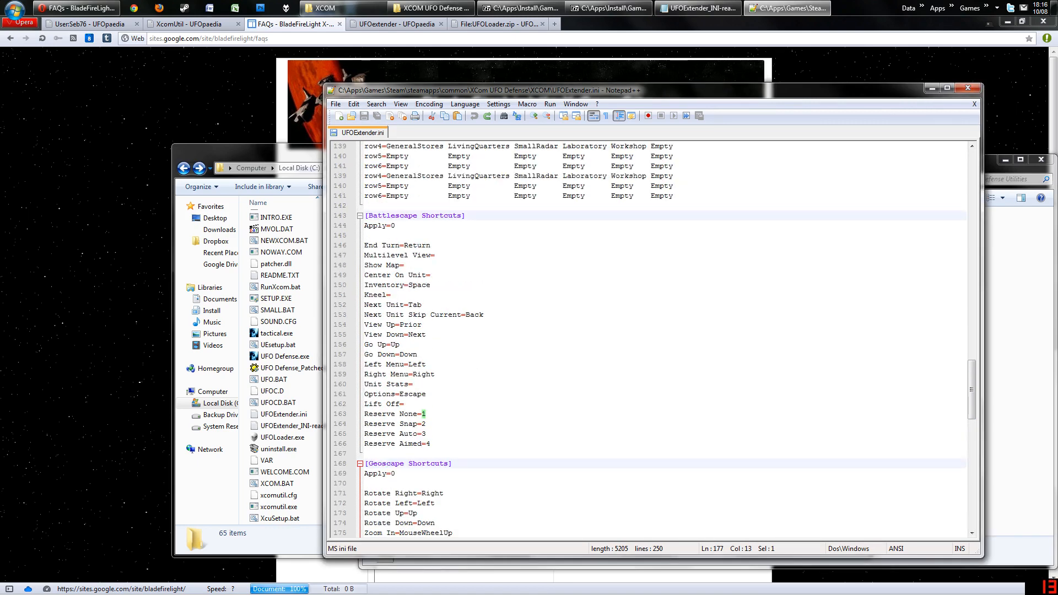
pyautogui.scroll(3)
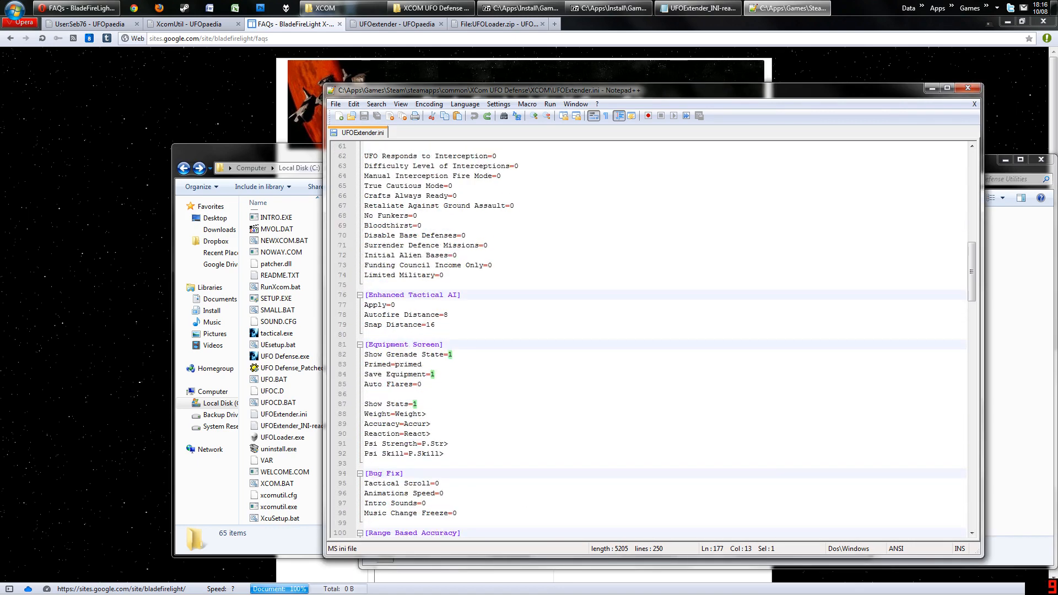
pyautogui.scroll(3)
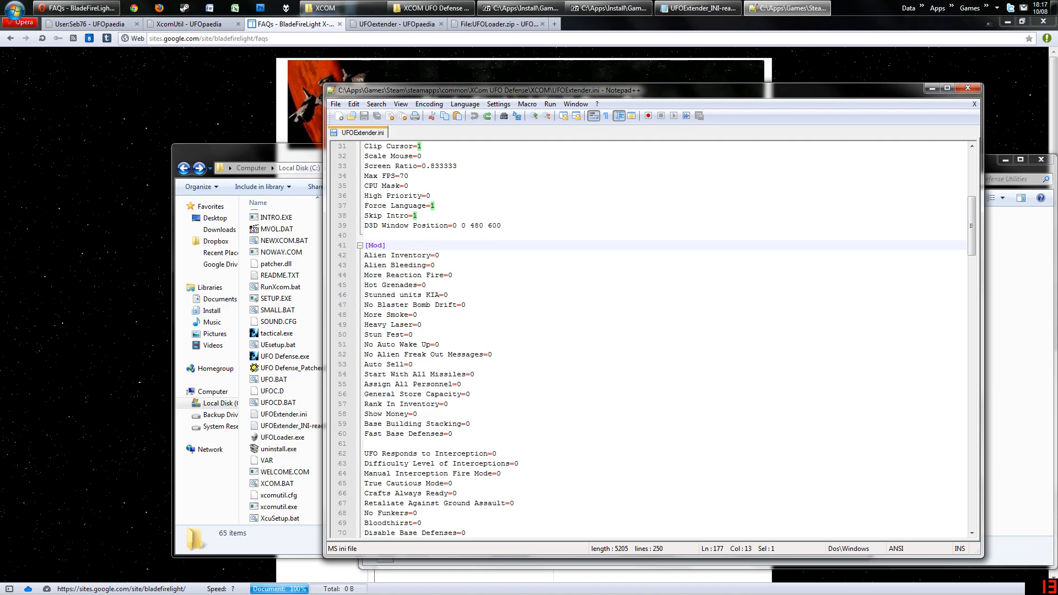
pyautogui.scroll(-3)
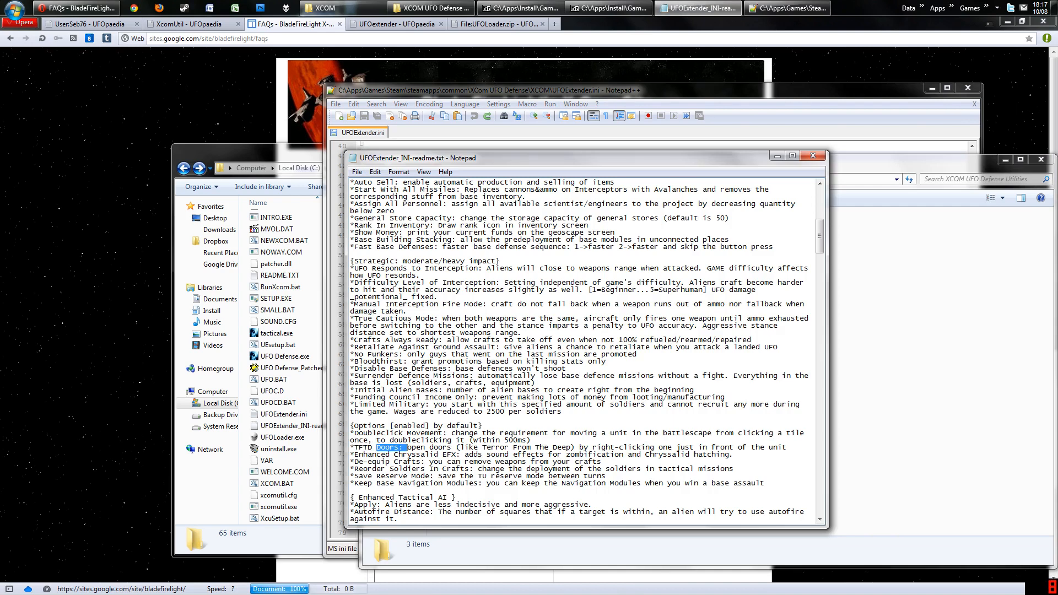
# Scroll the INI readme through its option descriptions back up to the Tactical options.
pyautogui.scroll(-3)
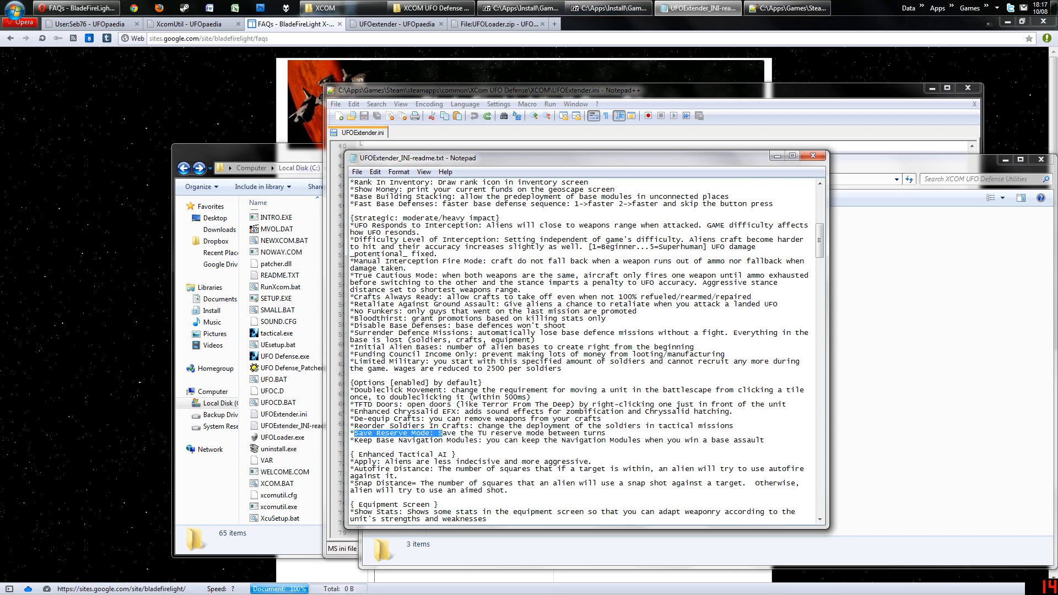
pyautogui.scroll(-3)
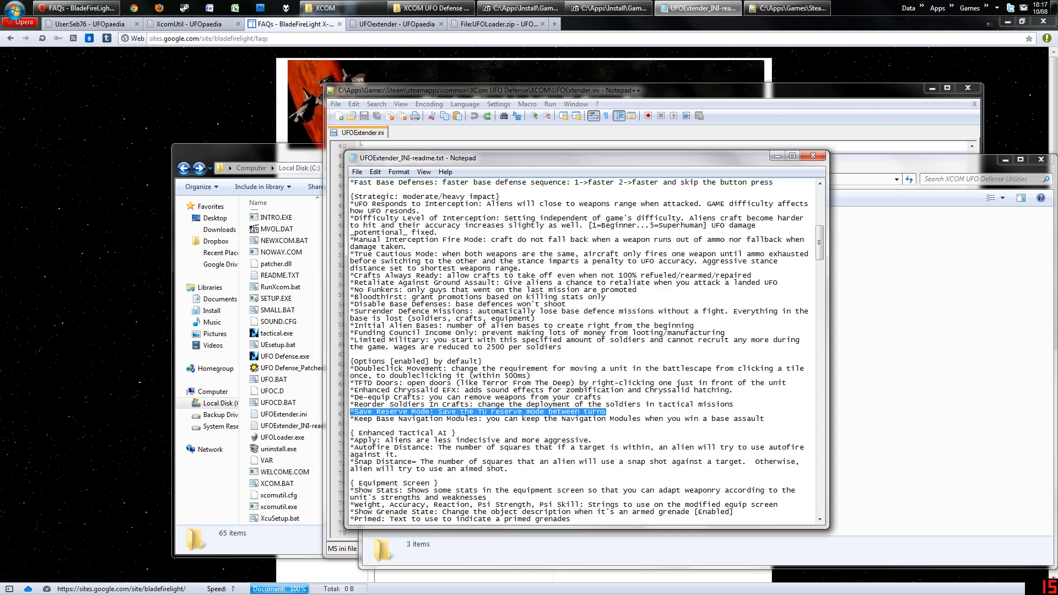
pyautogui.scroll(3)
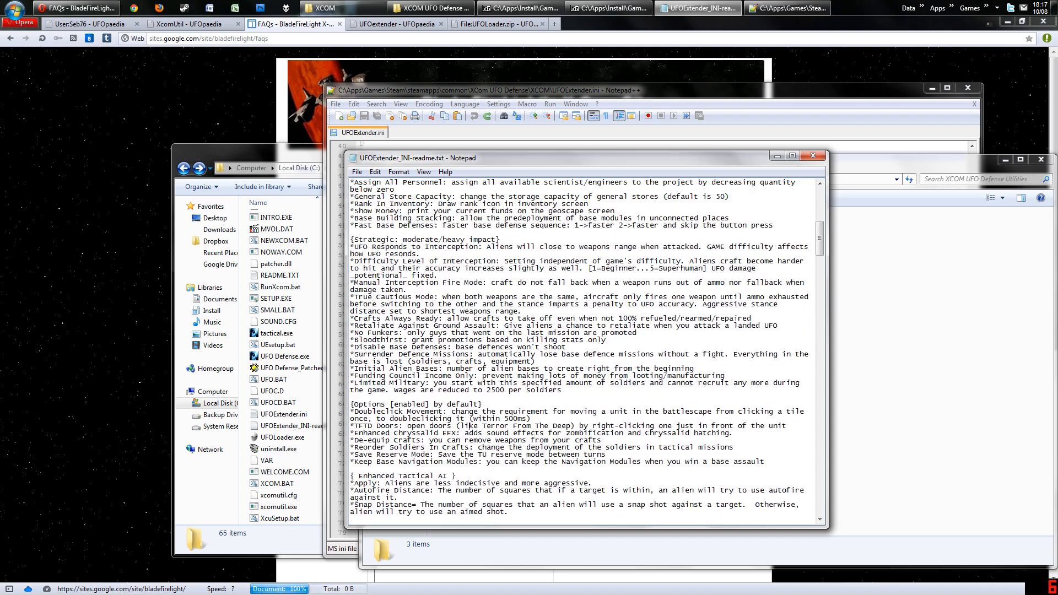
pyautogui.scroll(3)
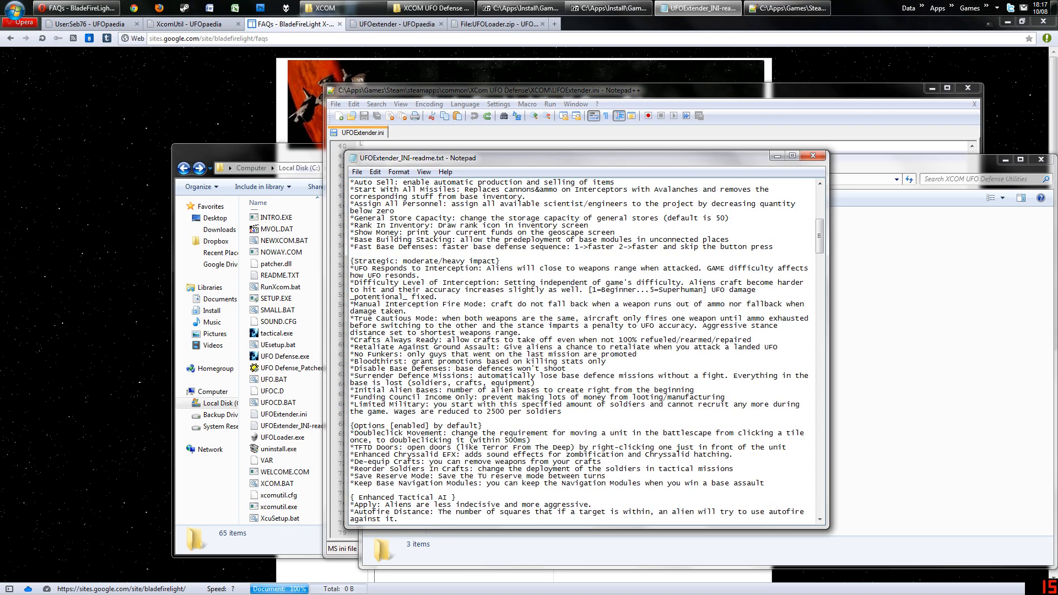
pyautogui.scroll(3)
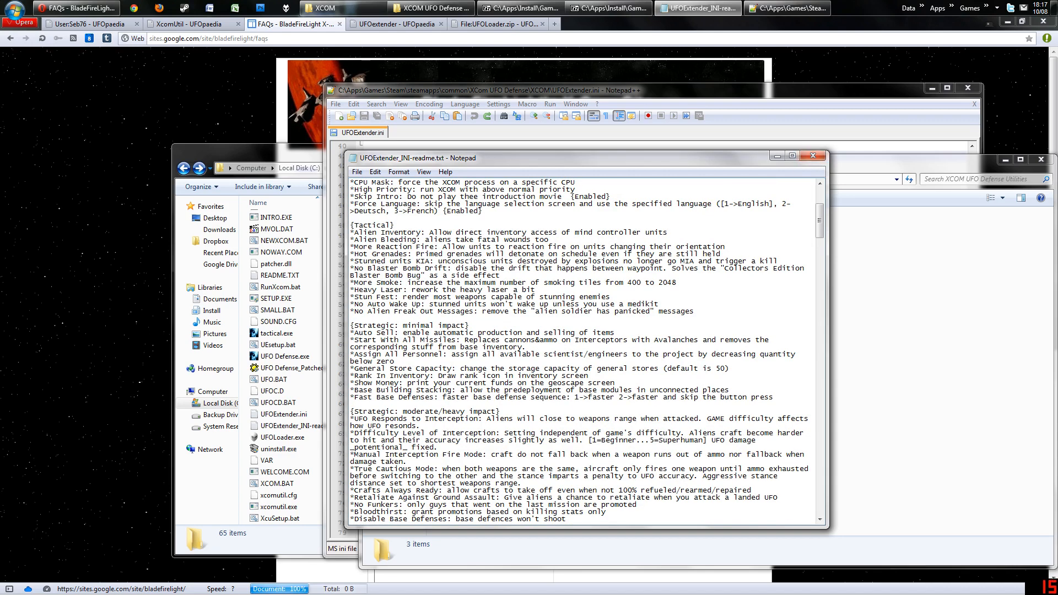
# Highlight readme options such as General Store Capacity and Show Money, then bring the XCOM folder forward.
pyautogui.doubleClick(405, 331)
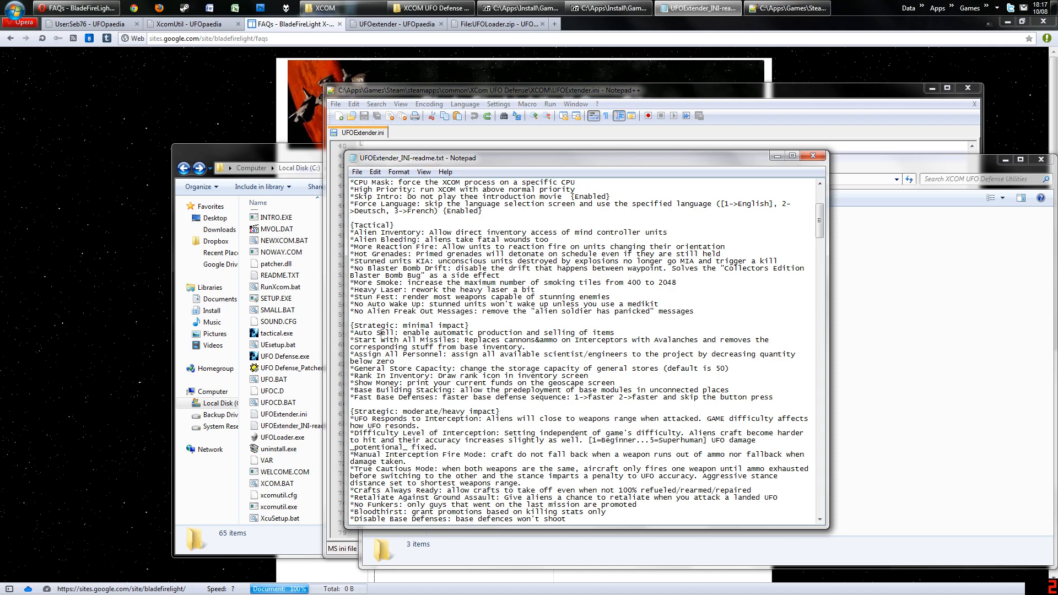
pyautogui.doubleClick(438, 331)
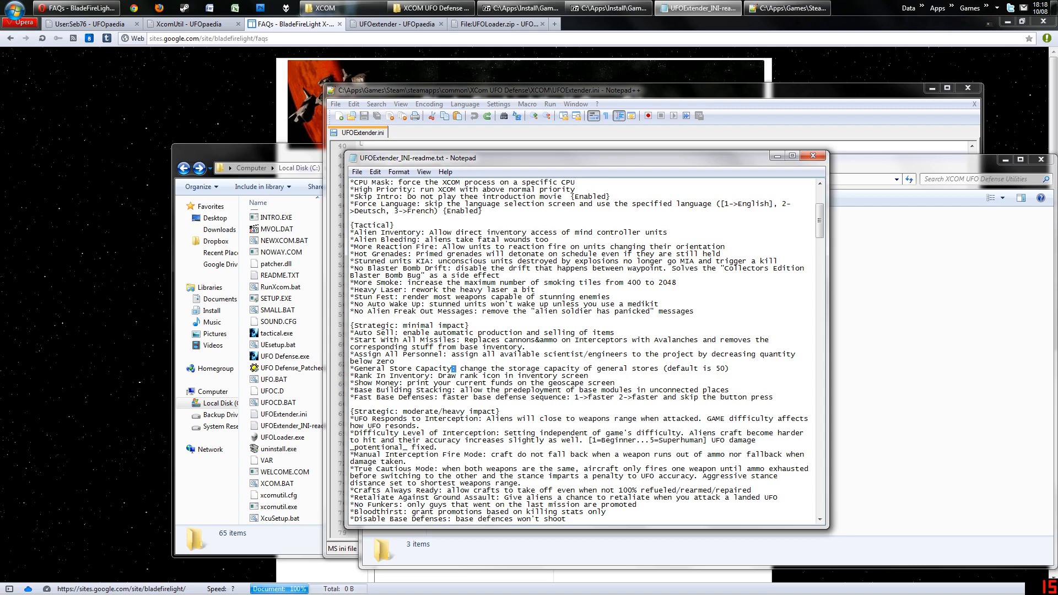
pyautogui.doubleClick(402, 368)
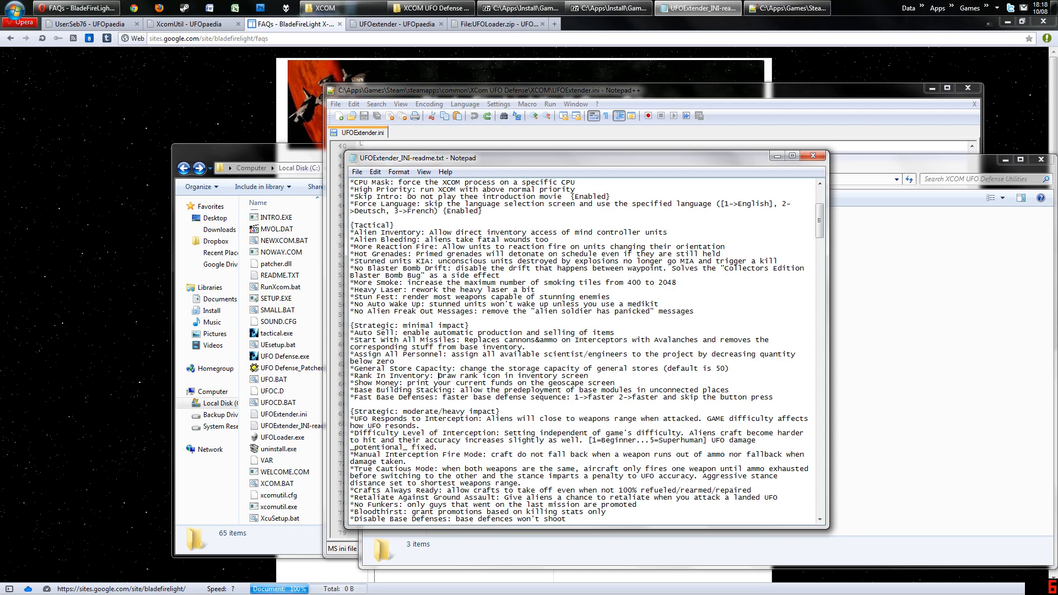
pyautogui.doubleClick(399, 383)
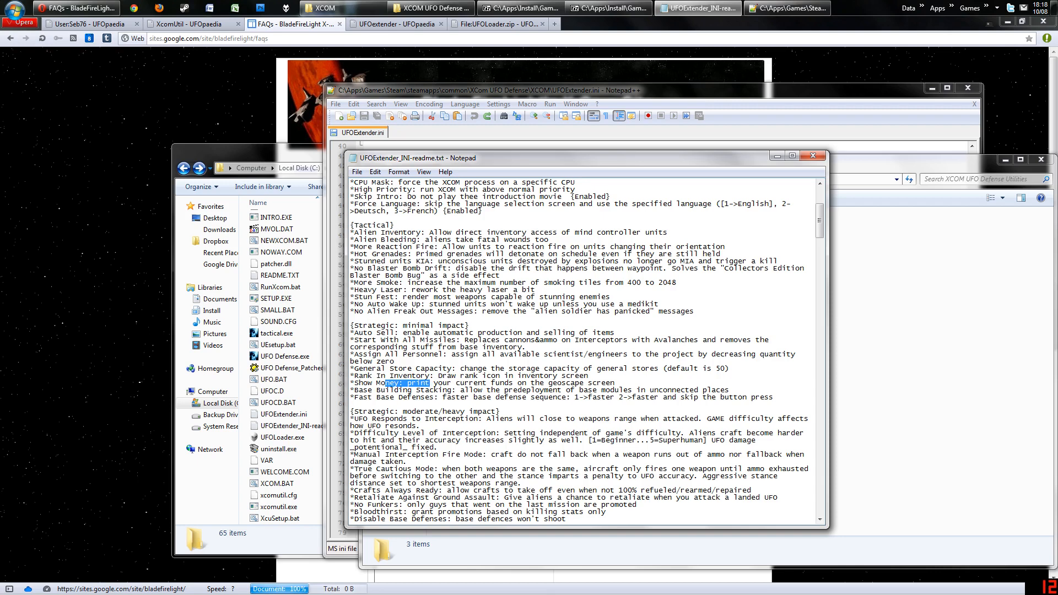
pyautogui.doubleClick(442, 390)
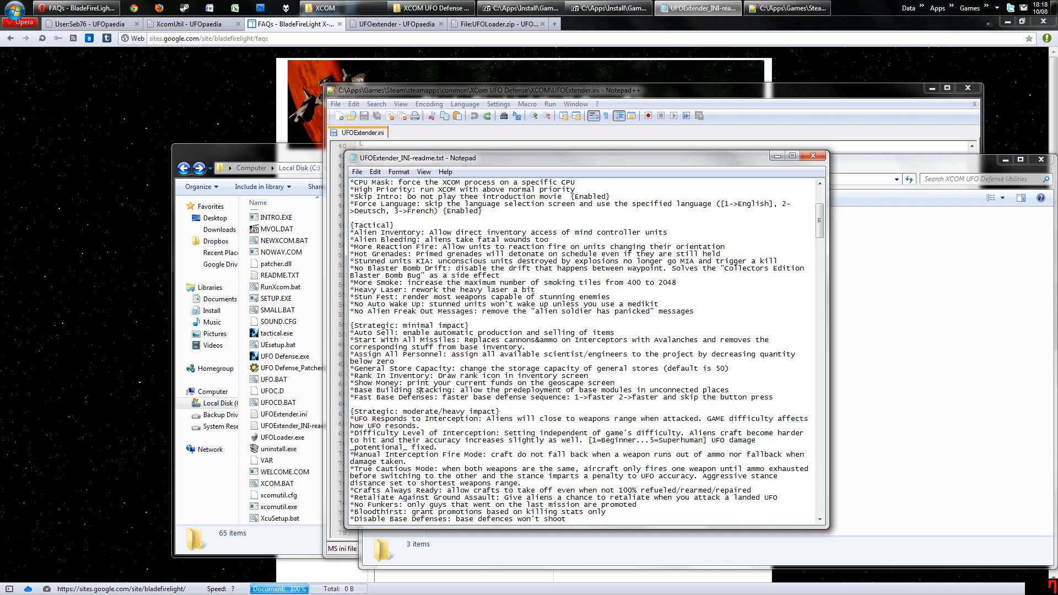
pyautogui.scroll(-3)
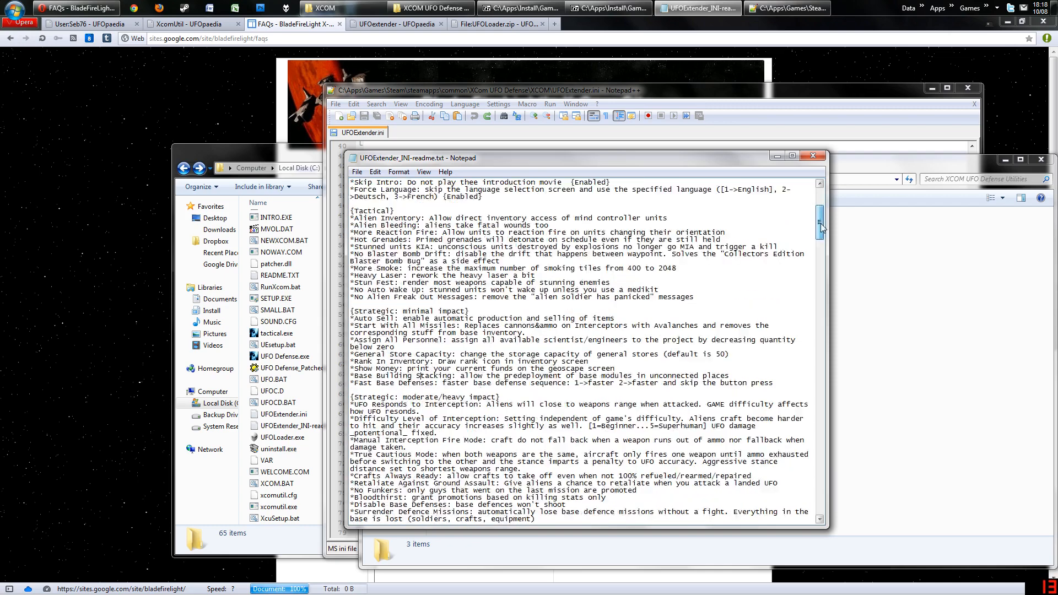
pyautogui.click(812, 155)
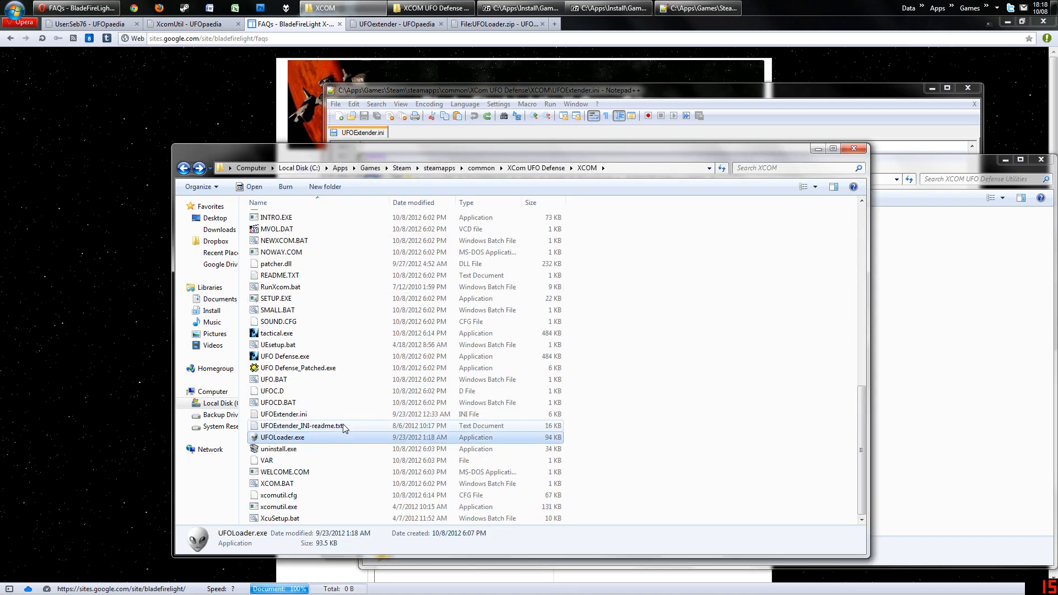
pyautogui.moveTo(279, 518)
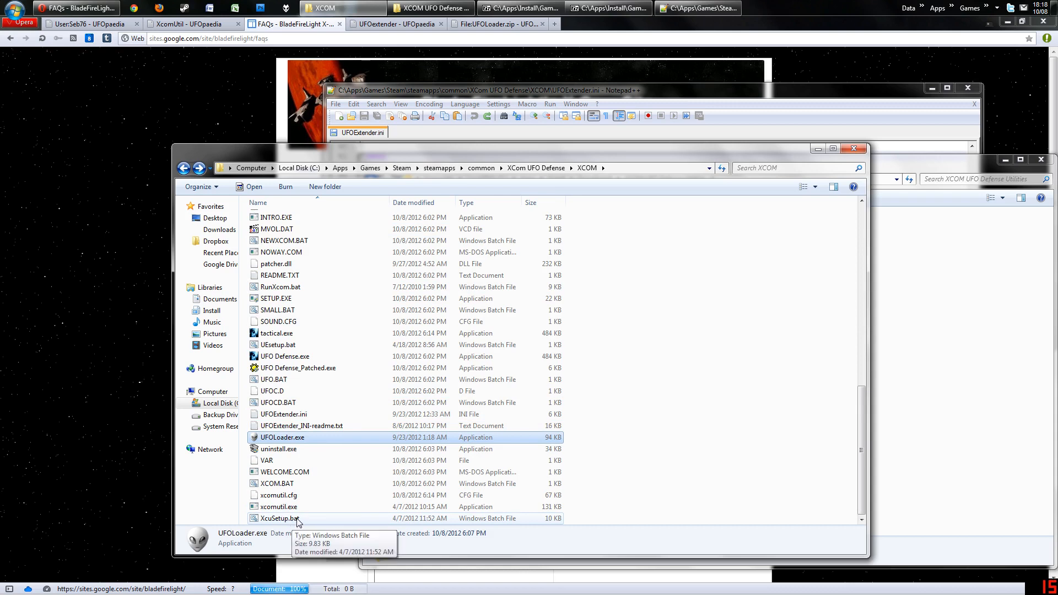
pyautogui.moveTo(309, 460)
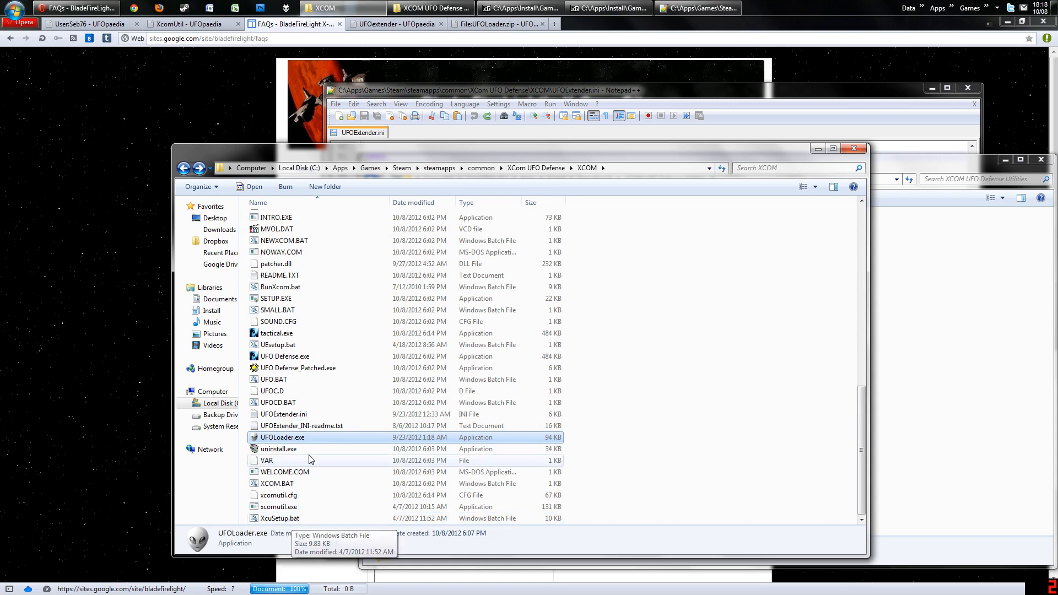
pyautogui.moveTo(302, 419)
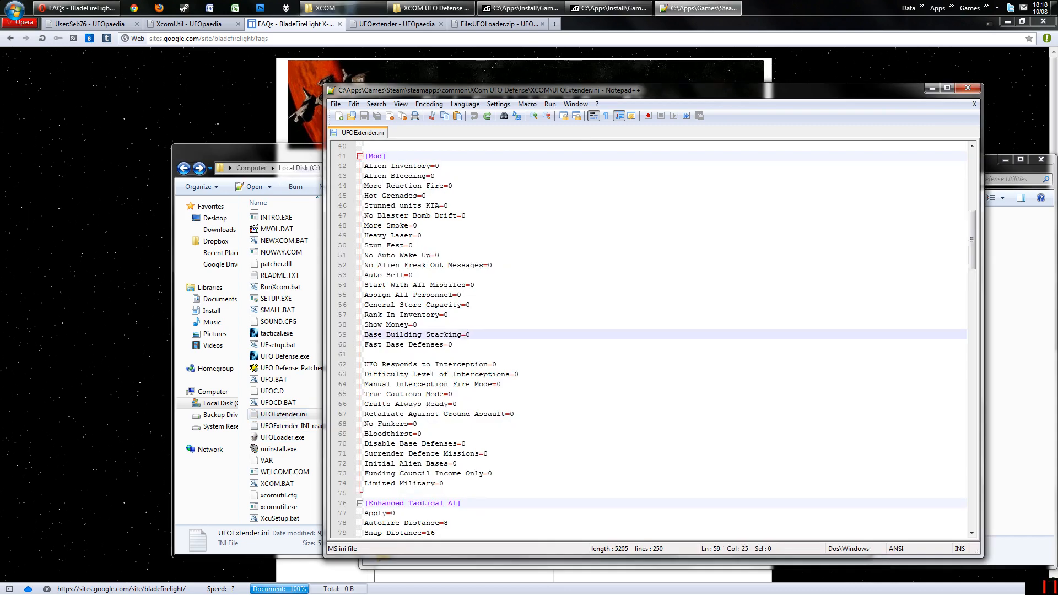
# Scroll the view back to the Utilities folder with its three zip archives.
pyautogui.scroll(-3)
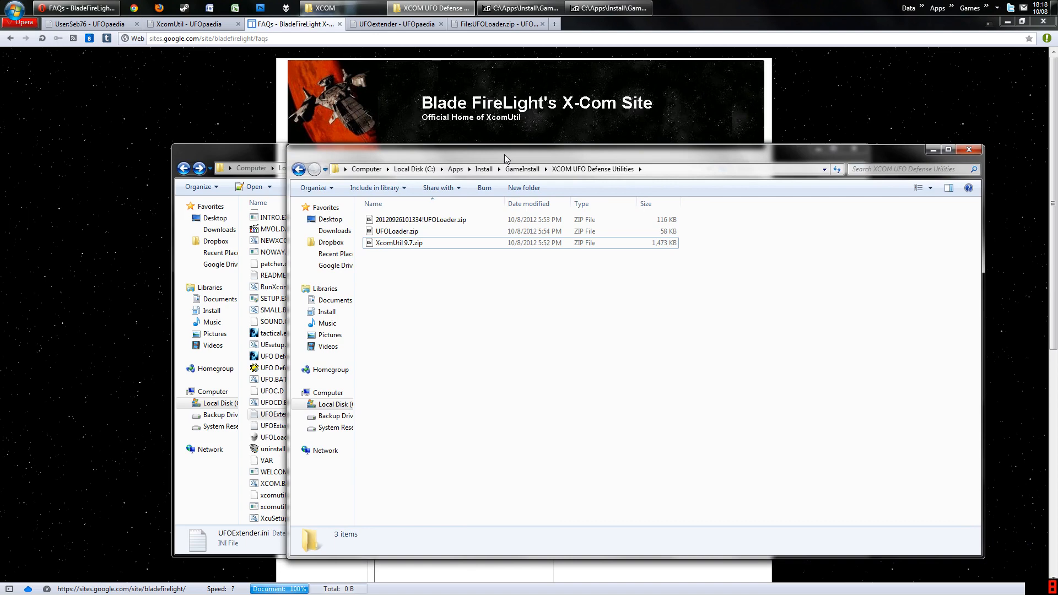
pyautogui.moveTo(438, 277)
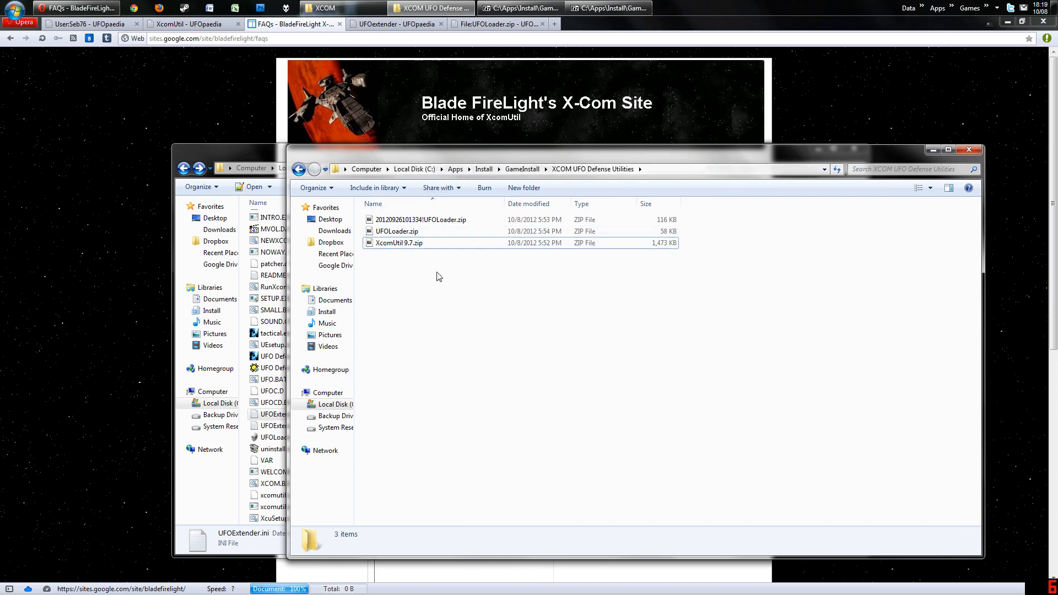